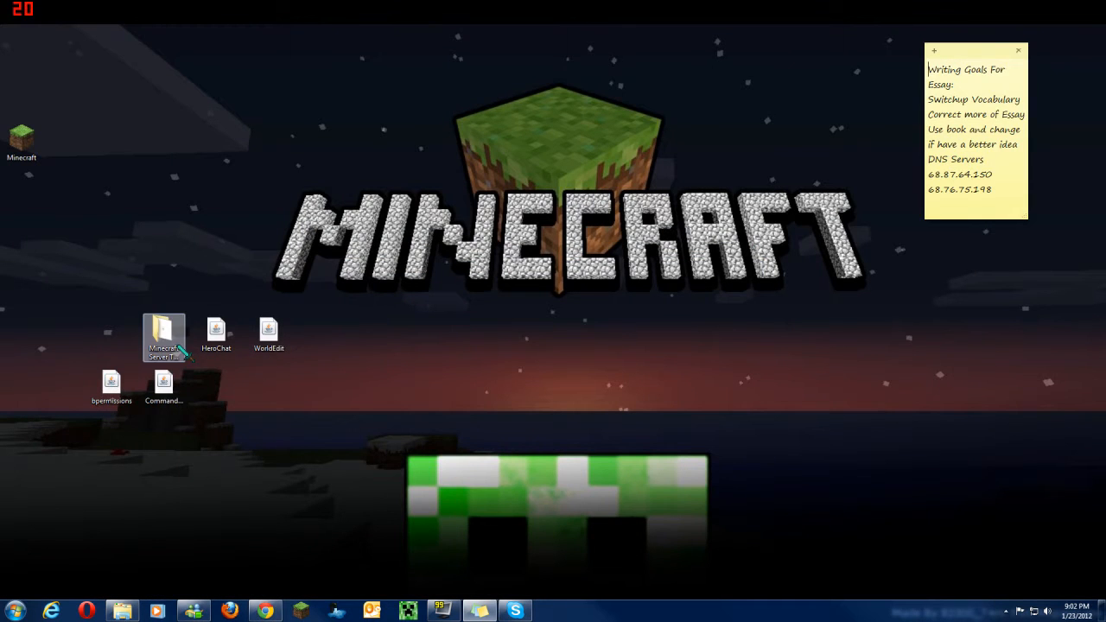
Open the Minecraft Server Tutorial folder, select craftbukkit-1.1, and bring up the server setup guide
double_click(163, 333)
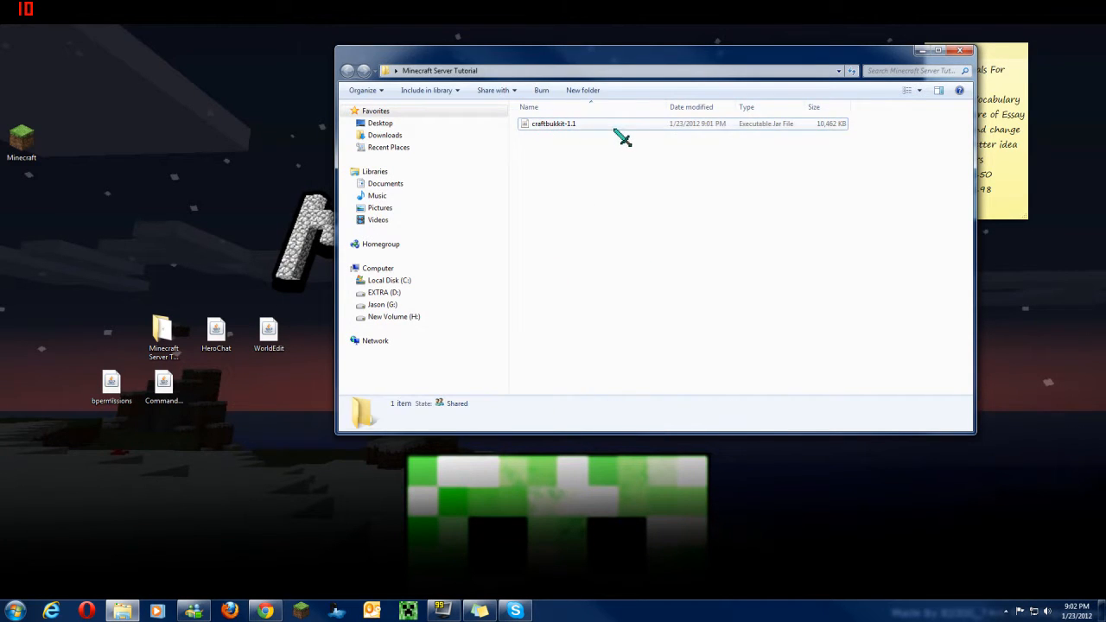
left_click(553, 124)
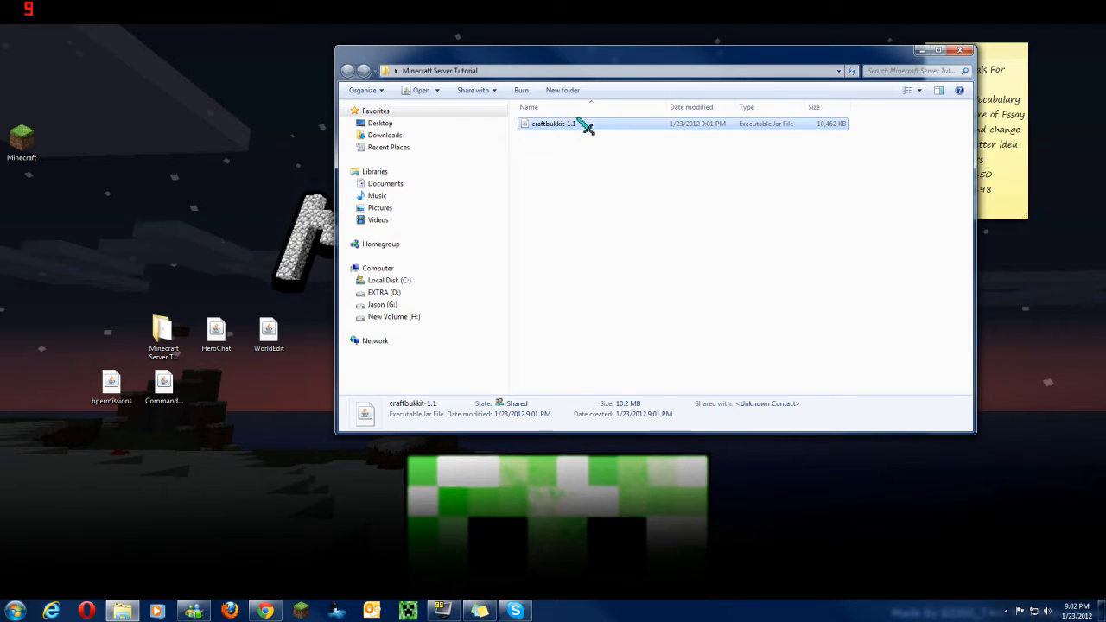
left_click(692, 259)
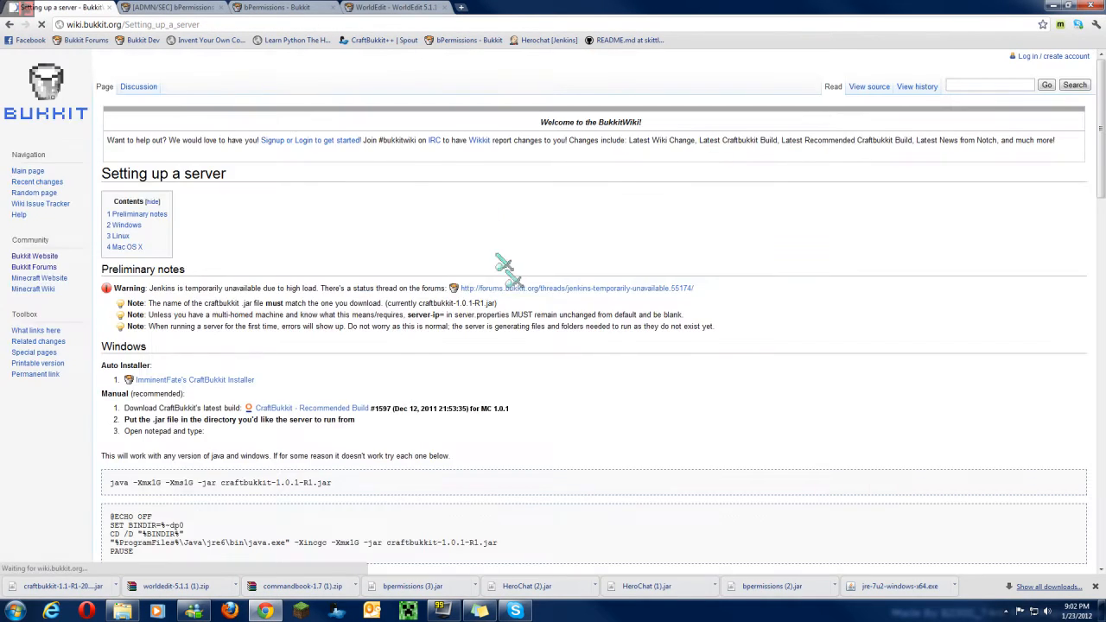
Scroll through the Bukkit wiki's Windows 'Setting up a server' section
scroll("down", 3)
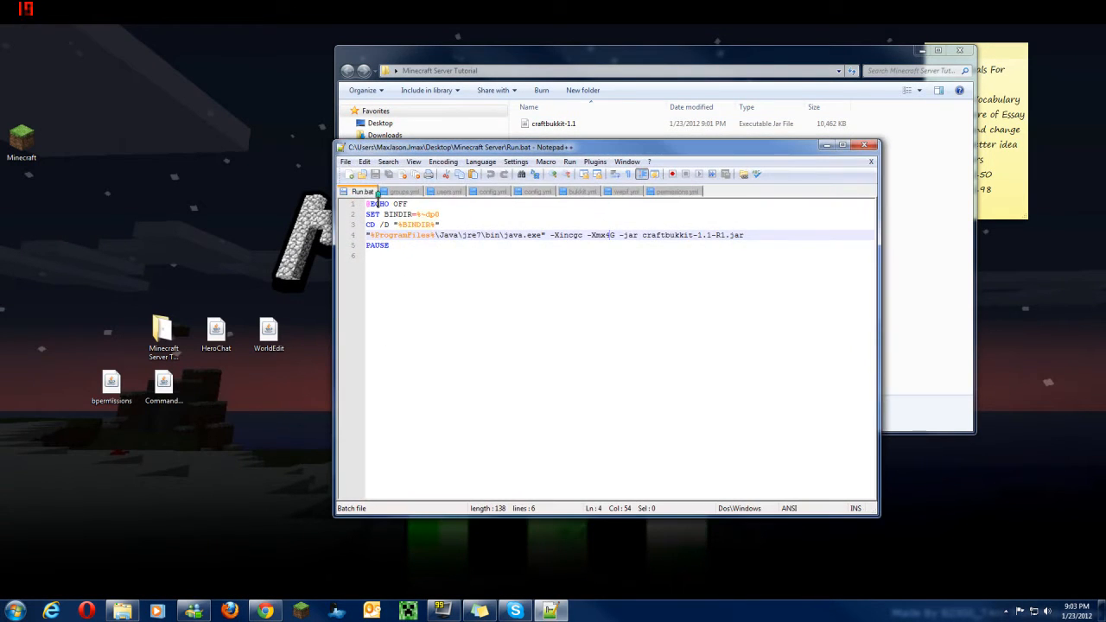
Save the script as Run.bat, type All types, into Desktop > Minecraft Server Tutorial
left_click(345, 162)
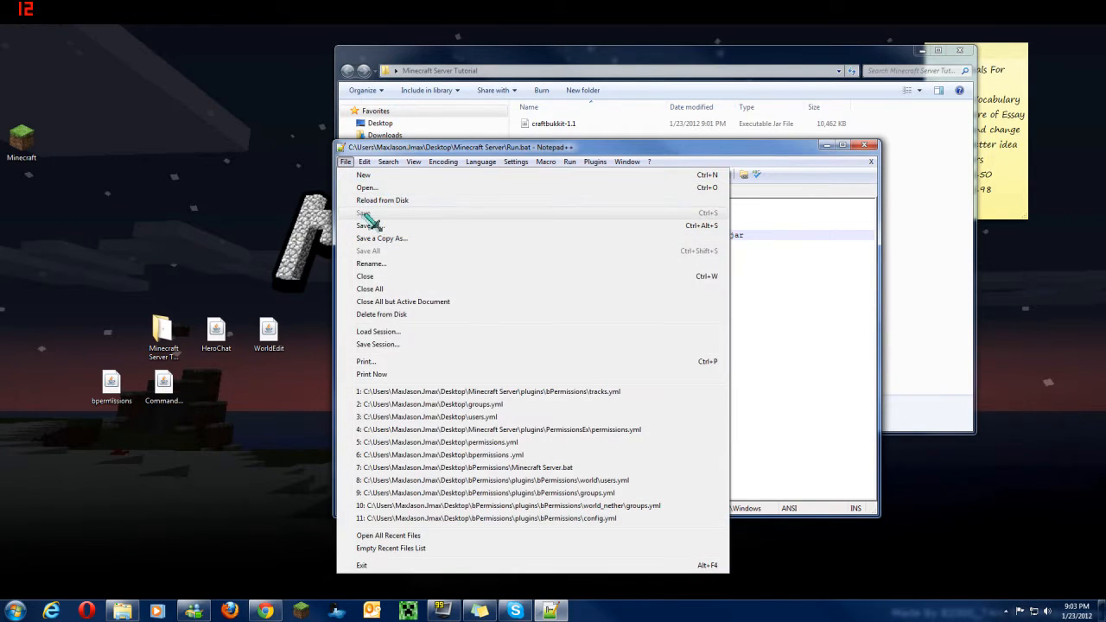
left_click(369, 238)
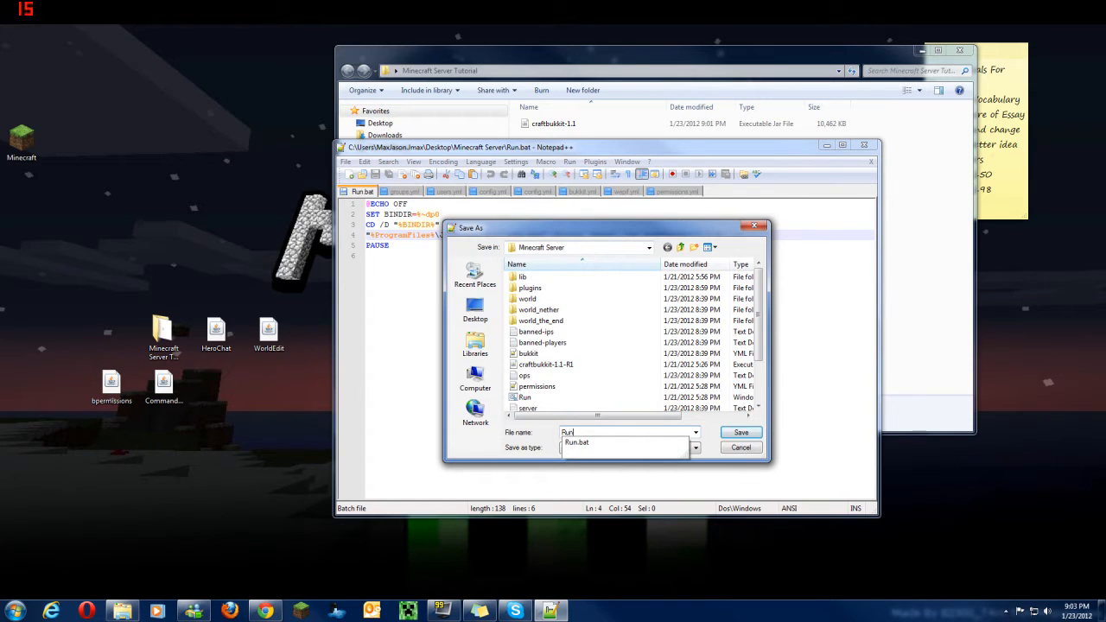
left_click(695, 447)
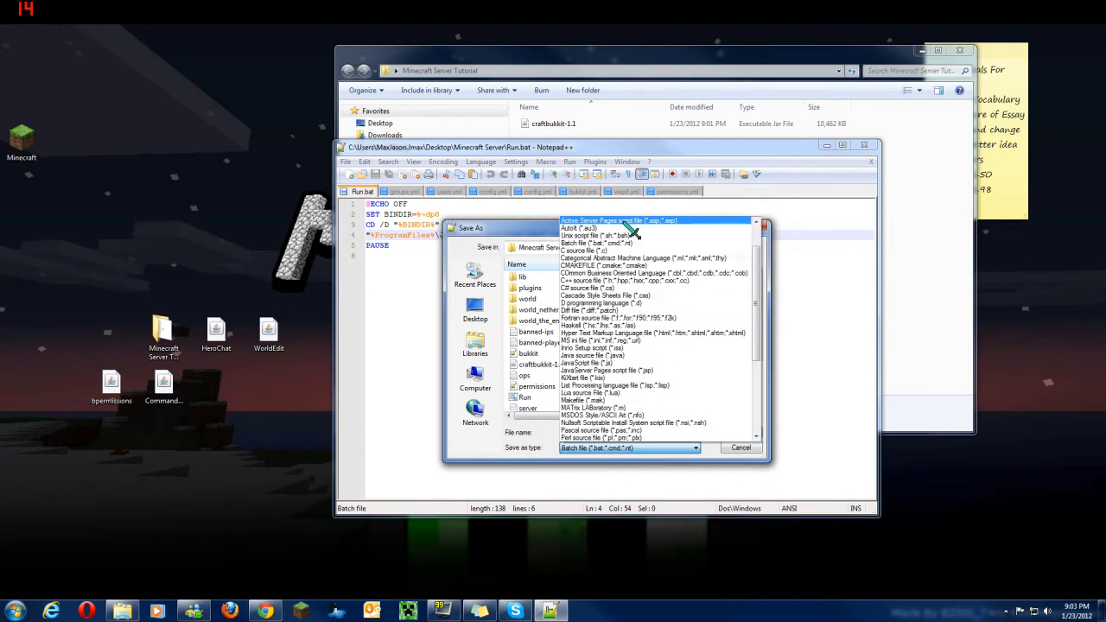
scroll("up", 3)
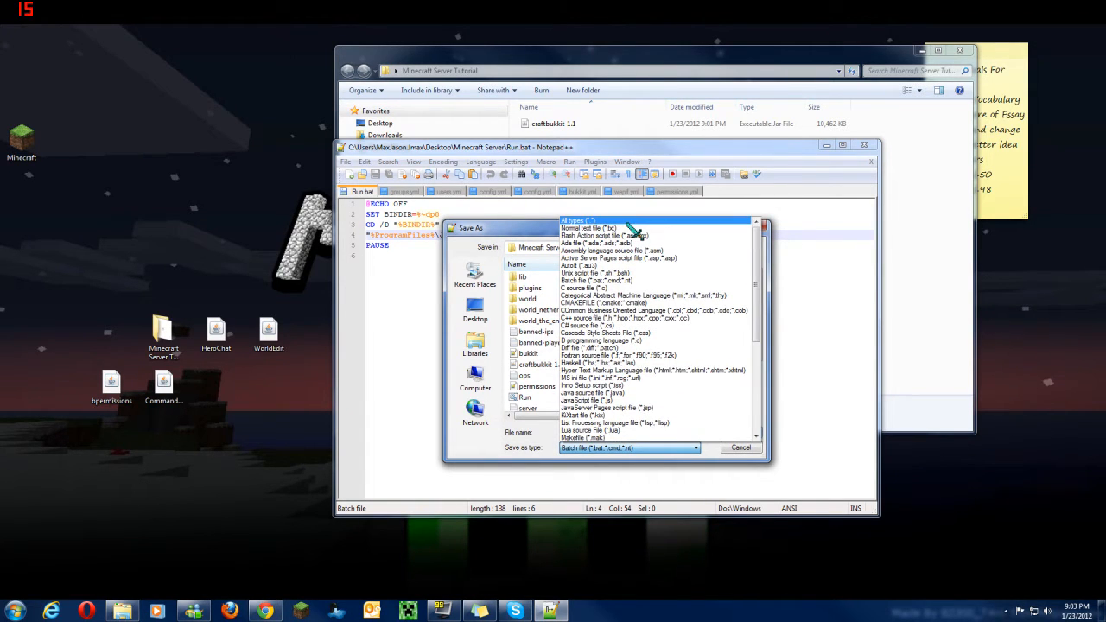
left_click(577, 227)
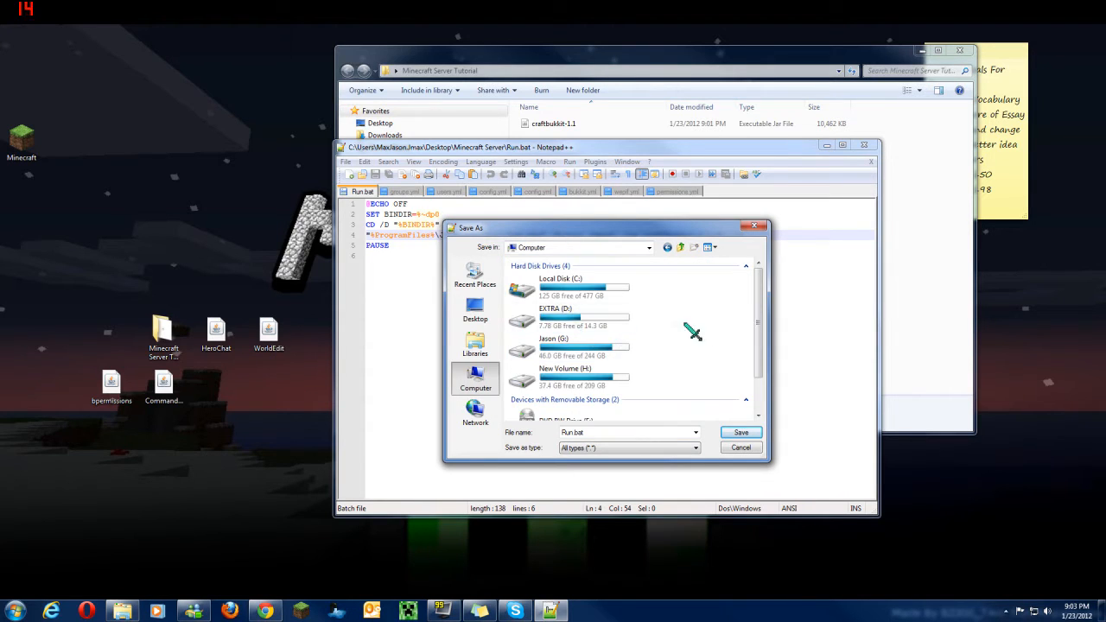
left_click(475, 311)
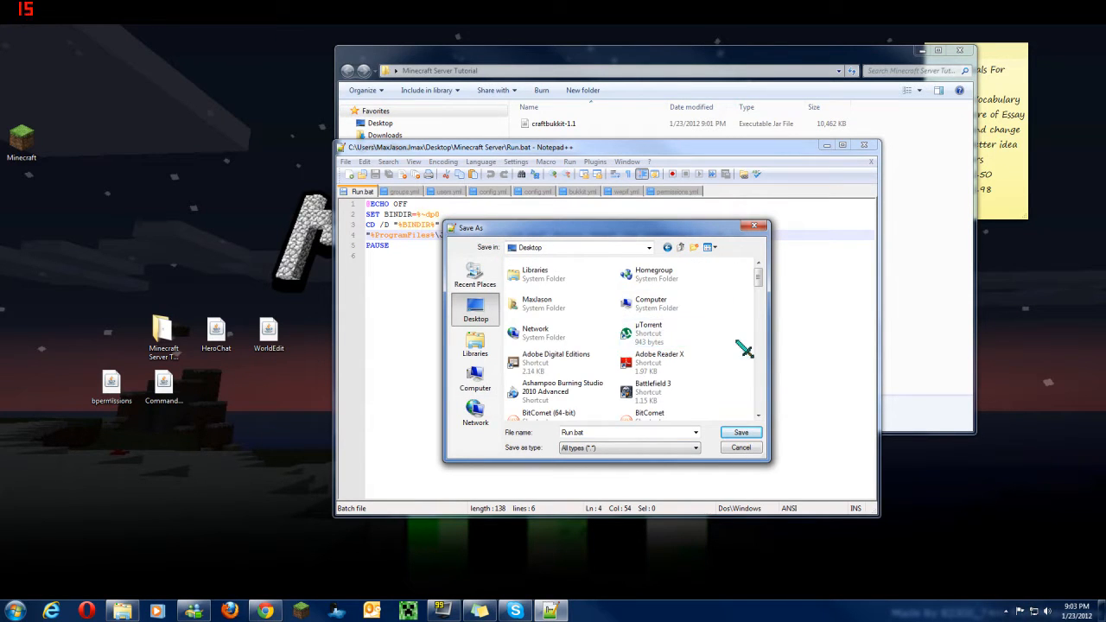
scroll("down", 3)
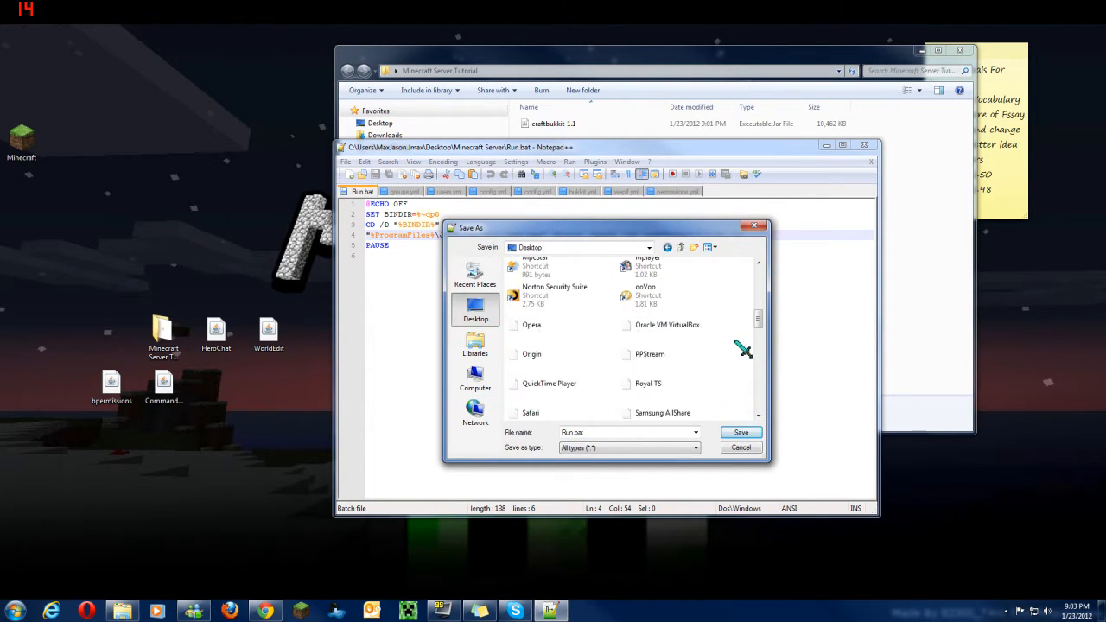
scroll("down", 3)
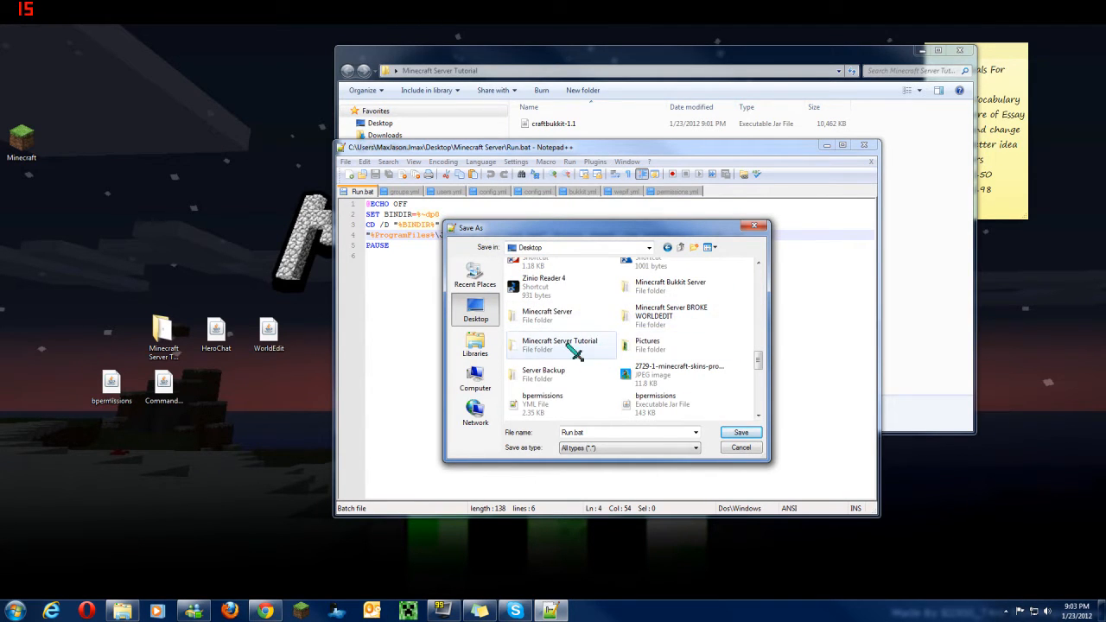
left_click(741, 432)
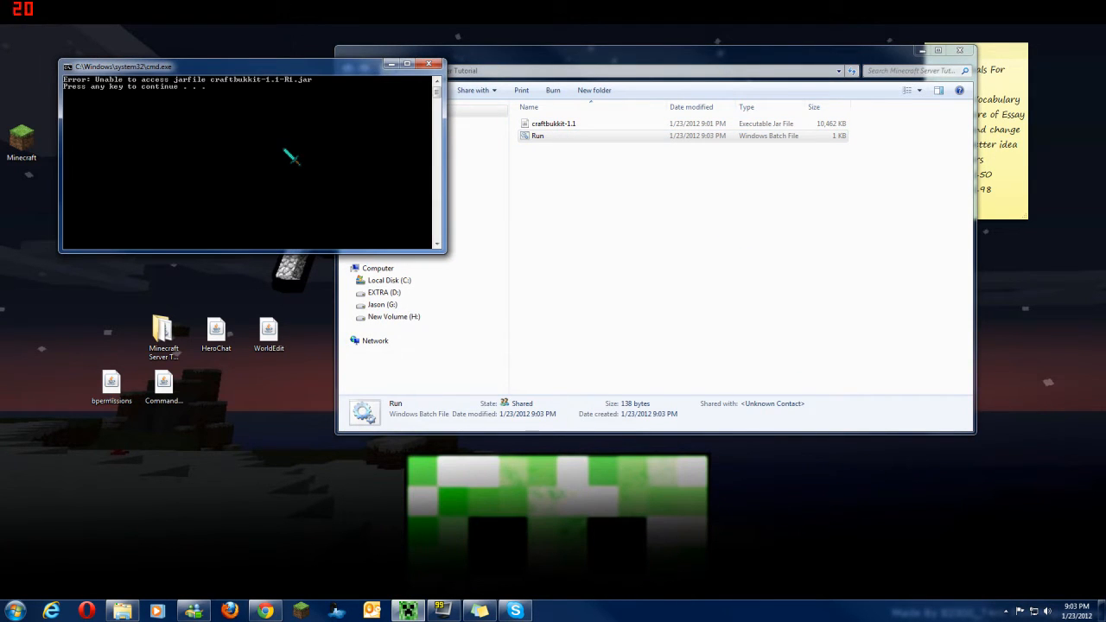
Open Run.bat in Notepad++ and delete part of the craftbukkit jar name on the java line
right_click(538, 136)
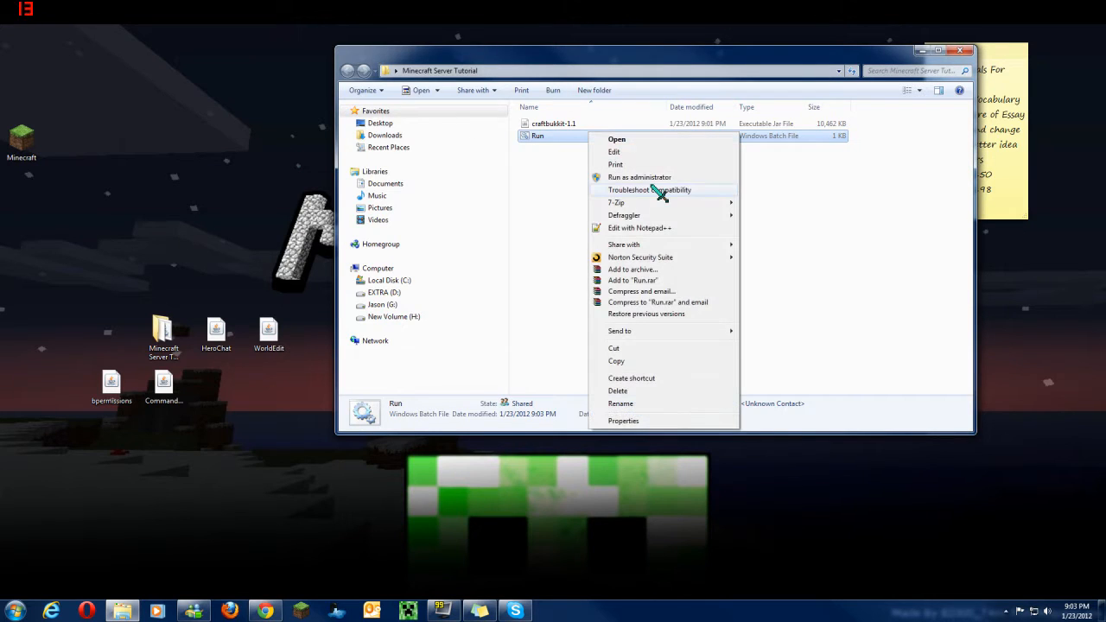
left_click(640, 227)
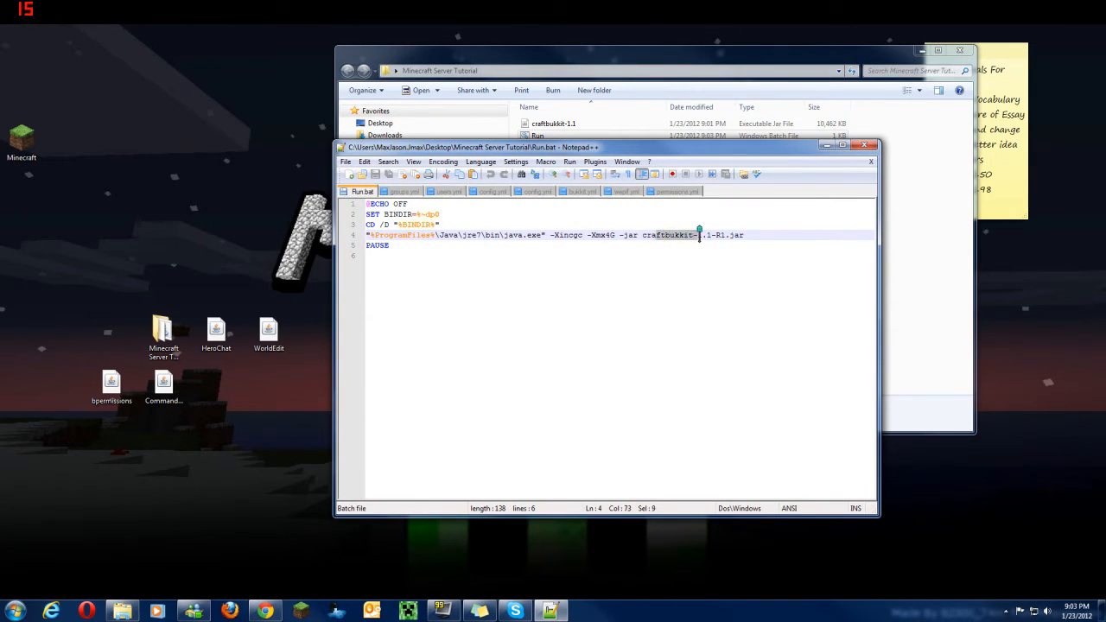
left_click(733, 234)
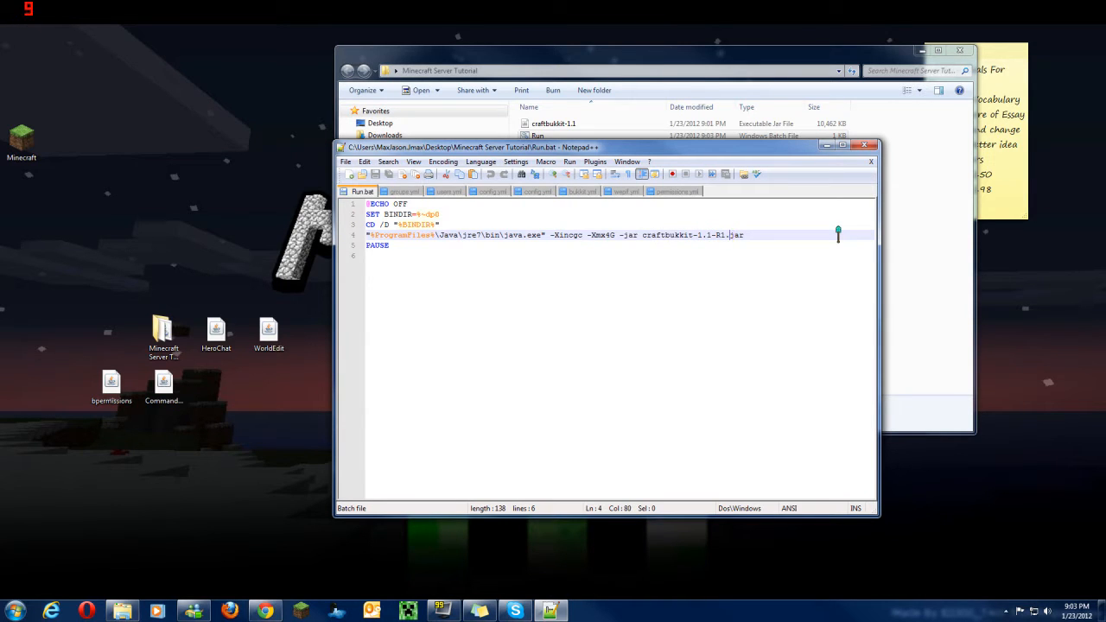
key("BackSpace")
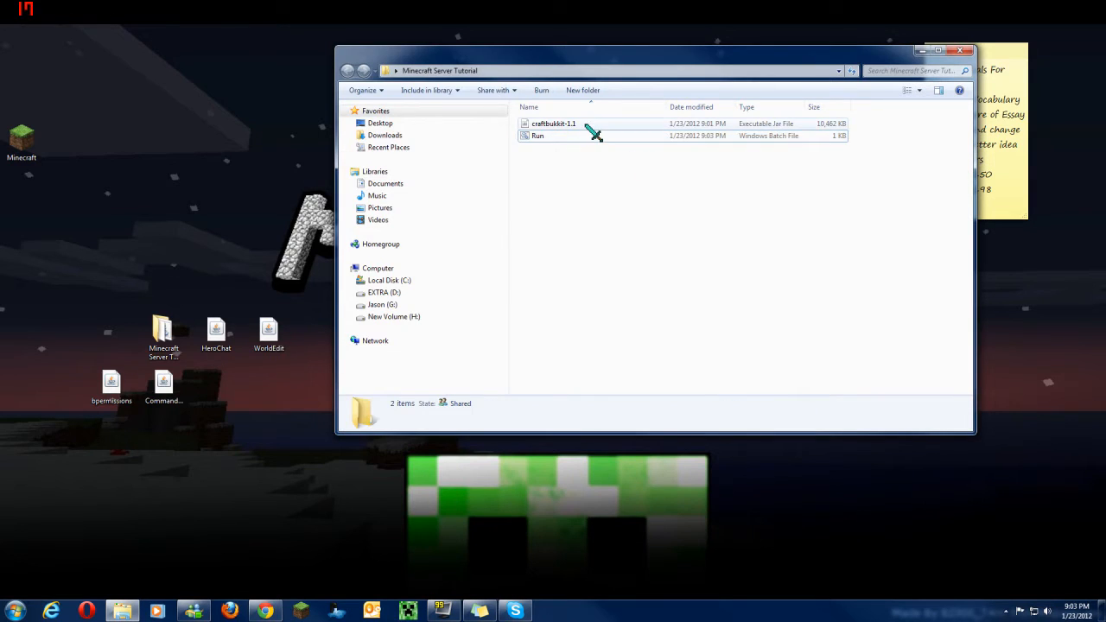
Launch the server with Run.bat, let it generate its files, then enter stop
left_click(538, 135)
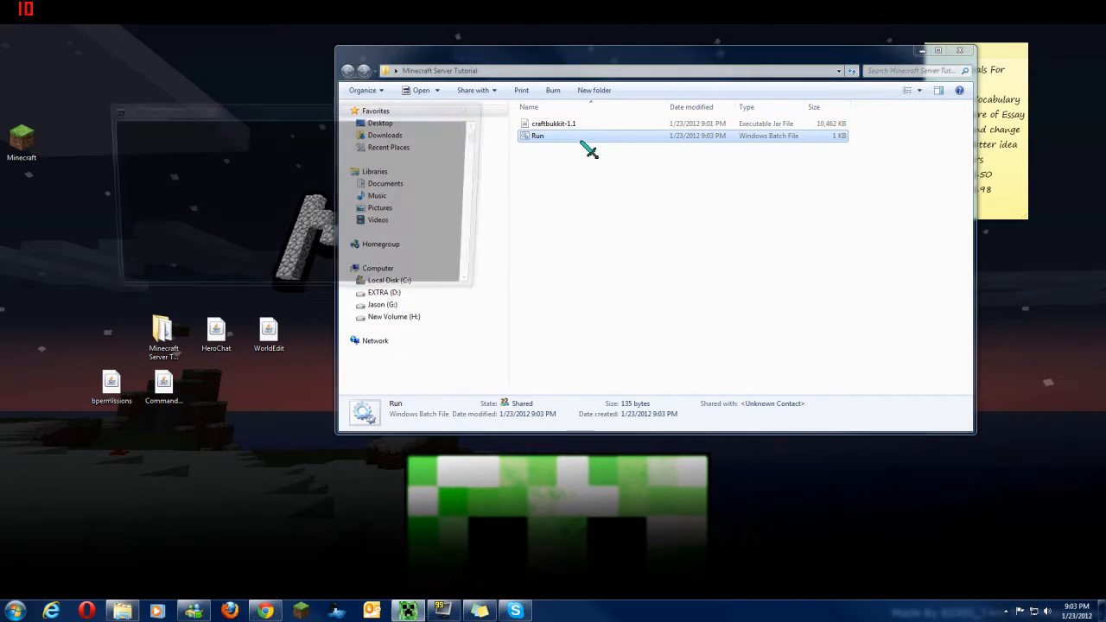
double_click(538, 136)
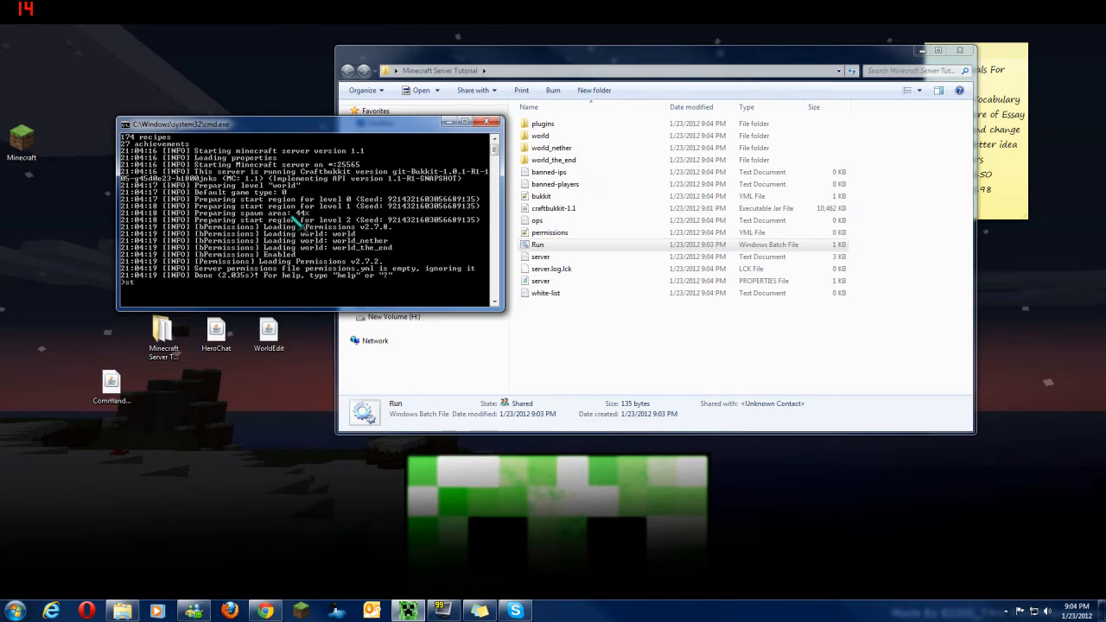
type("stop")
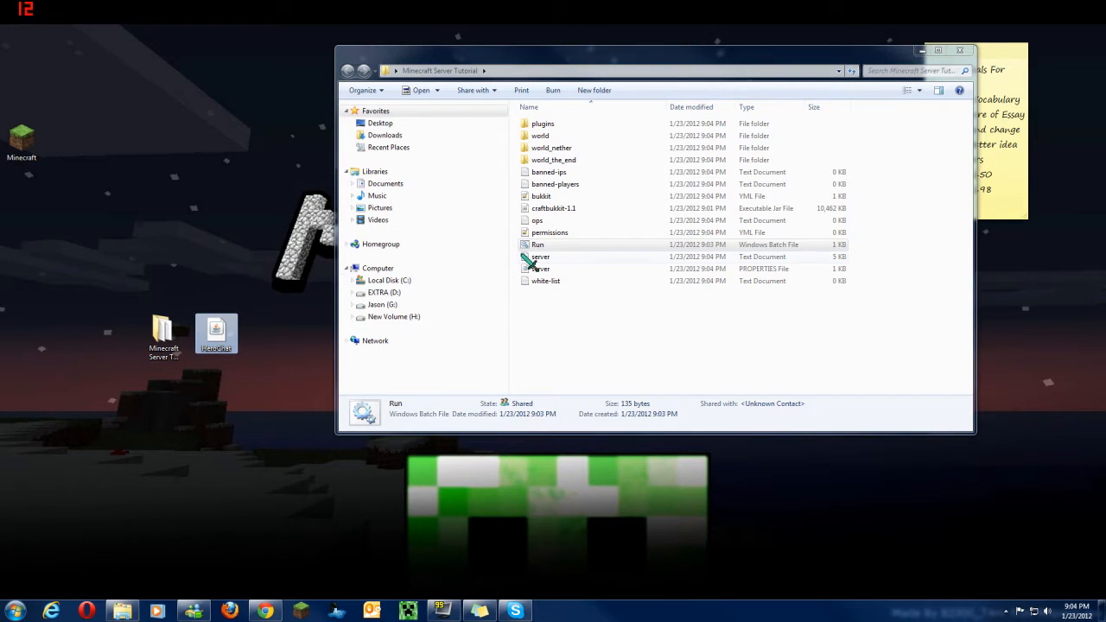
Navigate plugins > bPermissions > world and open groups.yml in Notepad++
double_click(538, 245)
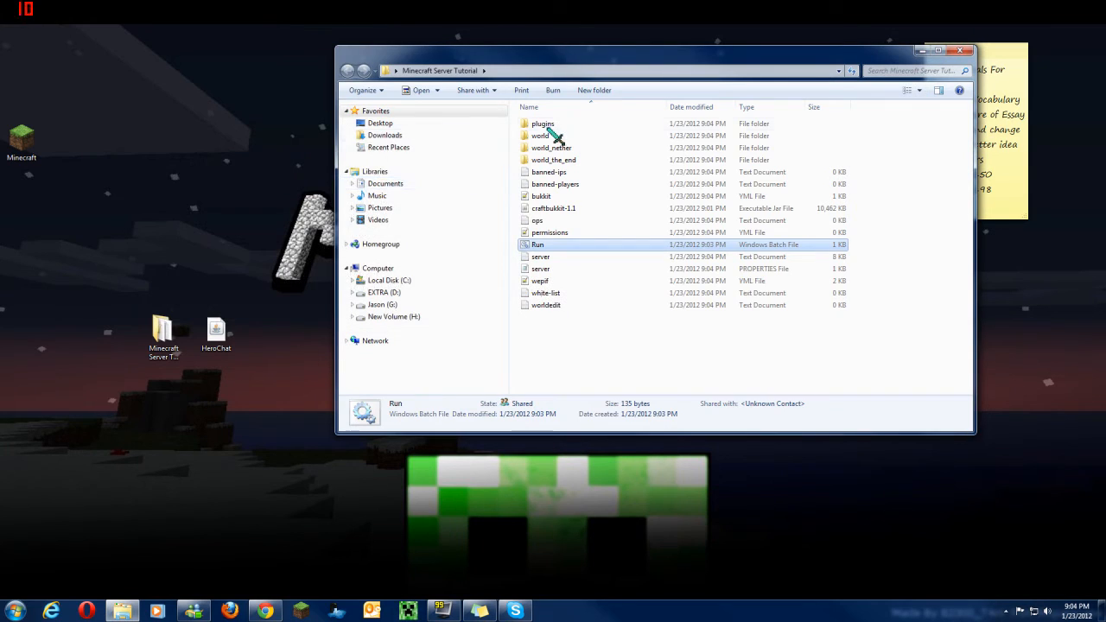
double_click(542, 123)
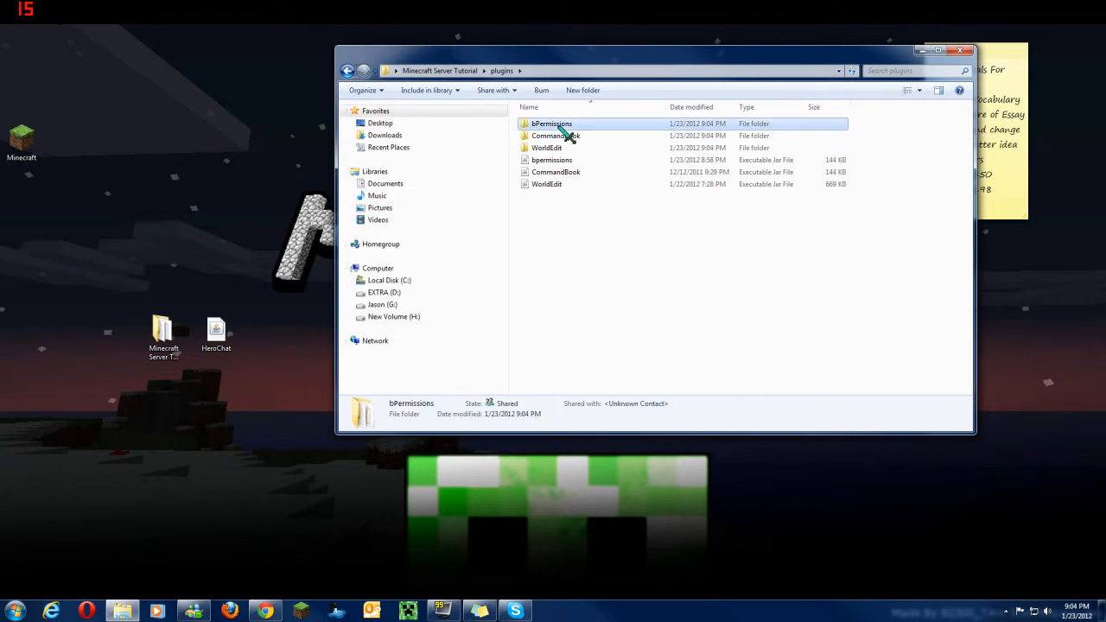
double_click(551, 123)
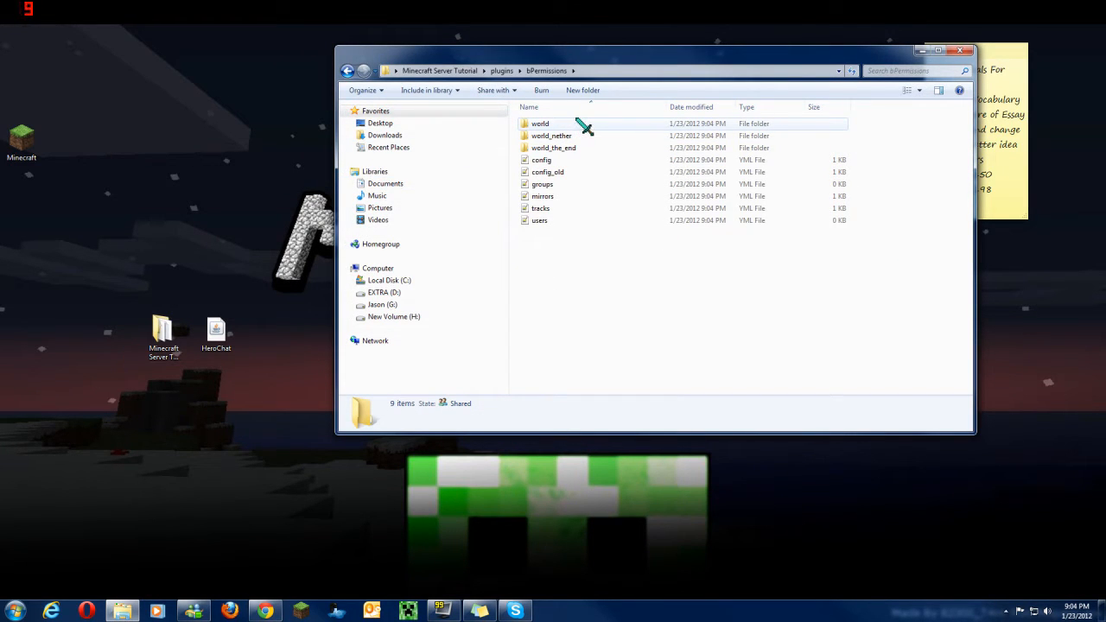
double_click(540, 123)
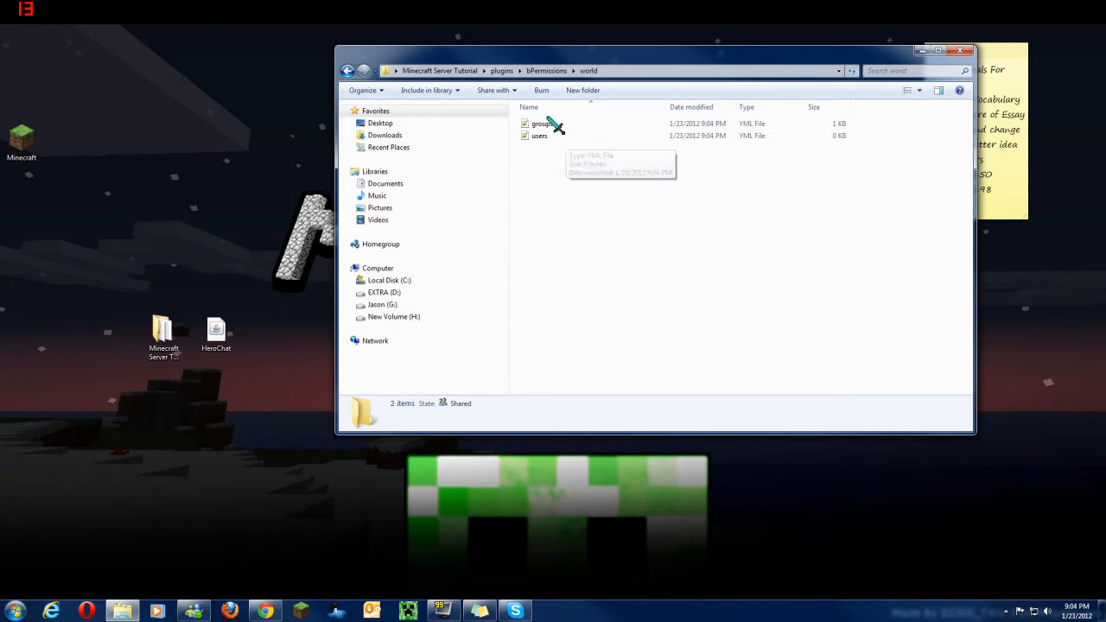
double_click(542, 124)
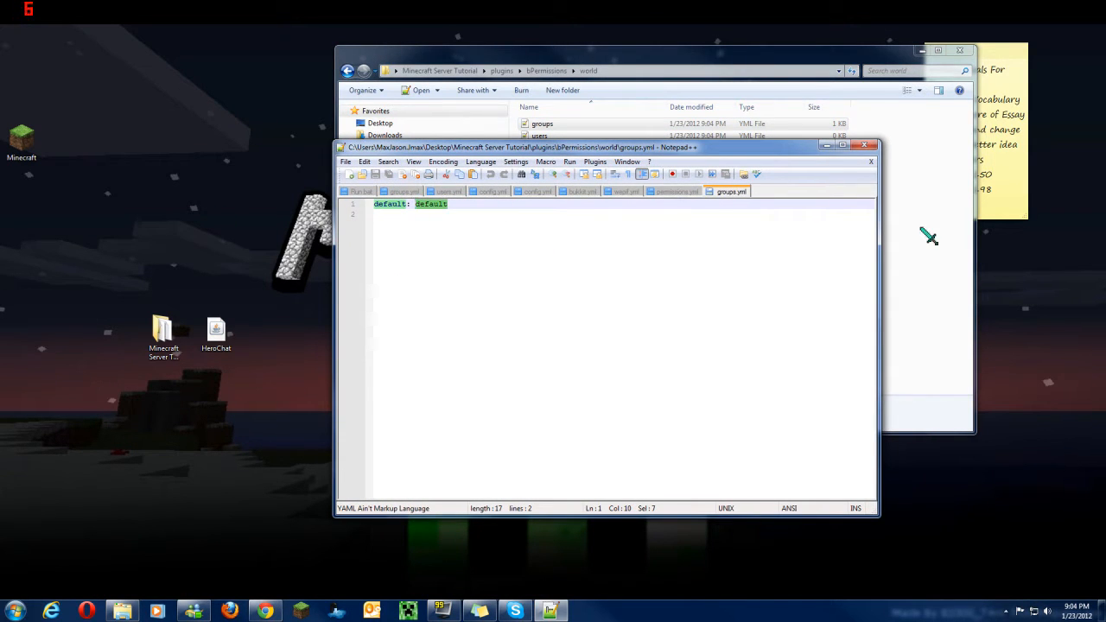
Define the Guest group with permissions, meta suffix and priority '10' entries
type("Guest")
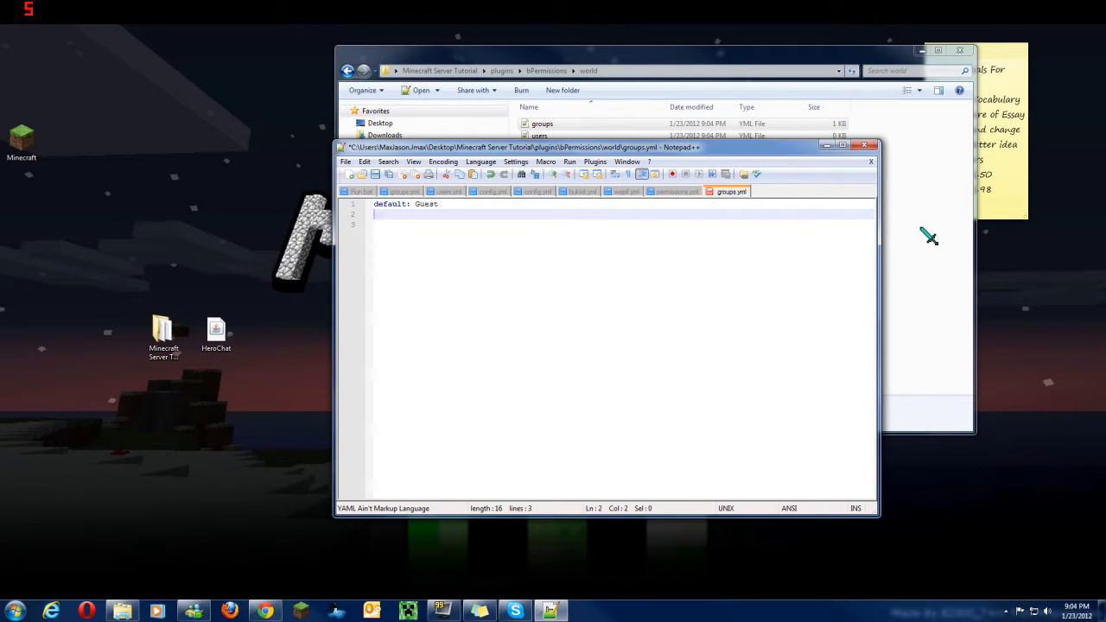
type("groups:")
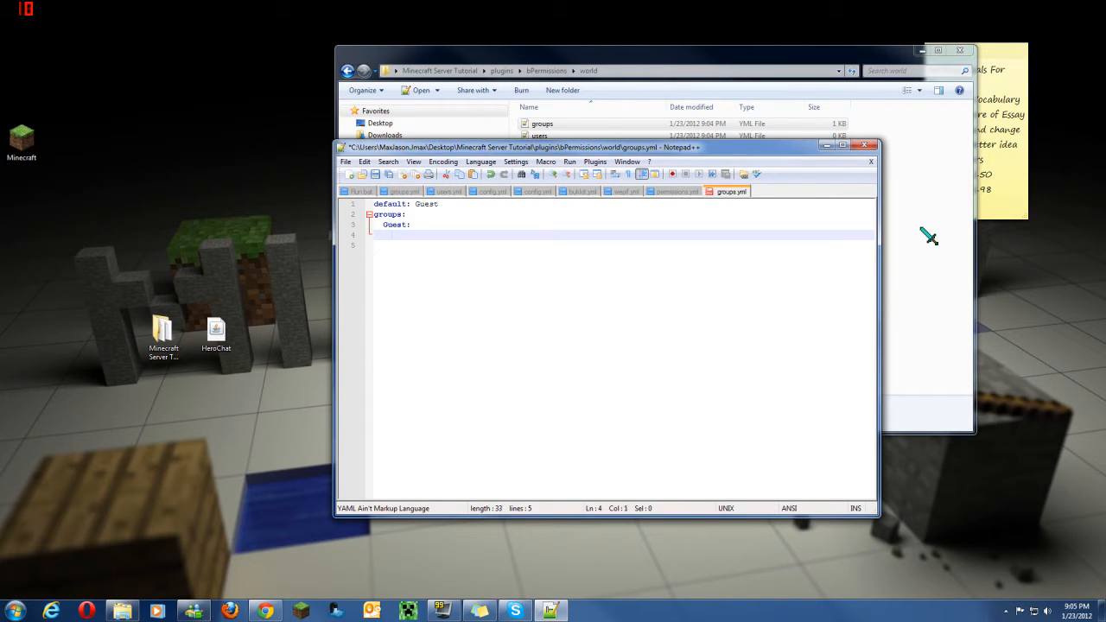
type("permissions:")
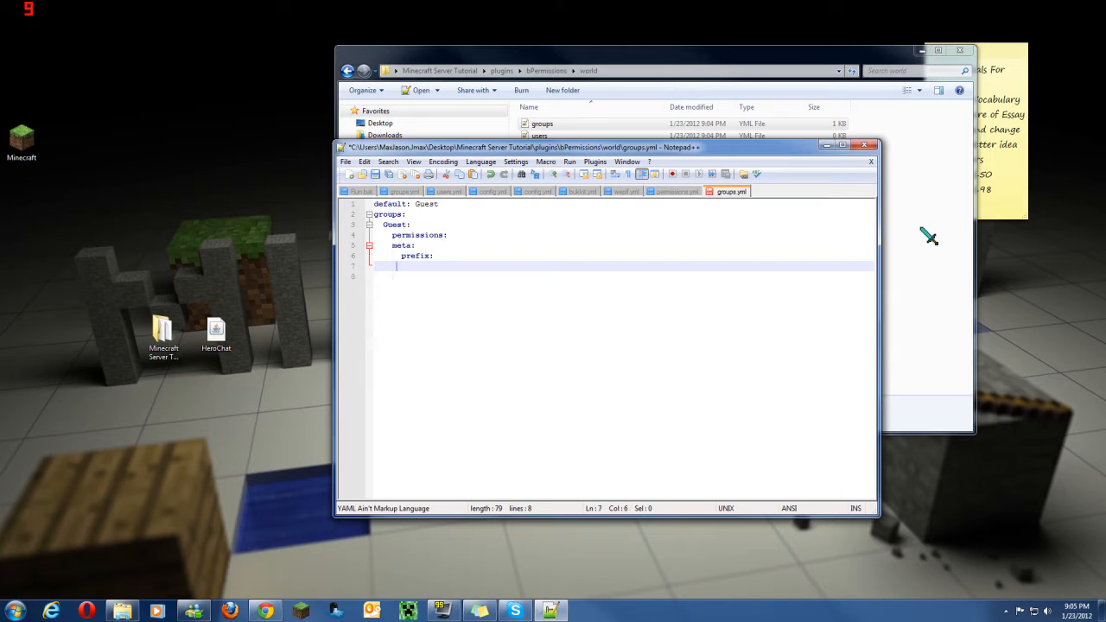
type("suffi")
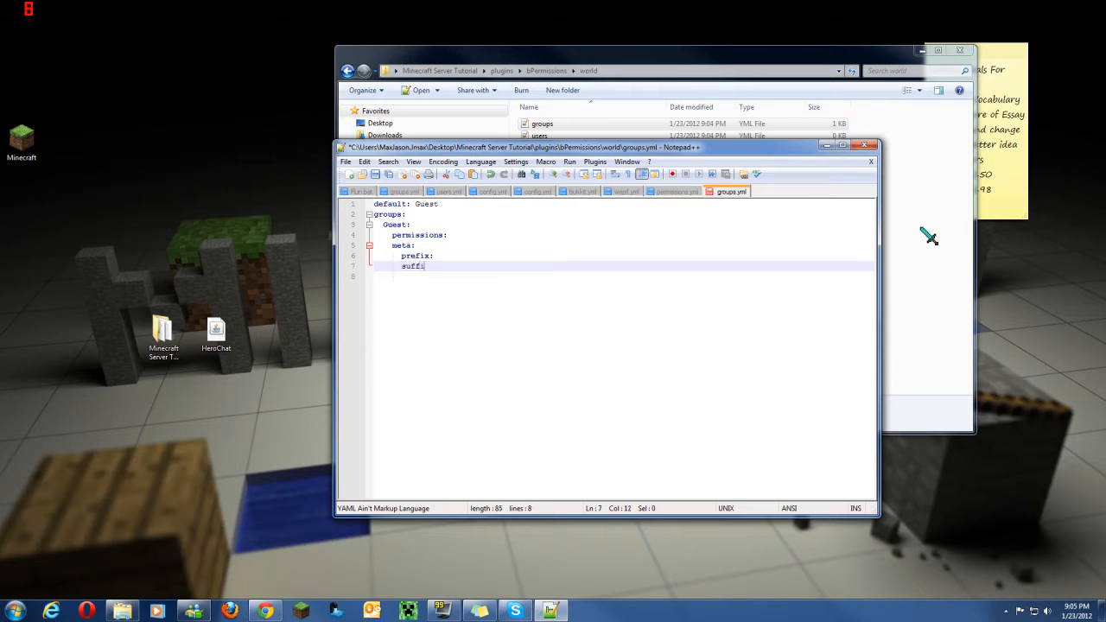
type("x:")
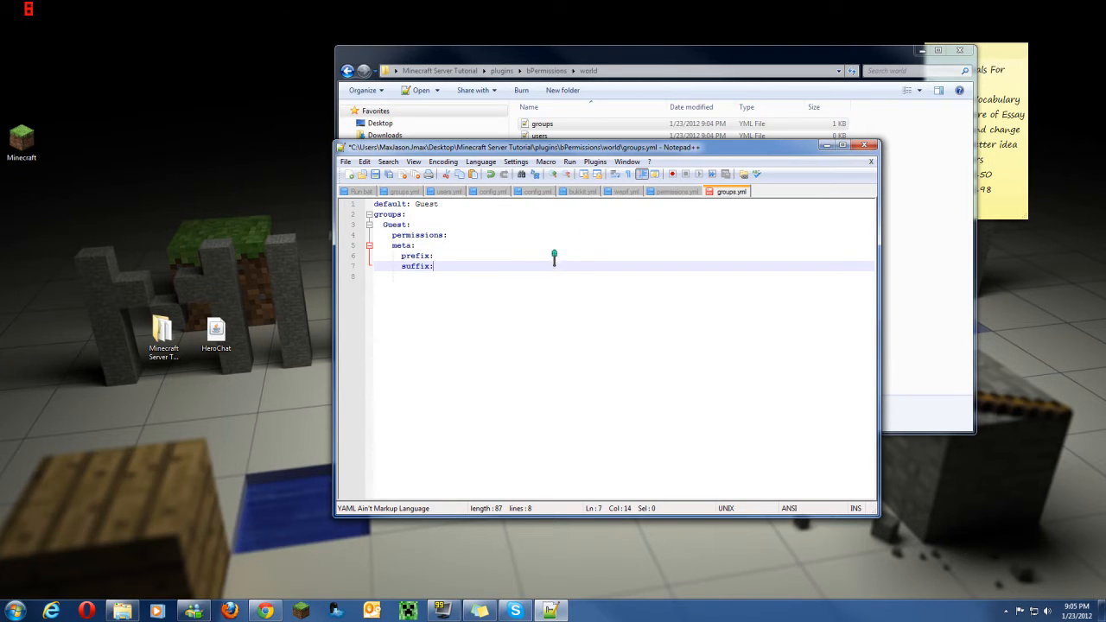
key("Return")
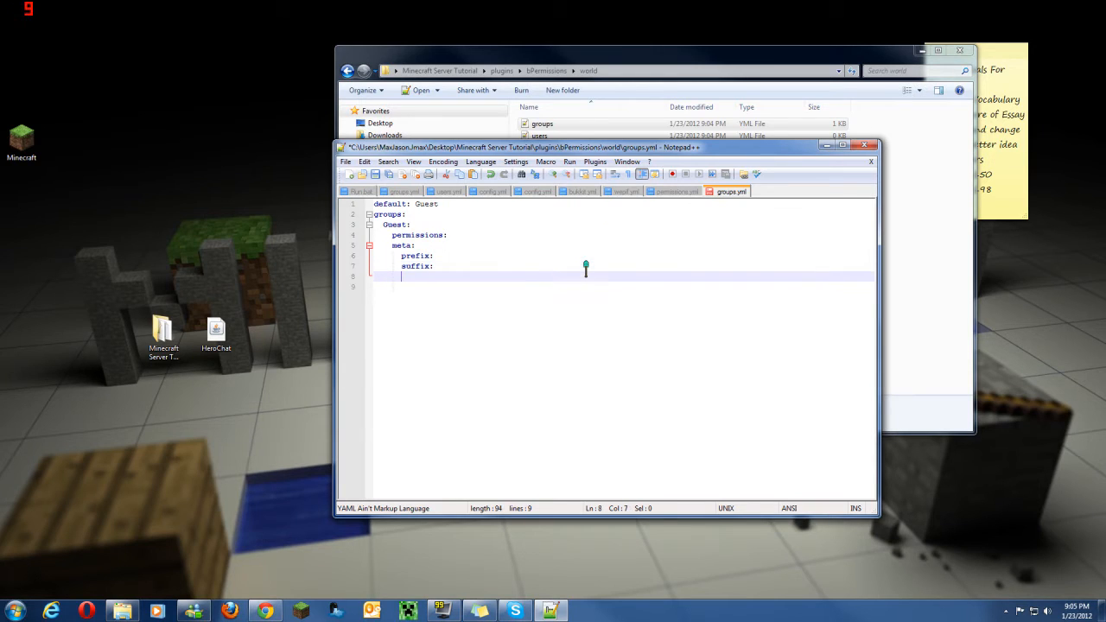
key("backspace")
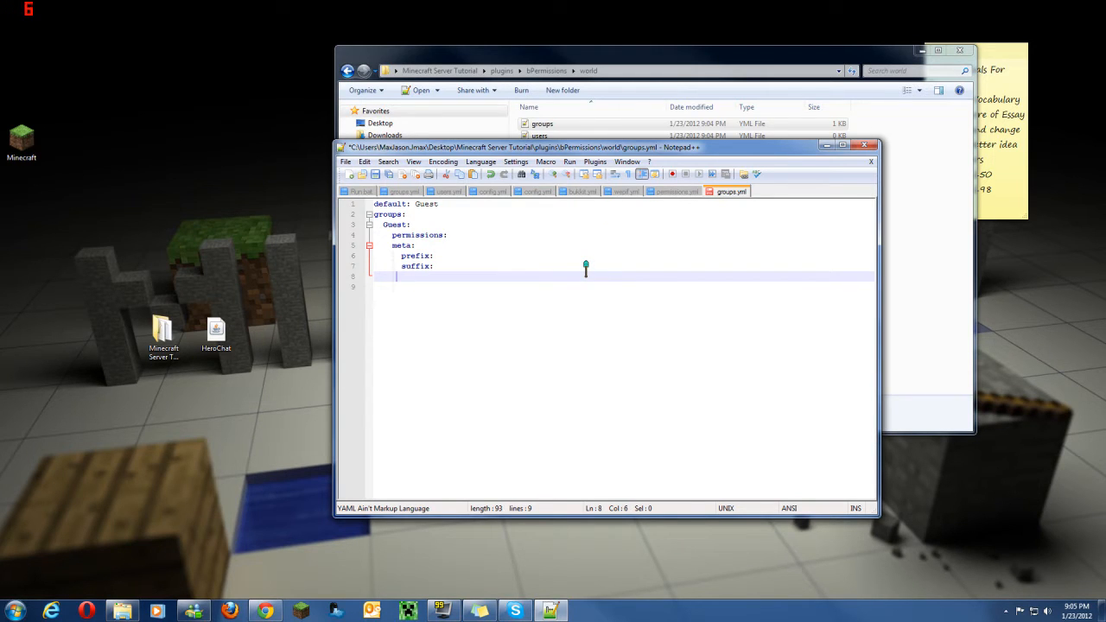
type("priority:")
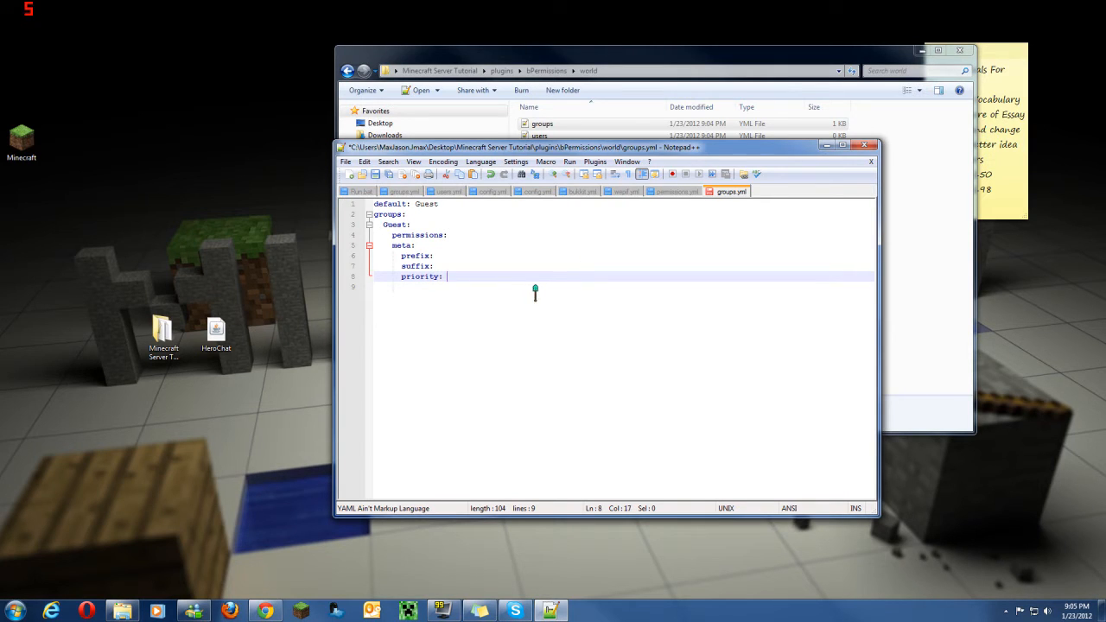
type("'10")
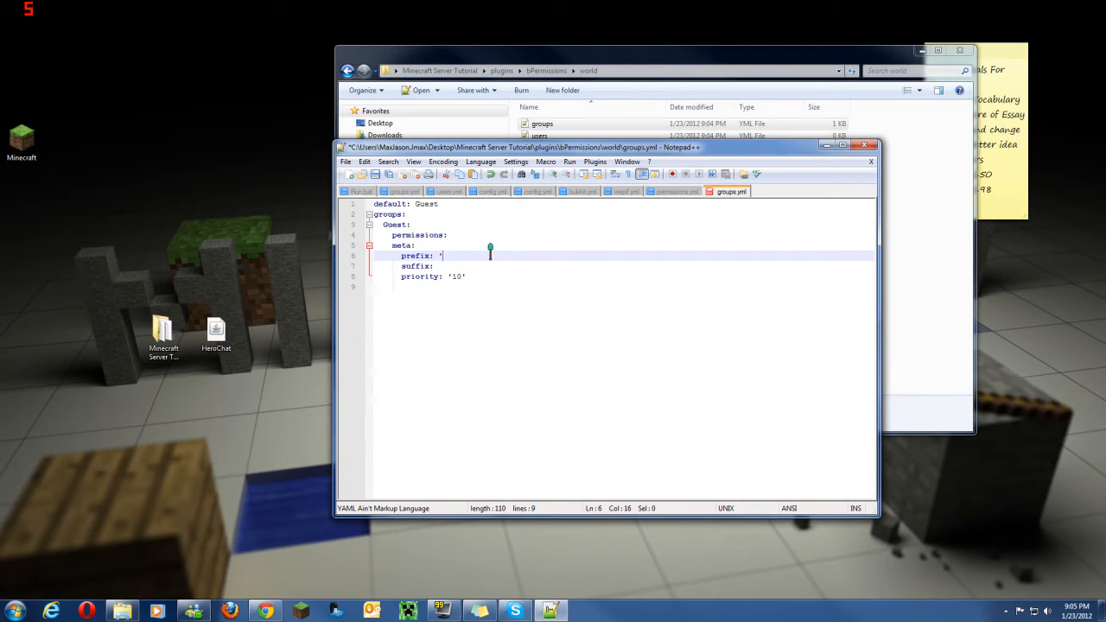
Give Guest the '[Noob] ' prefix and start an Admin: group after the priority line
type("Noob")
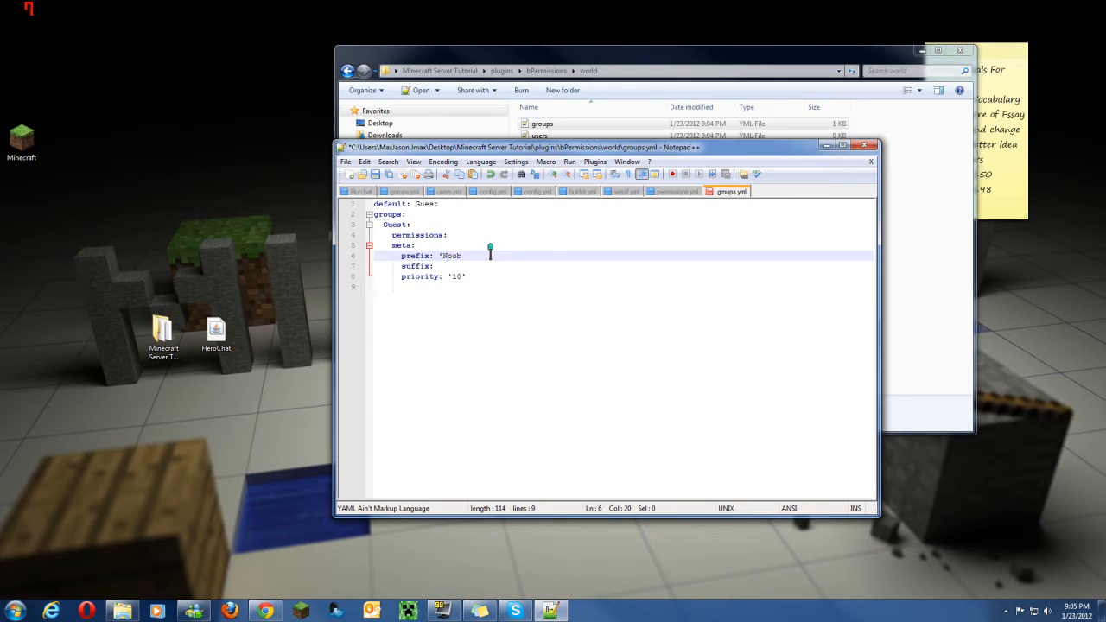
key("BackSpace")
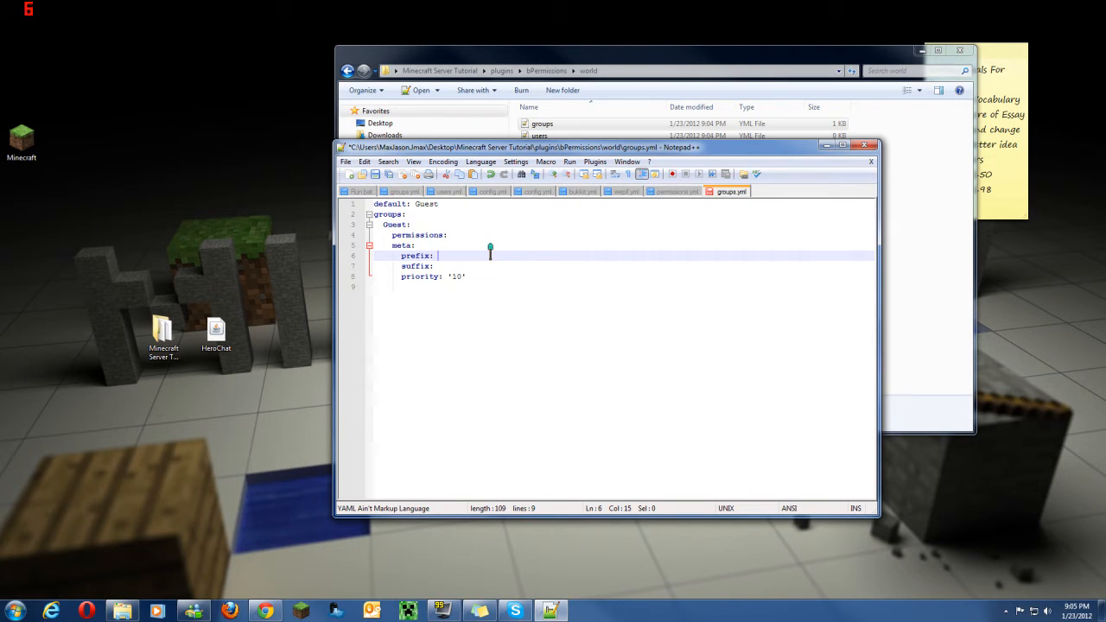
type("'[")
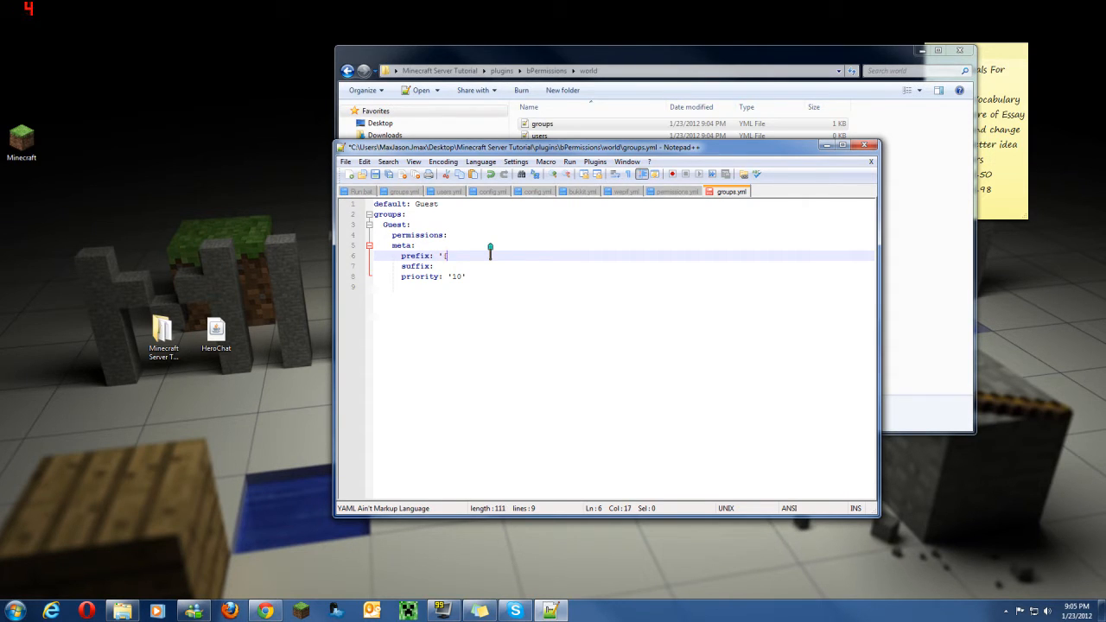
type("[Noob]")
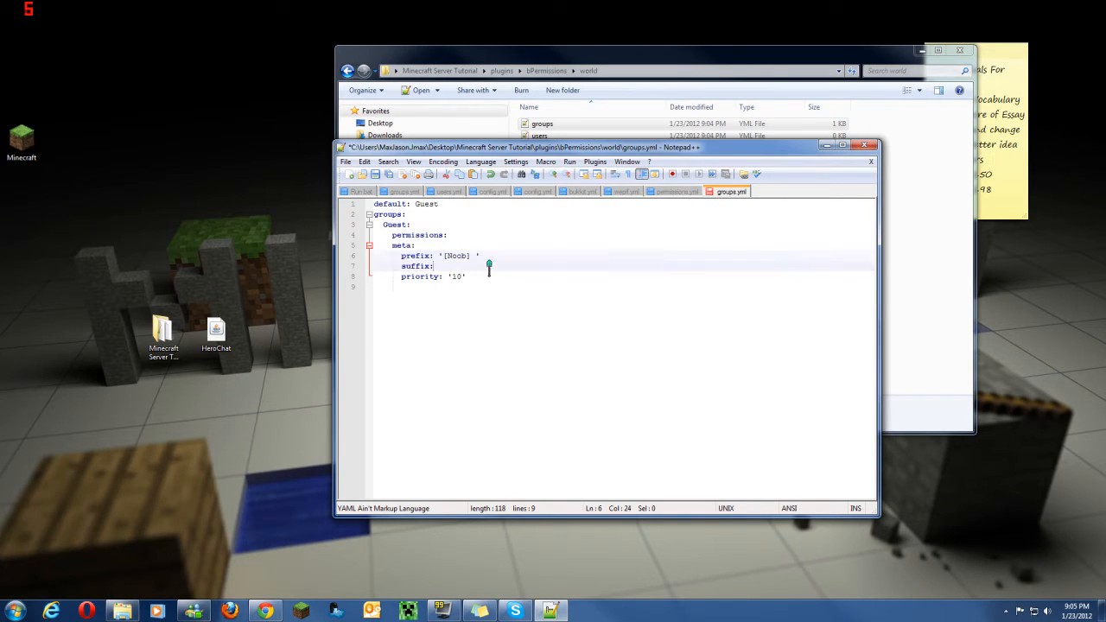
left_click(458, 256)
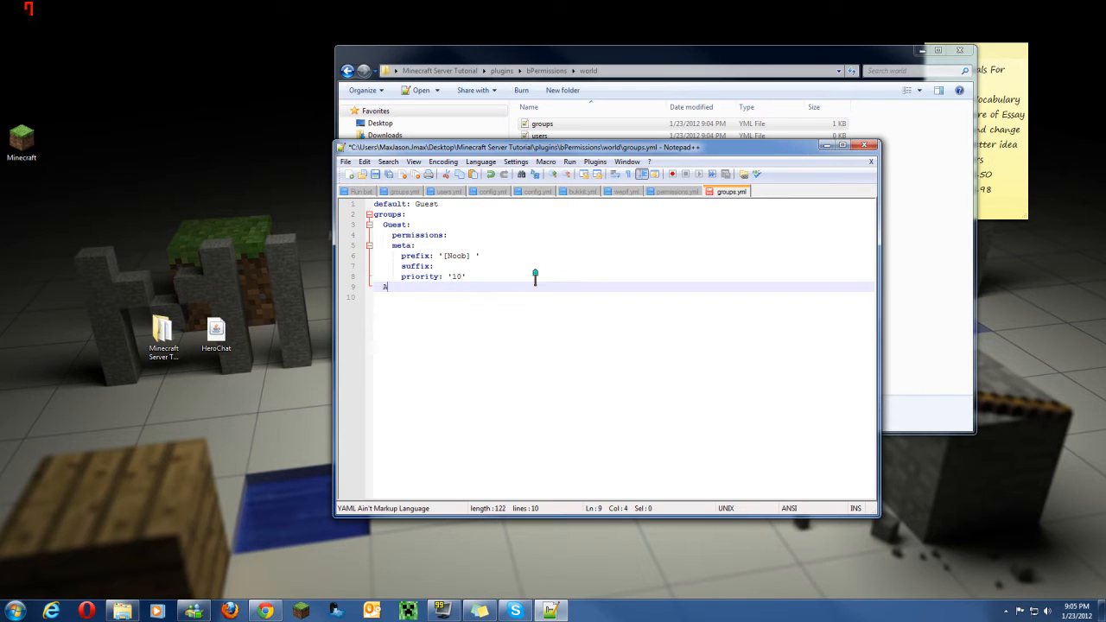
type("Admin:")
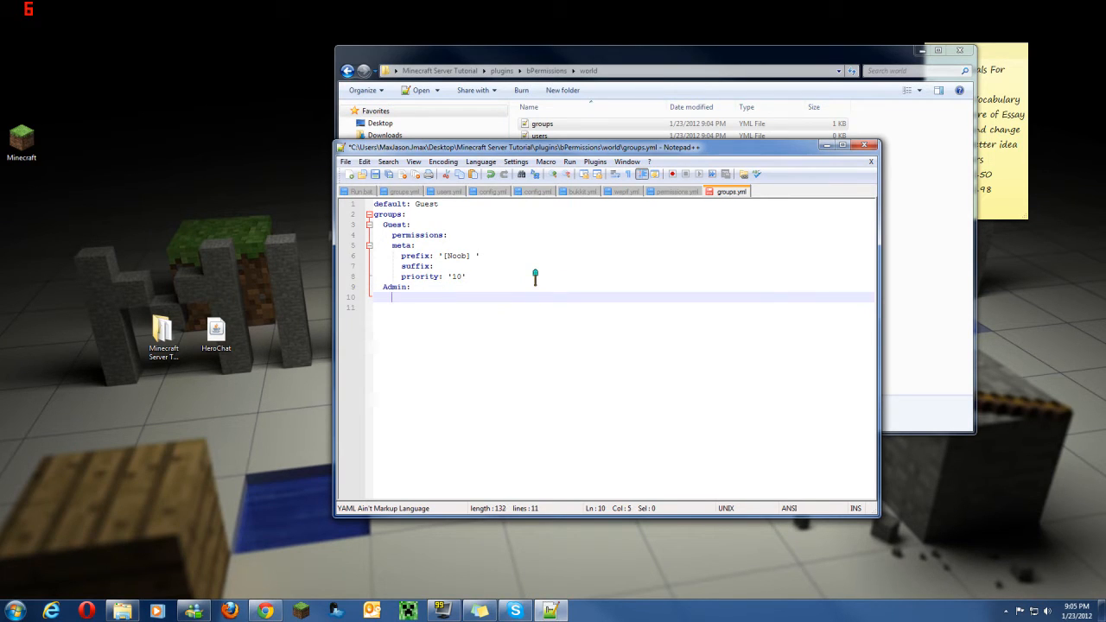
mouse_move(583, 192)
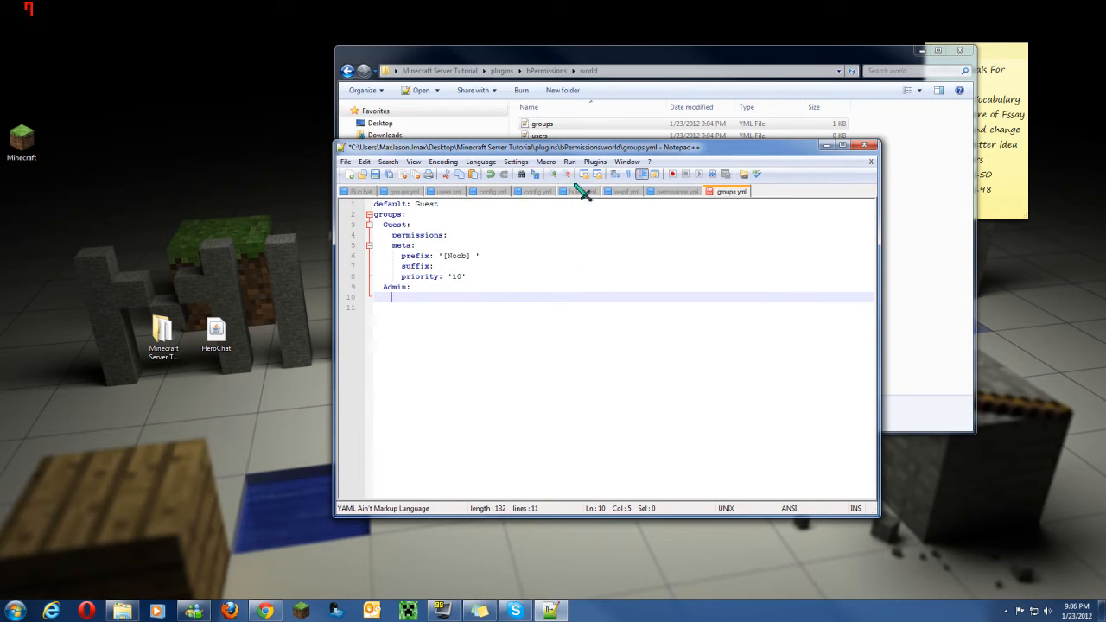
left_click(545, 162)
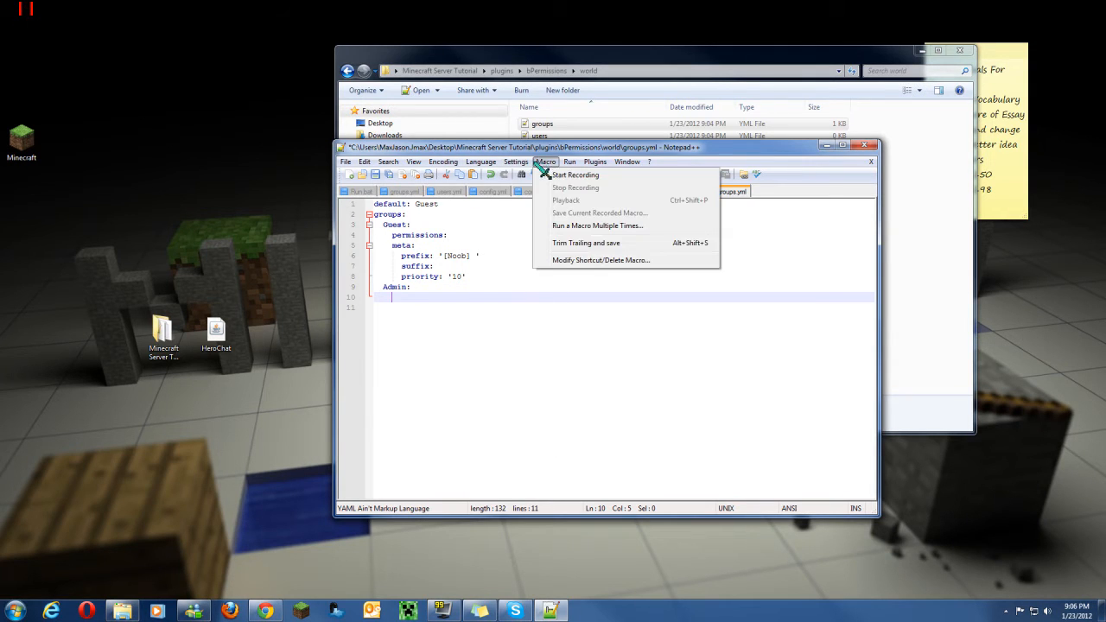
left_click(516, 161)
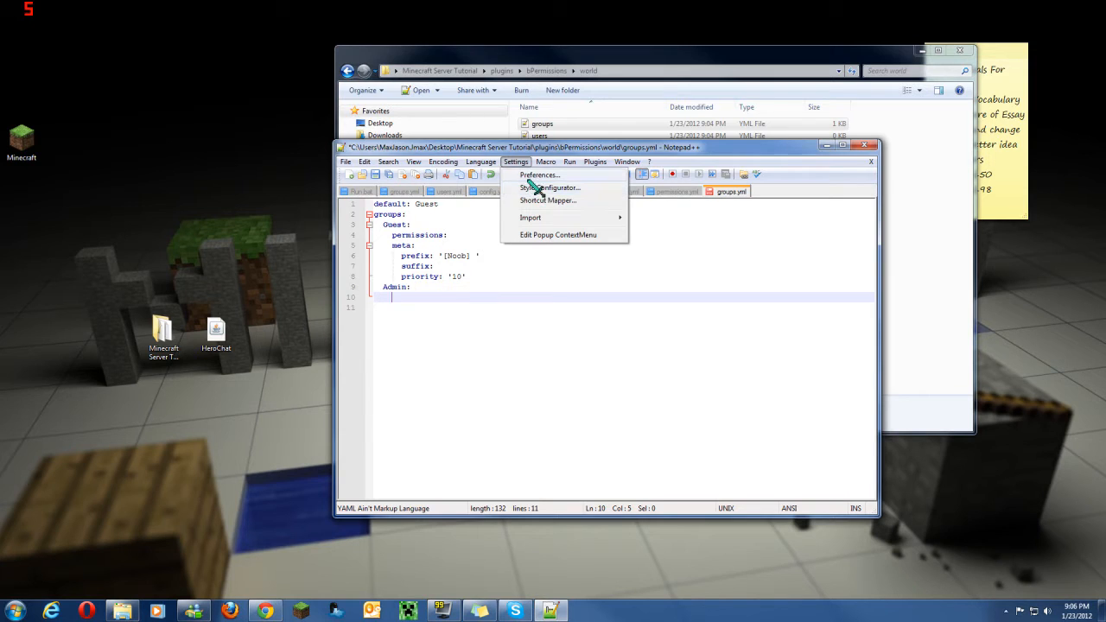
left_click(539, 174)
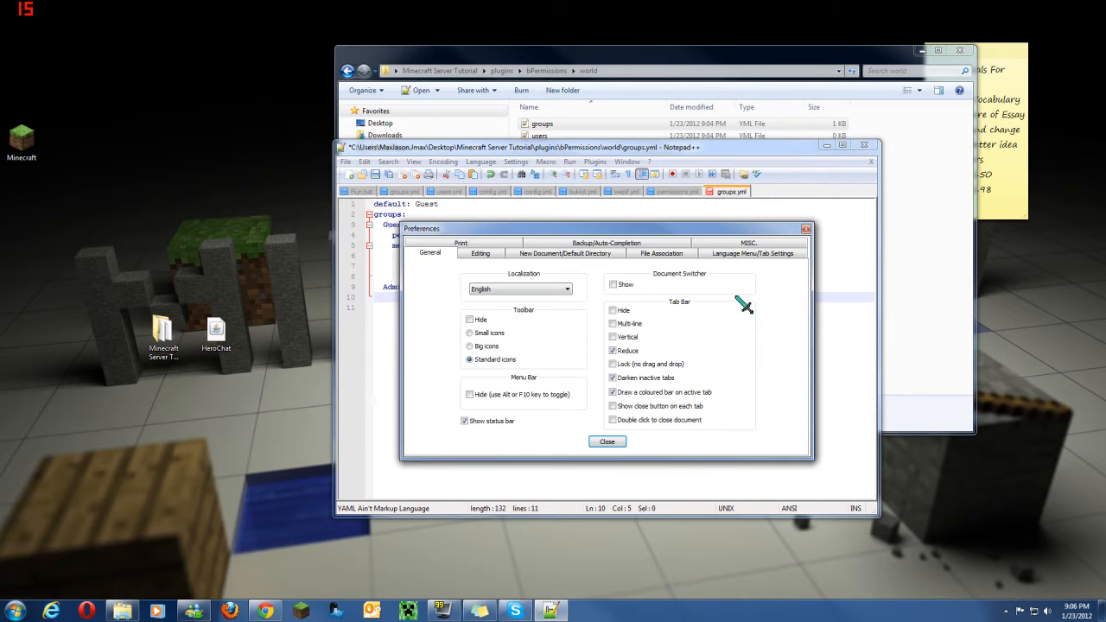
left_click(752, 254)
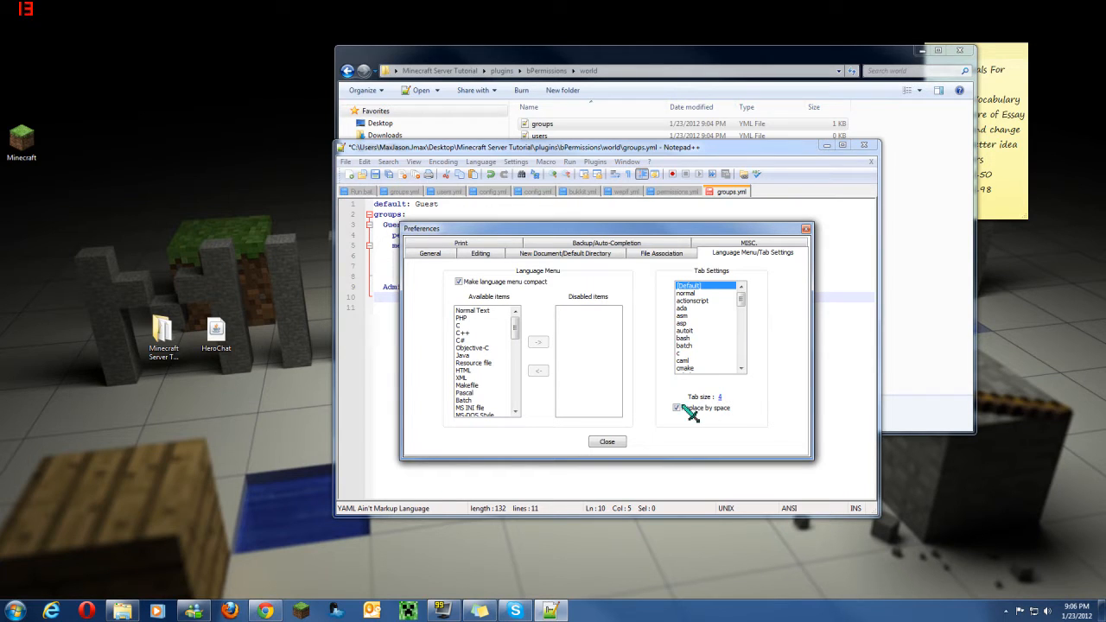
left_click(607, 441)
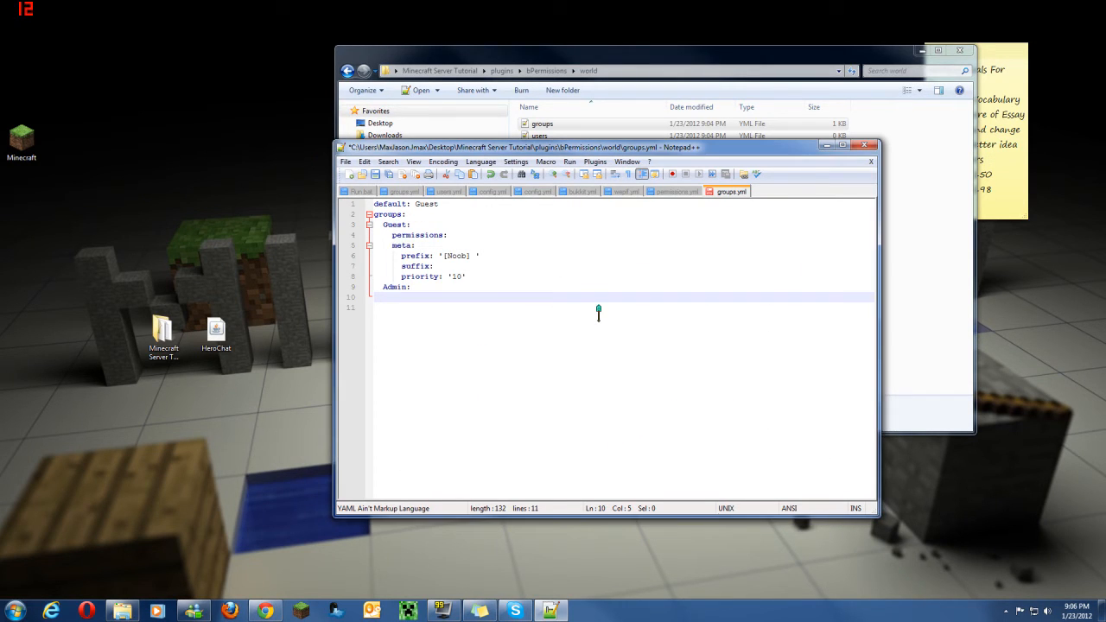
Add permissions: and meta: entries under the Admin group
type("pre")
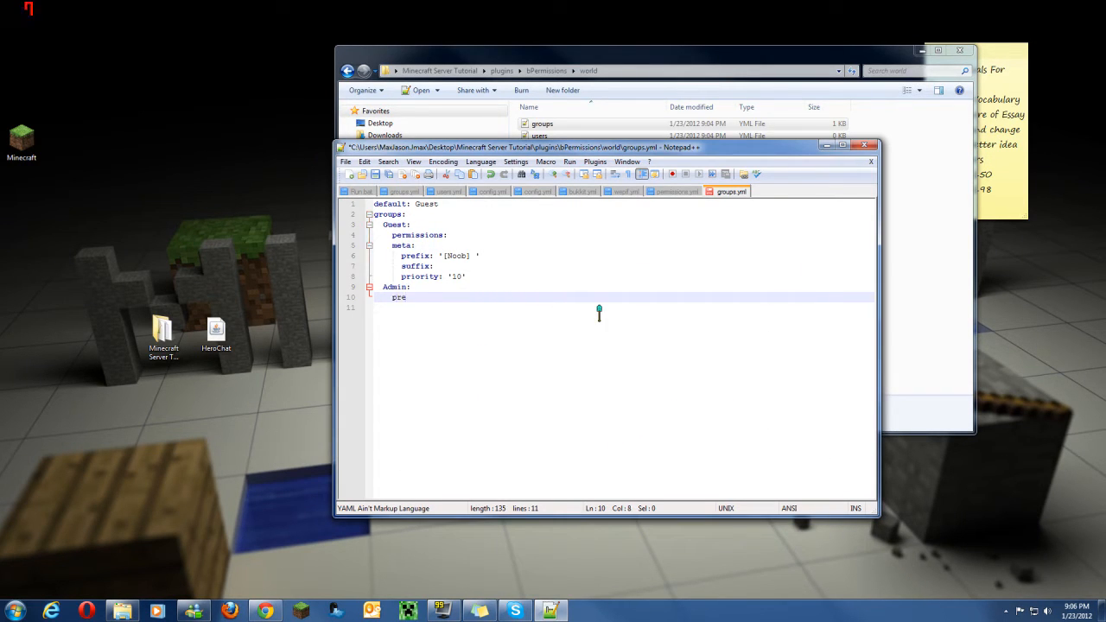
type("rmissions:")
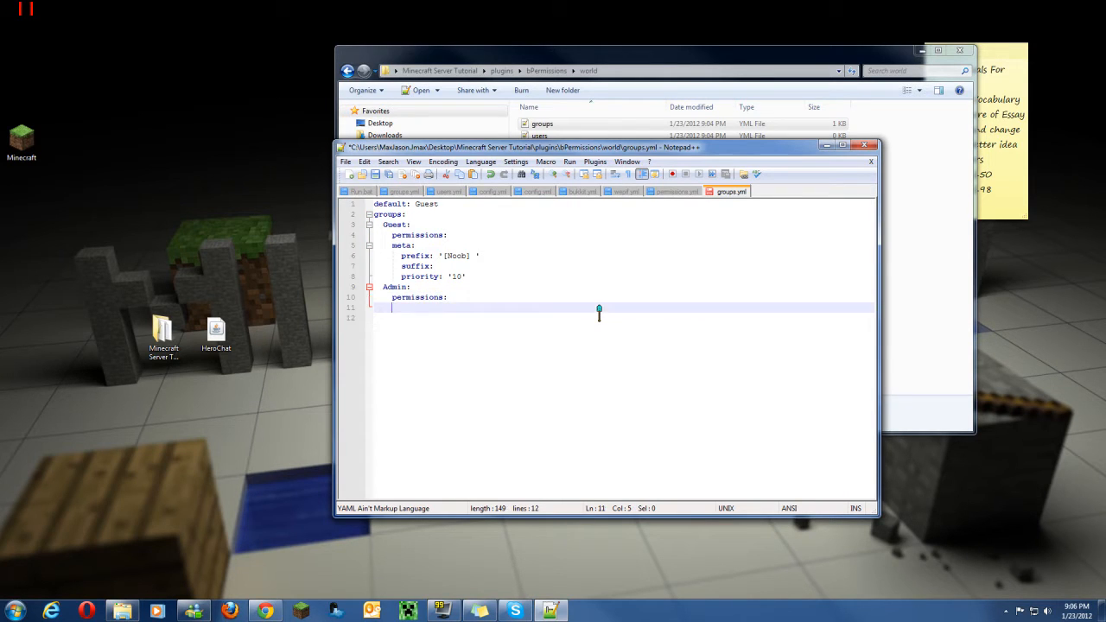
key("Backspace")
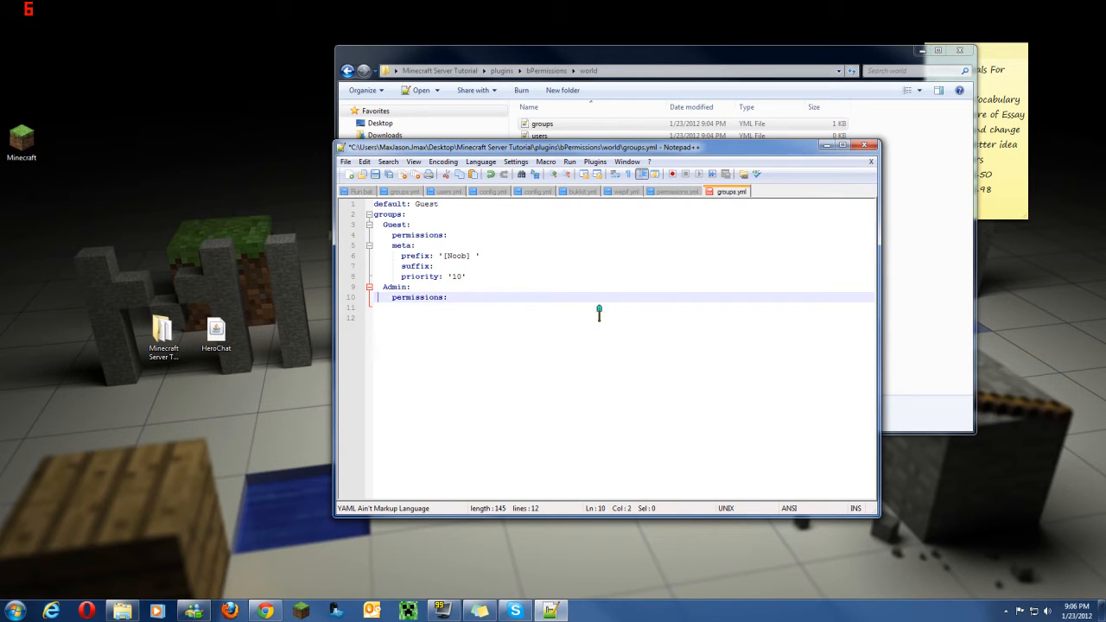
left_click(395, 287)
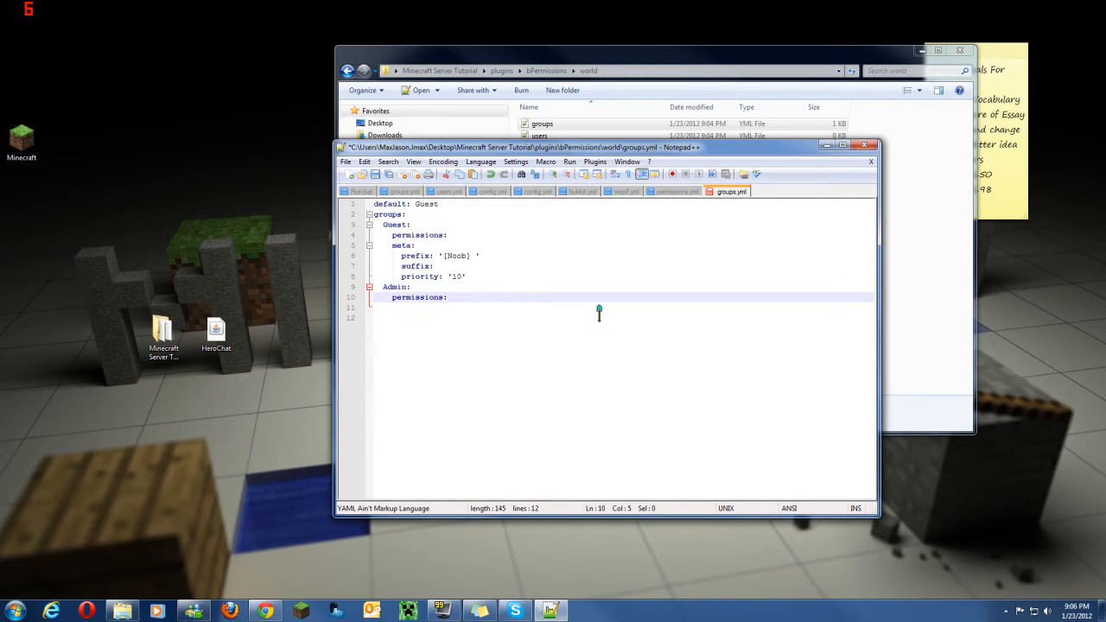
type("meta:")
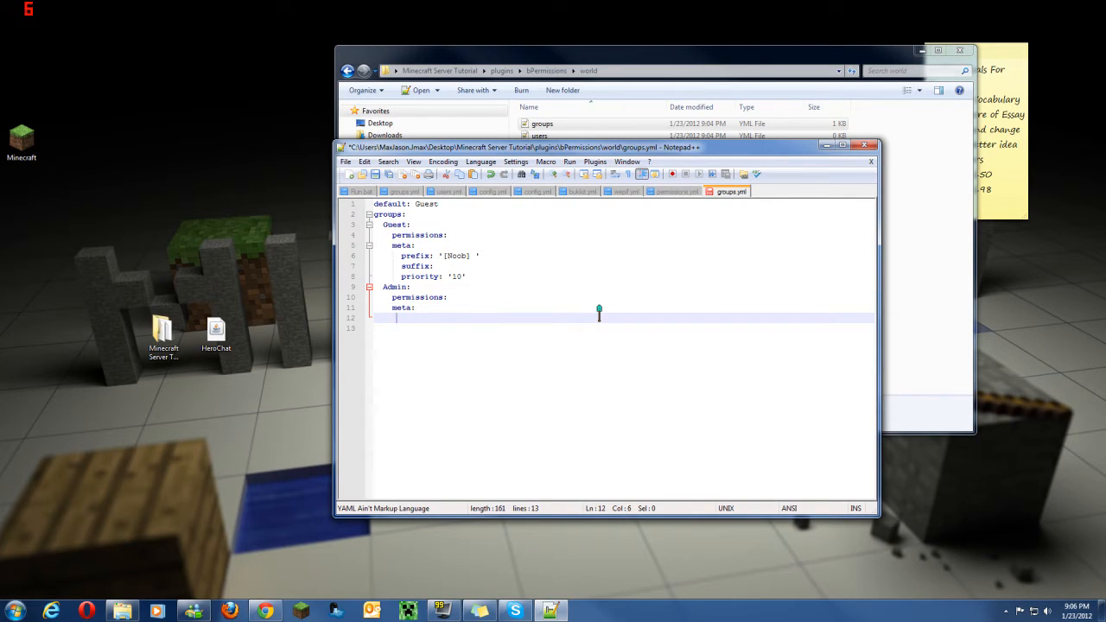
Set Admin's prefix to '&4[Admin] ' and priority to '100'
type("prefix:")
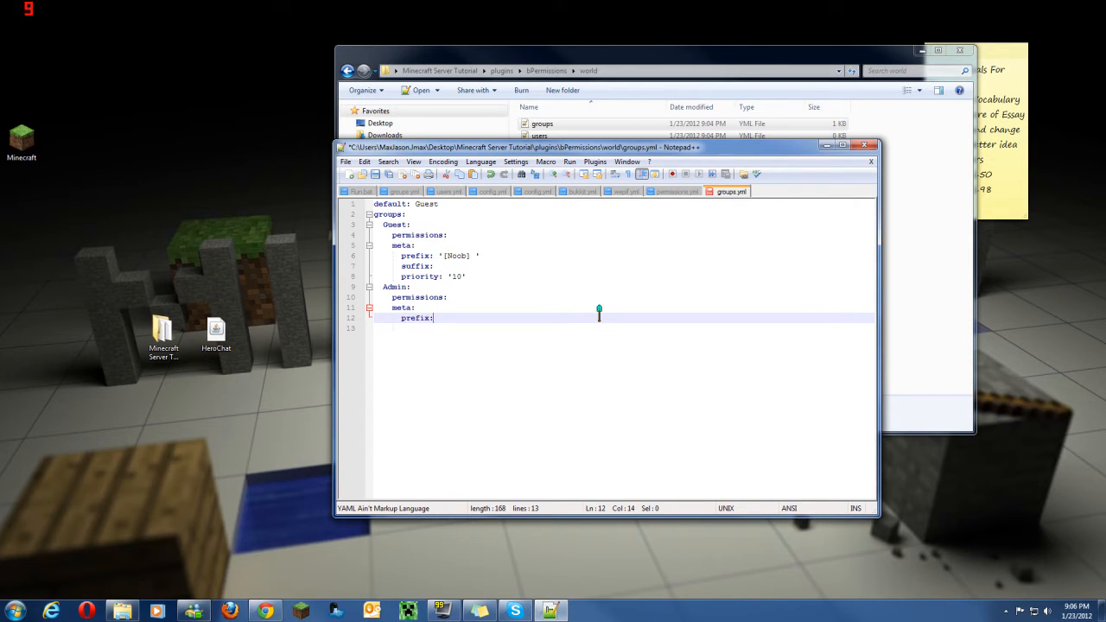
type("'&")
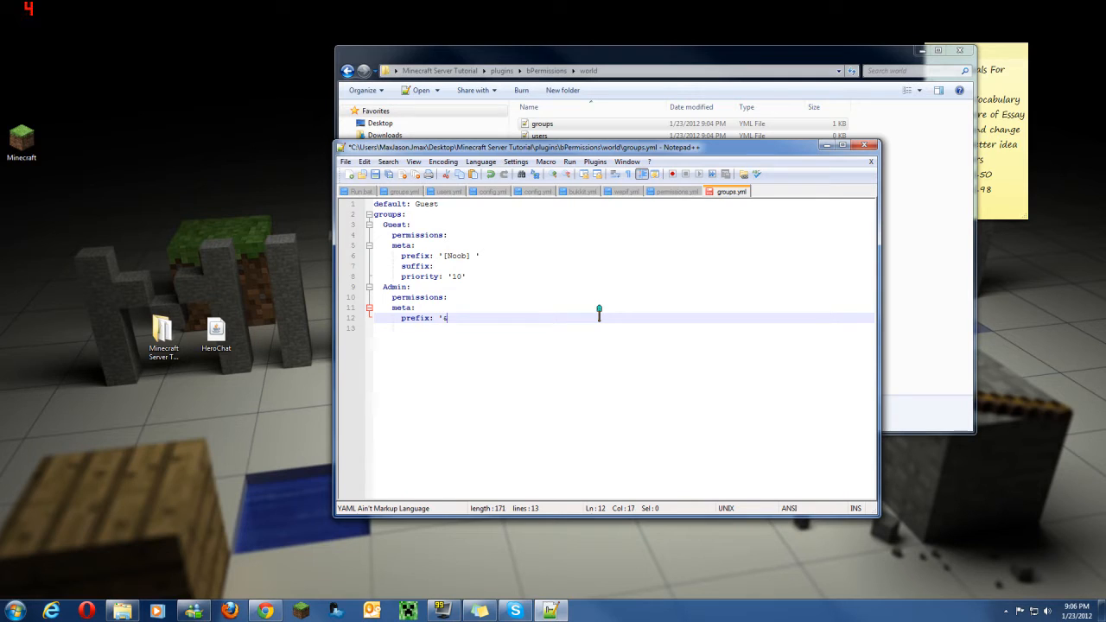
type("4[Ad")
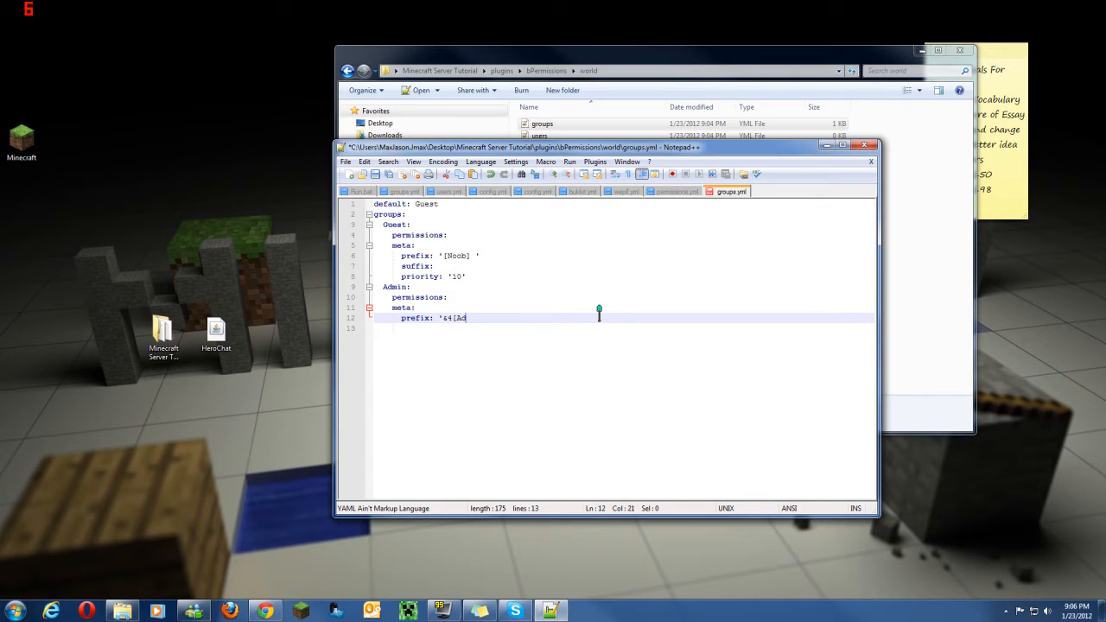
type("dmin]")
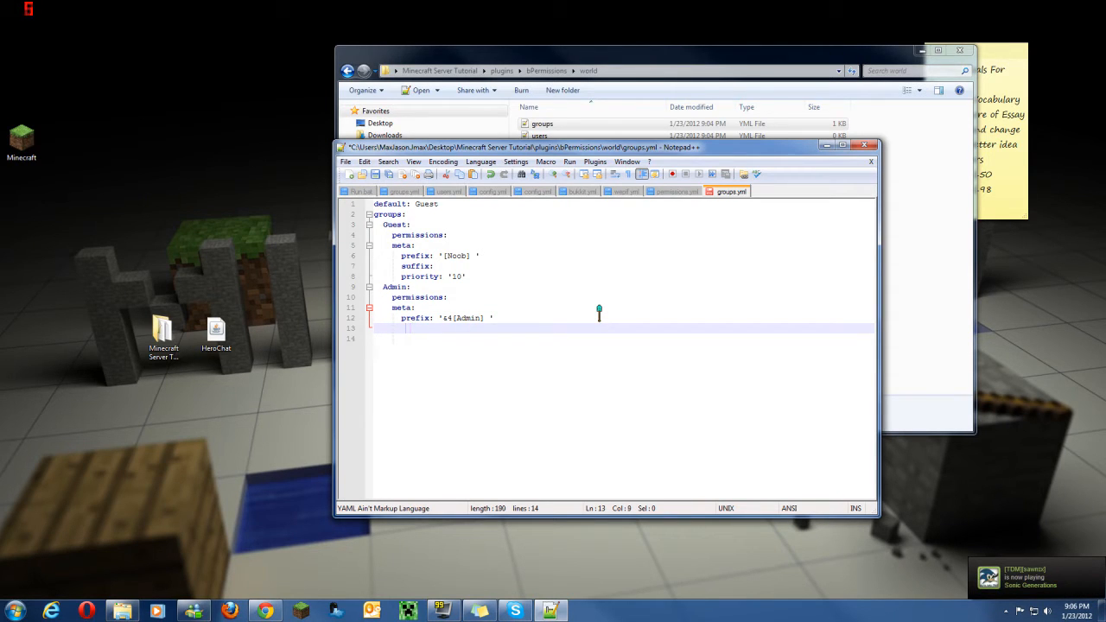
type("priority: '1")
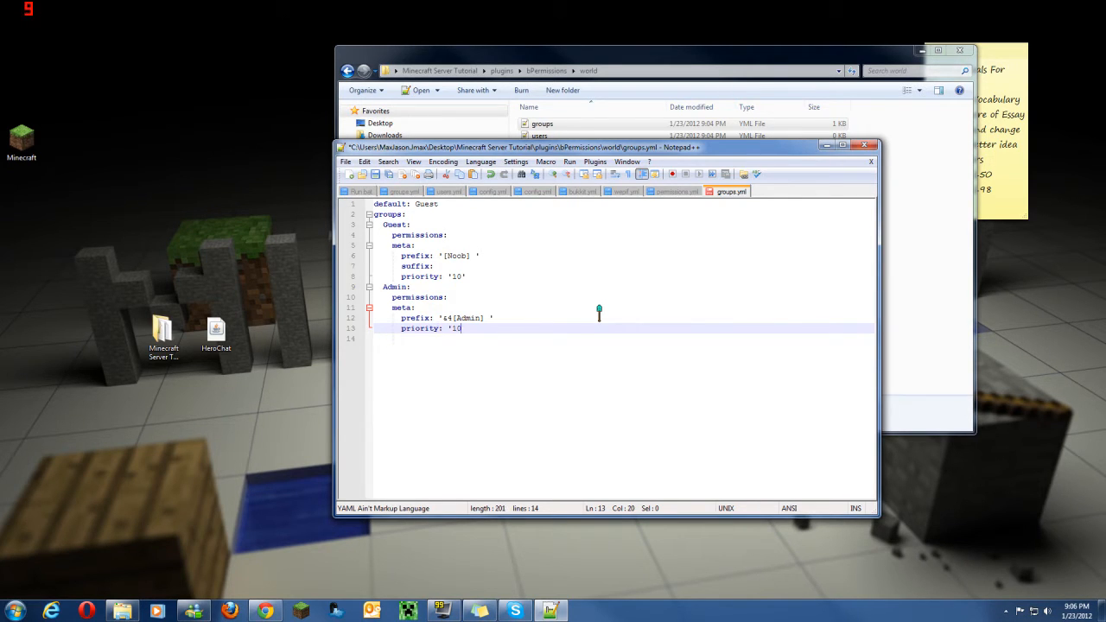
type("0'")
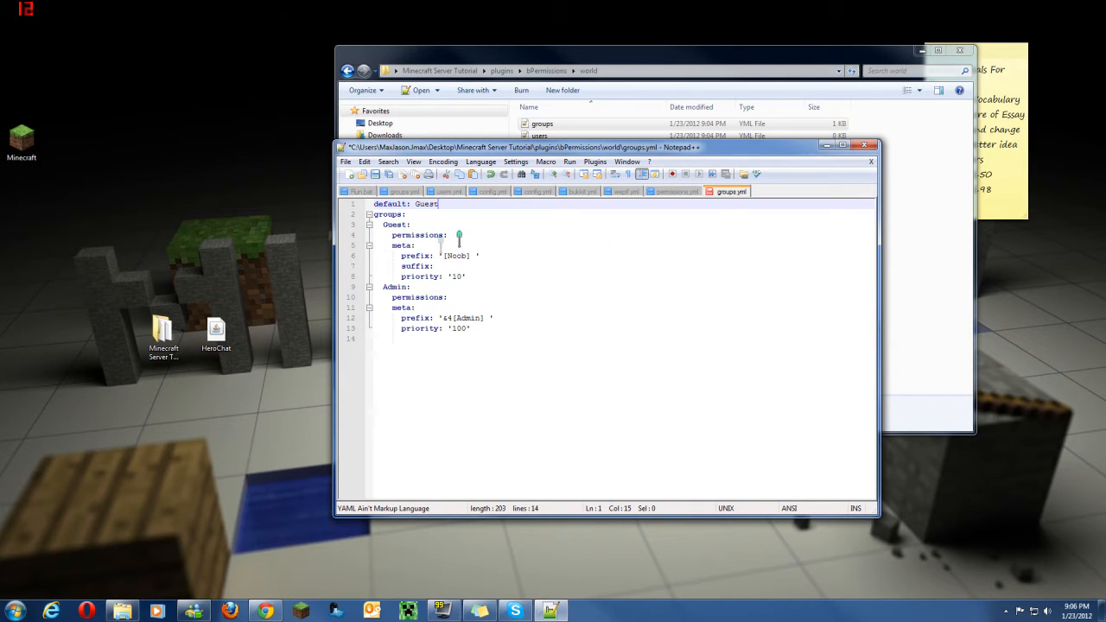
Review the Guest group's permissions, prefix and the default group line
left_click(480, 299)
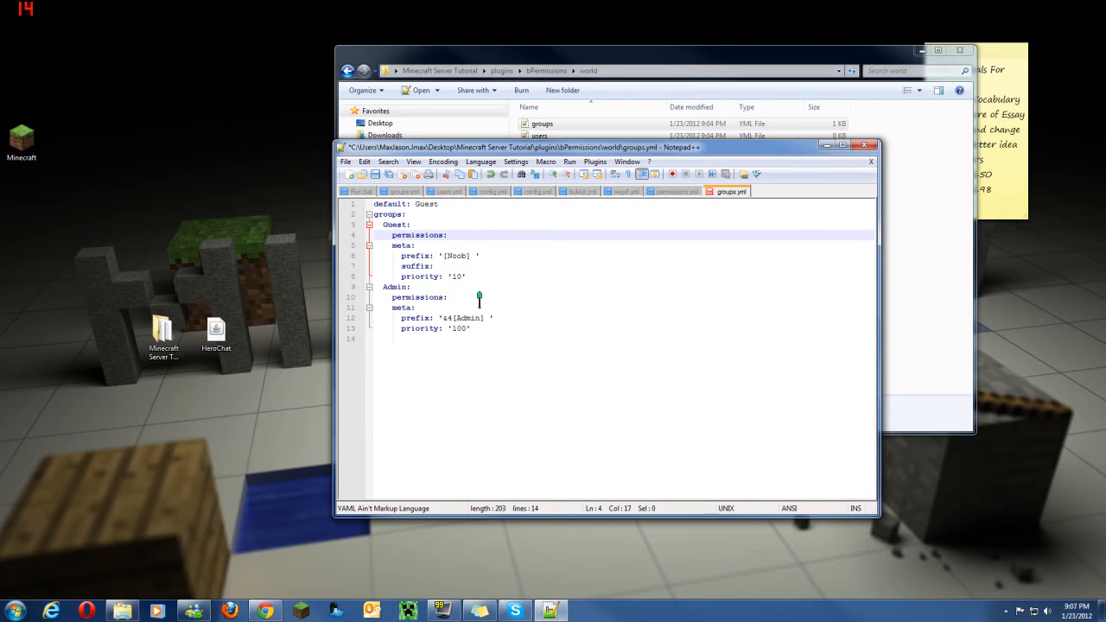
left_click(457, 256)
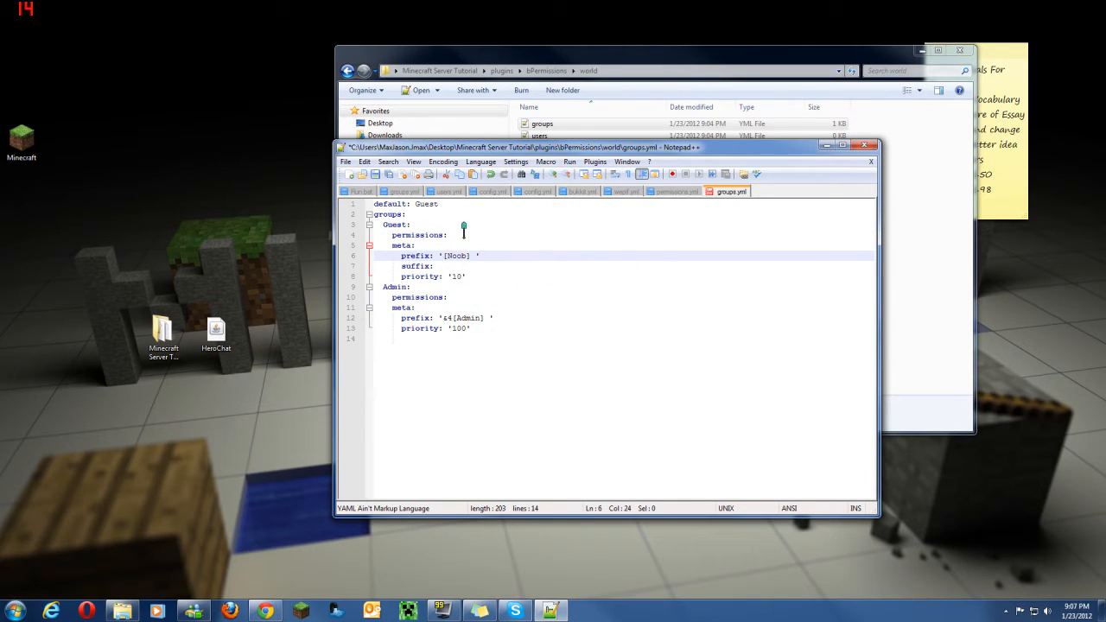
mouse_move(523, 237)
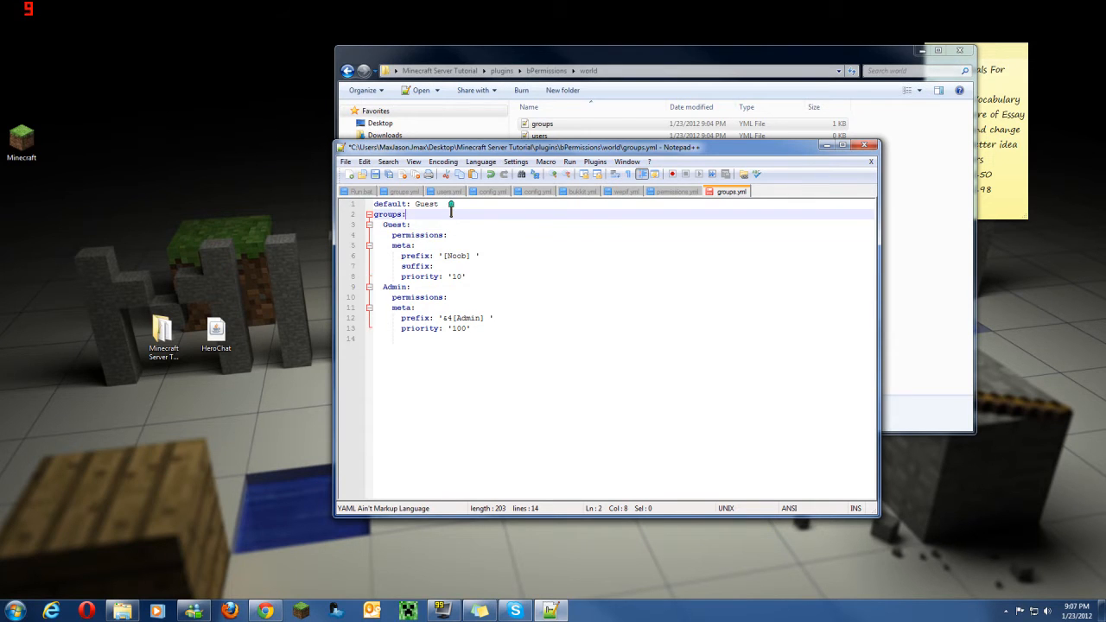
left_click(437, 204)
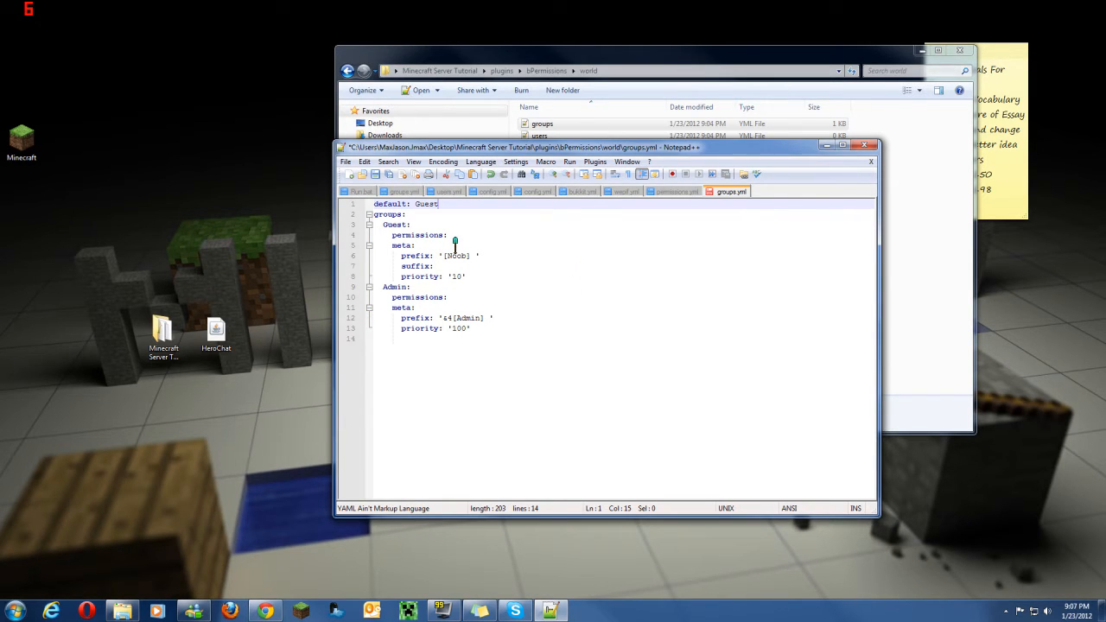
mouse_move(482, 303)
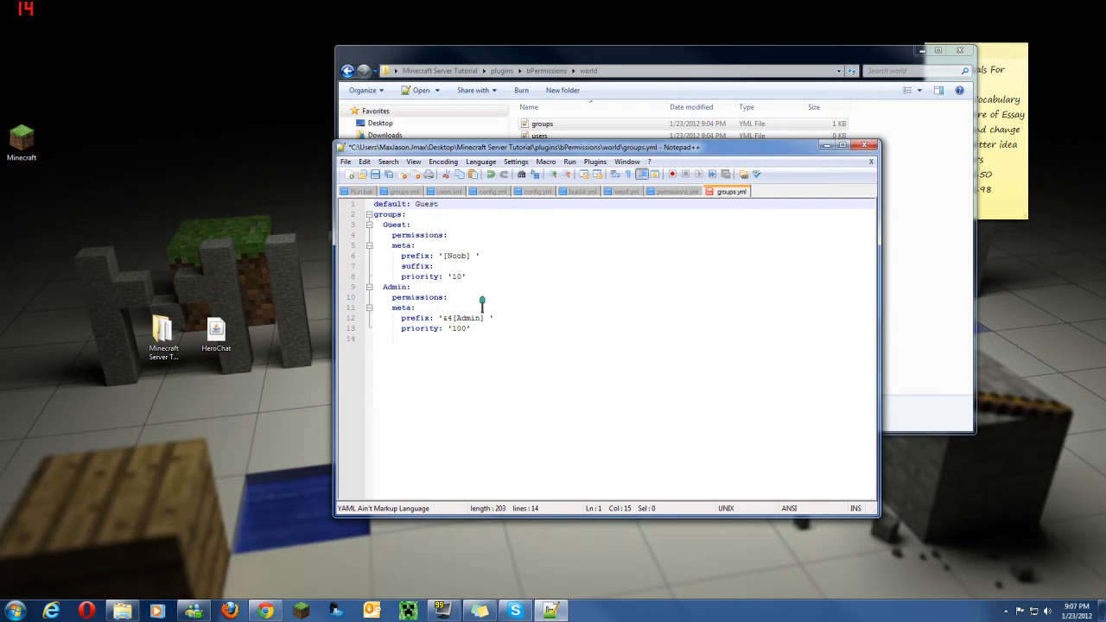
Add '- commandbook.*' under Admin's permissions, save groups.yml and close Notepad++
left_click(471, 297)
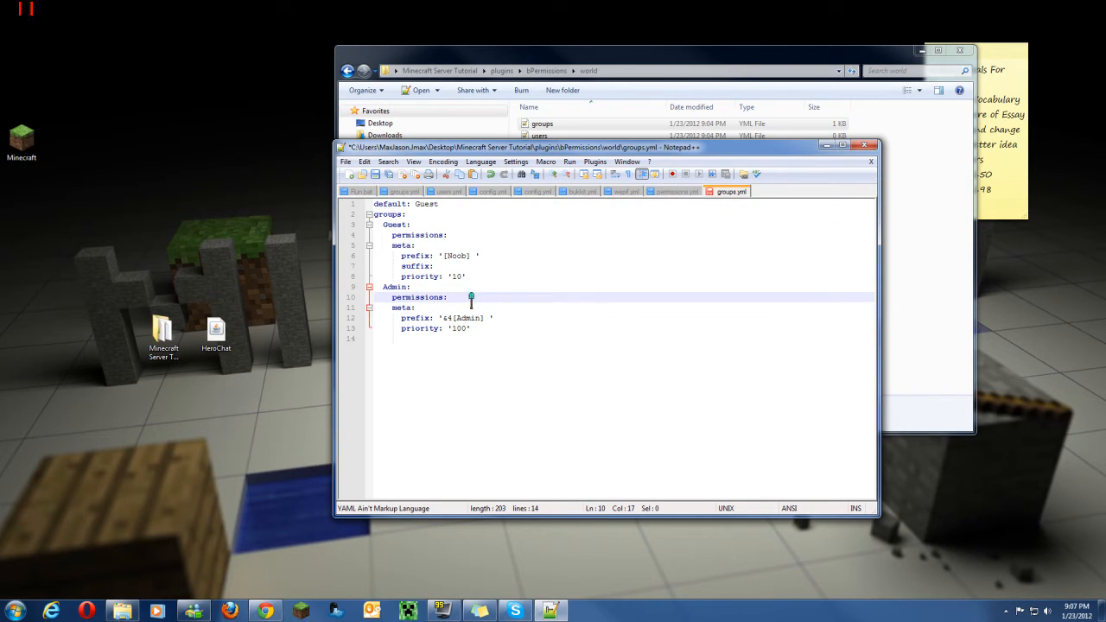
key("Return")
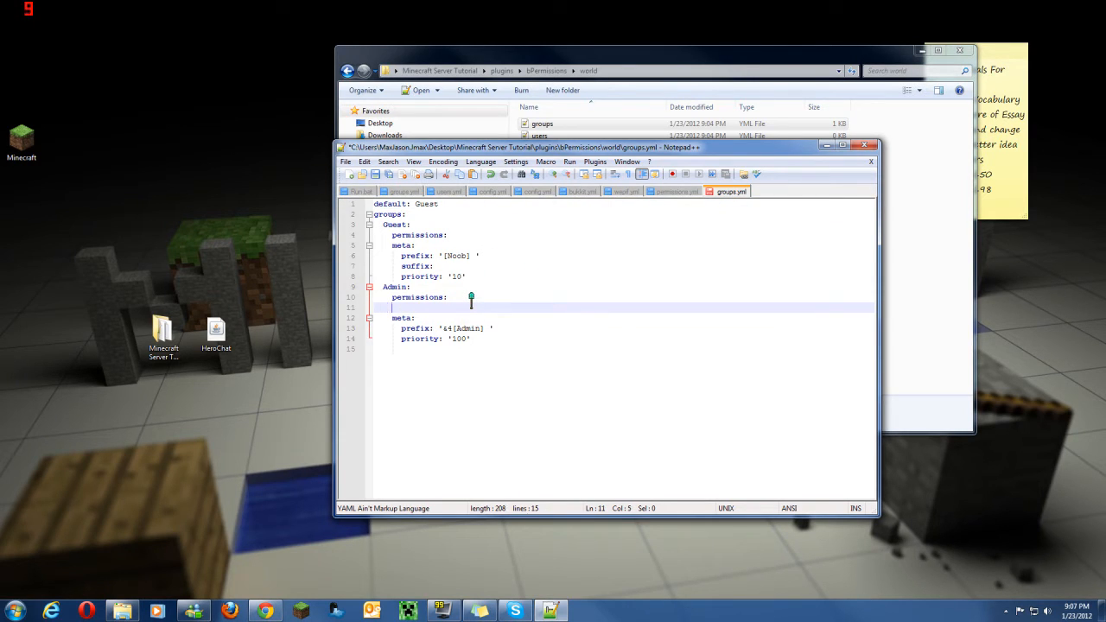
type("- comman")
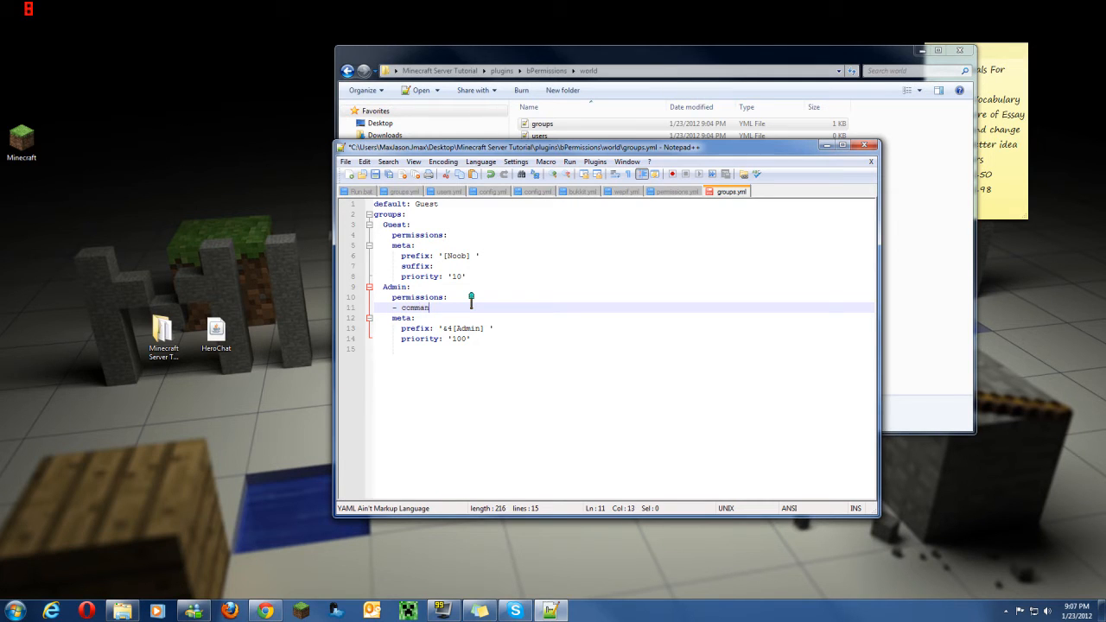
type("dbook.*")
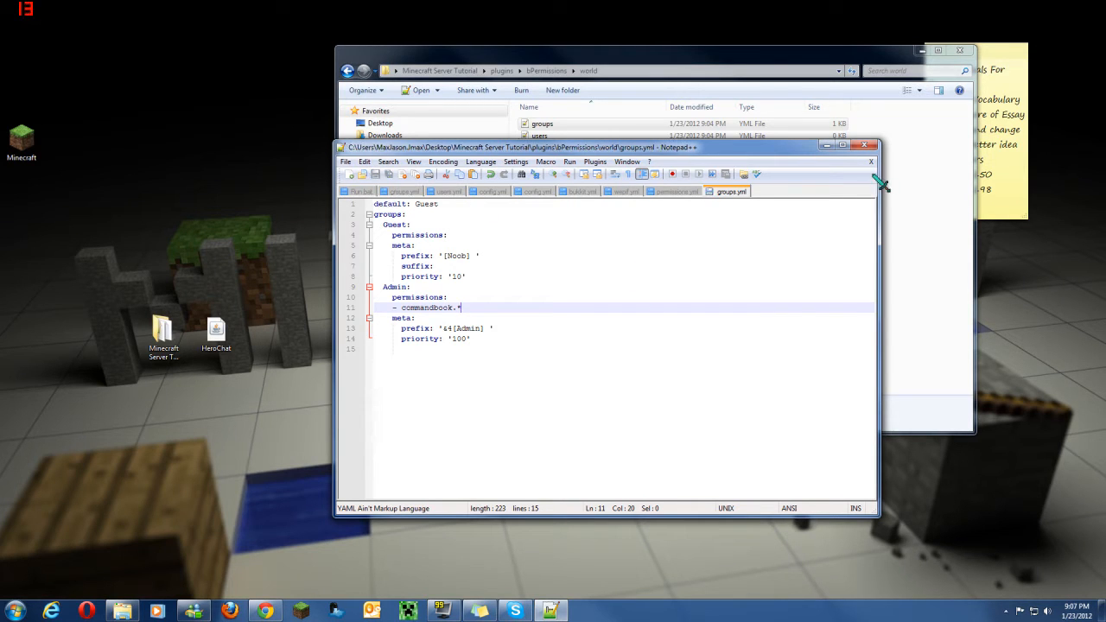
left_click(872, 162)
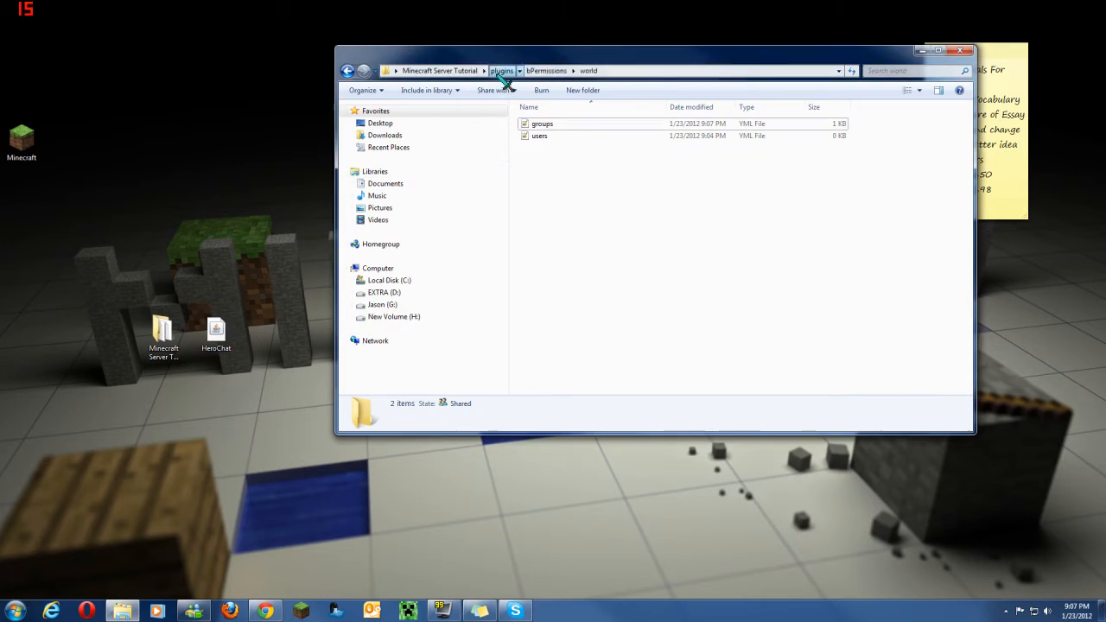
Return to the Minecraft Server Tutorial folder and start the server with Run.bat
left_click(502, 70)
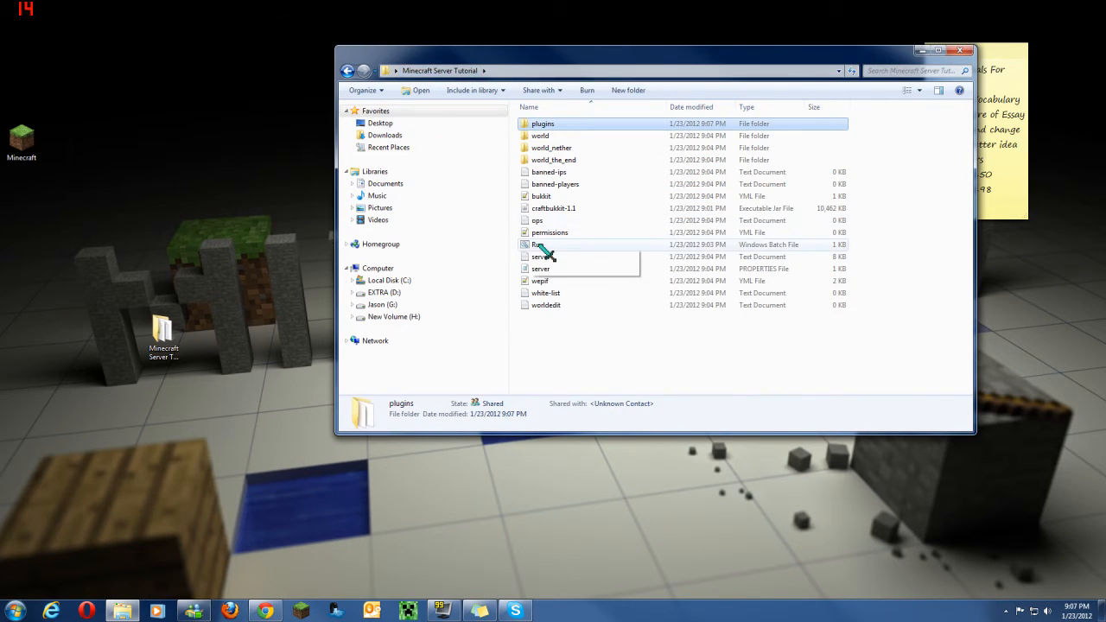
double_click(538, 244)
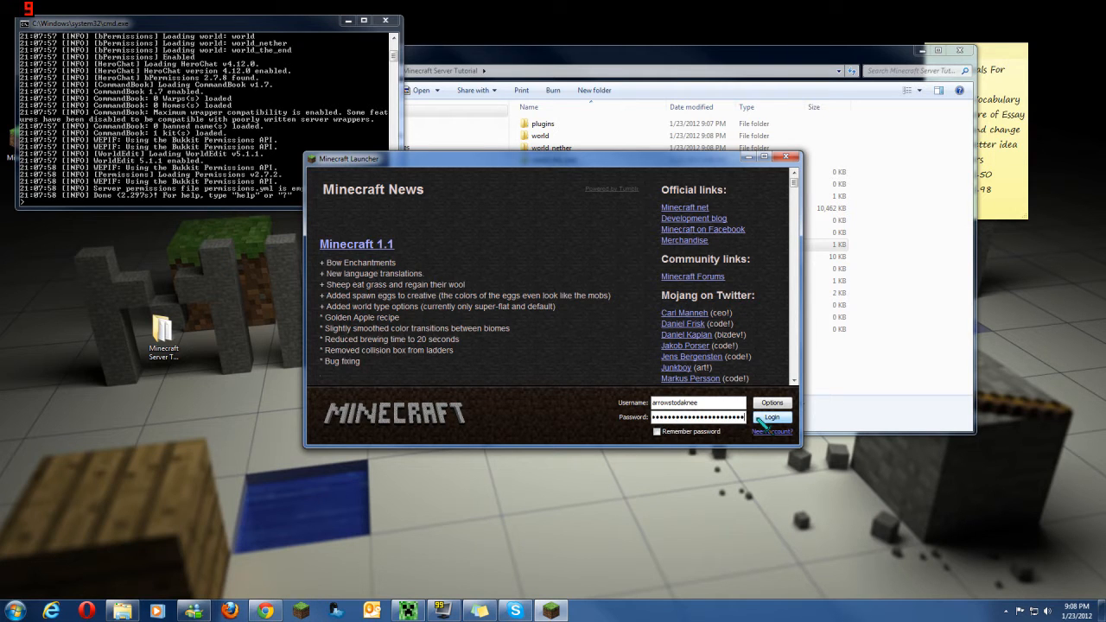
Log into Minecraft and direct-connect to the local server address
left_click(772, 417)
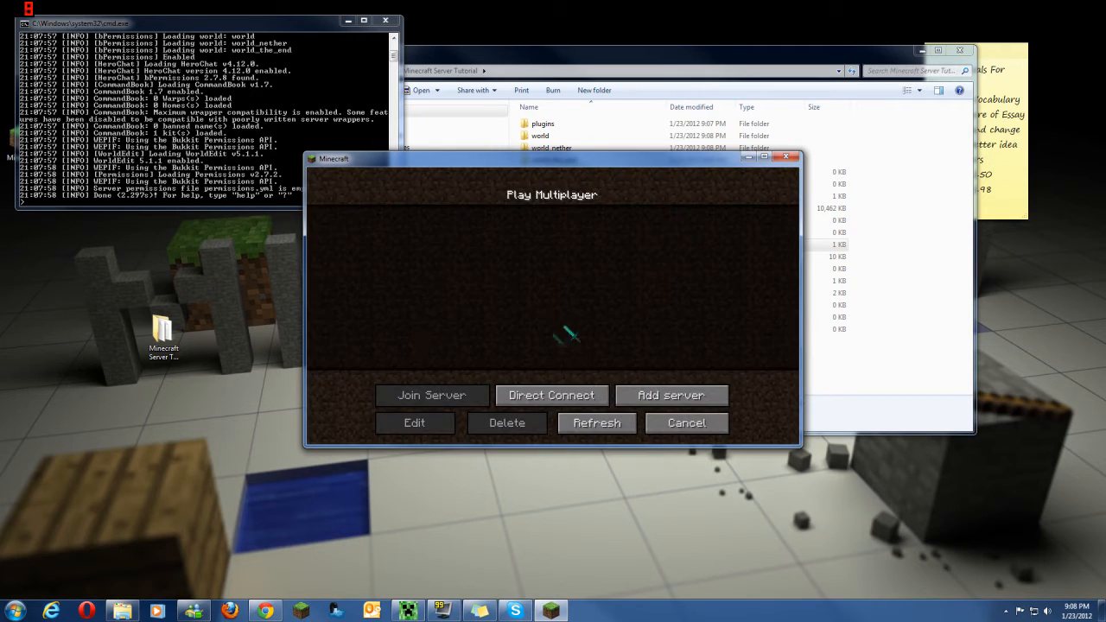
left_click(551, 395)
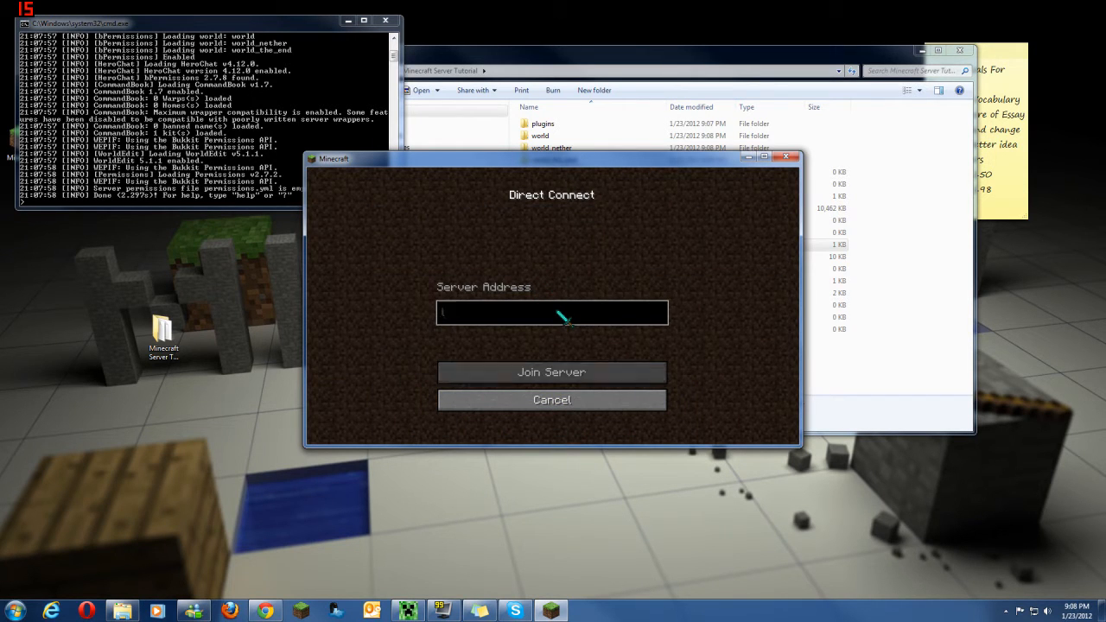
left_click(552, 372)
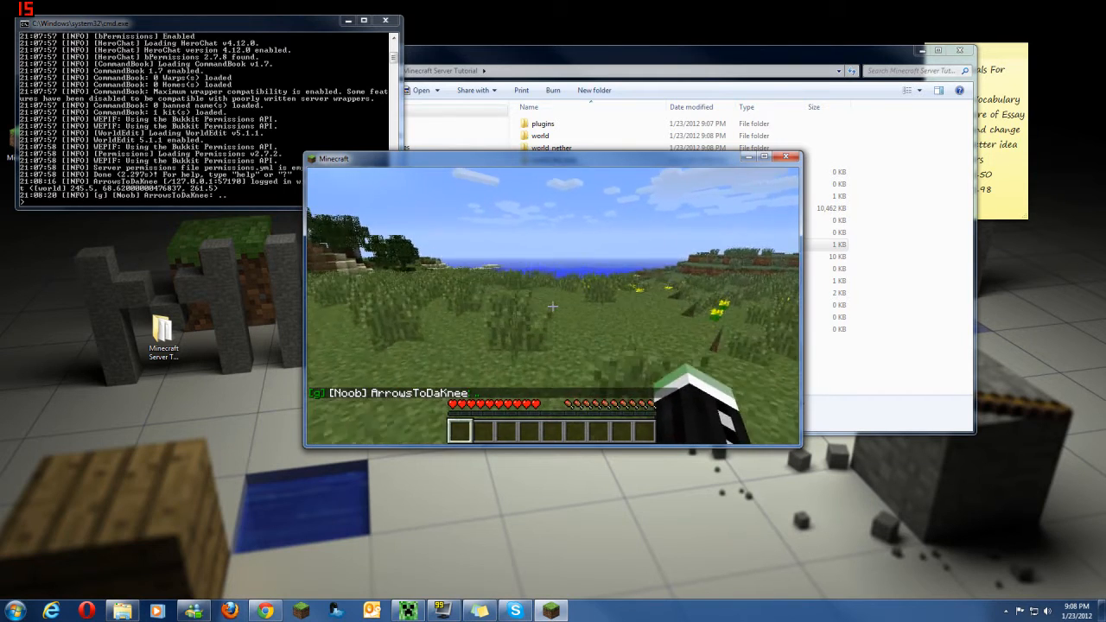
Press Esc in Minecraft to bring up the game menu
key("Escape")
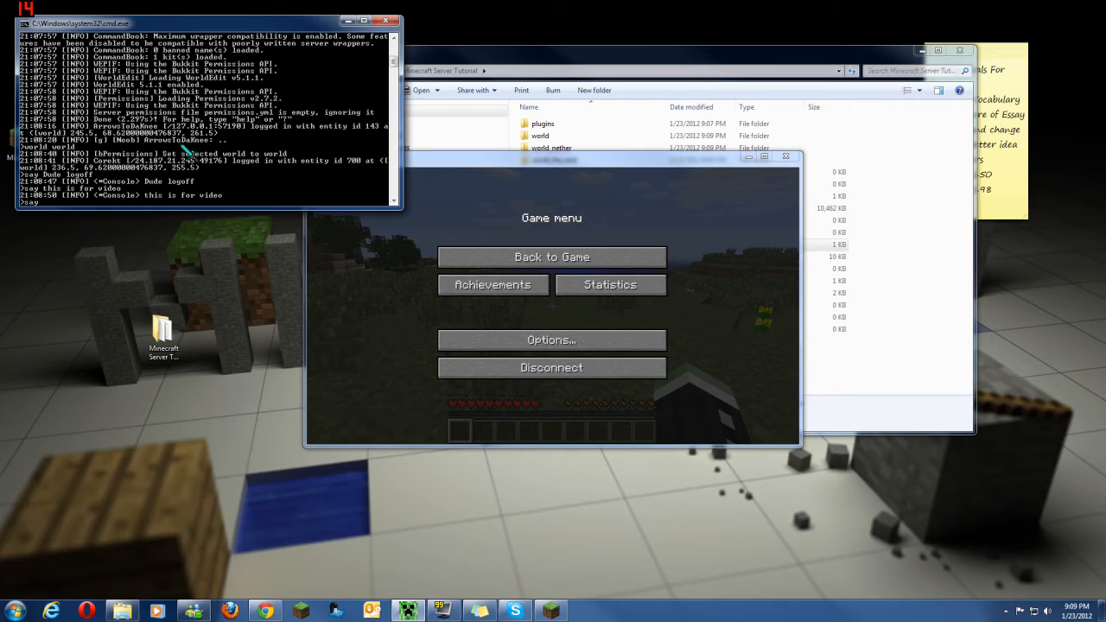
type("DUDE")
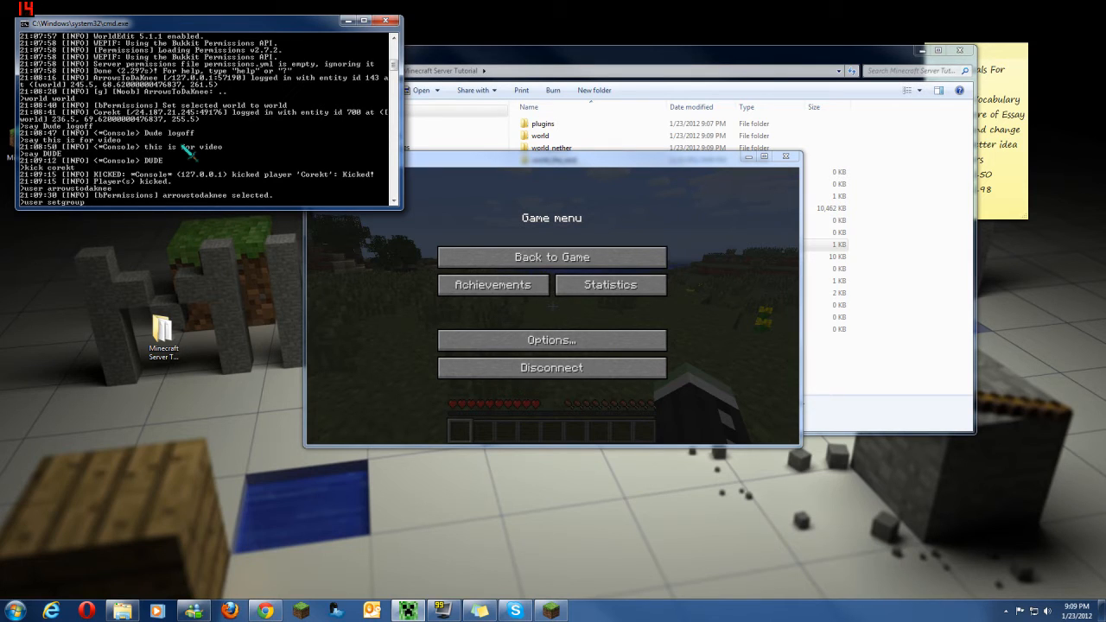
type("Admin")
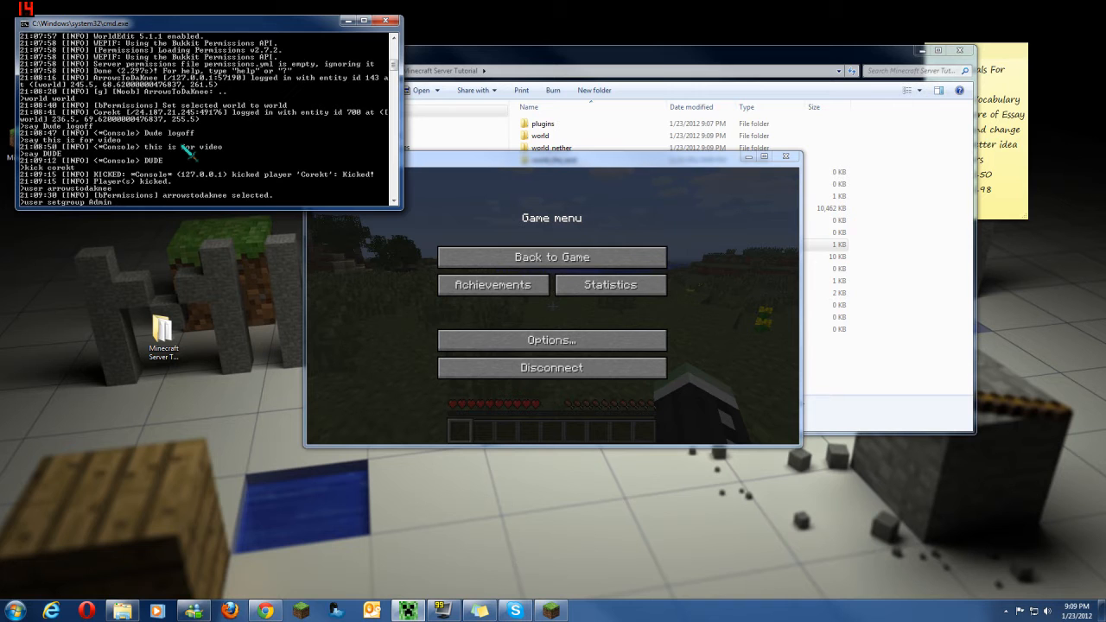
left_click(552, 257)
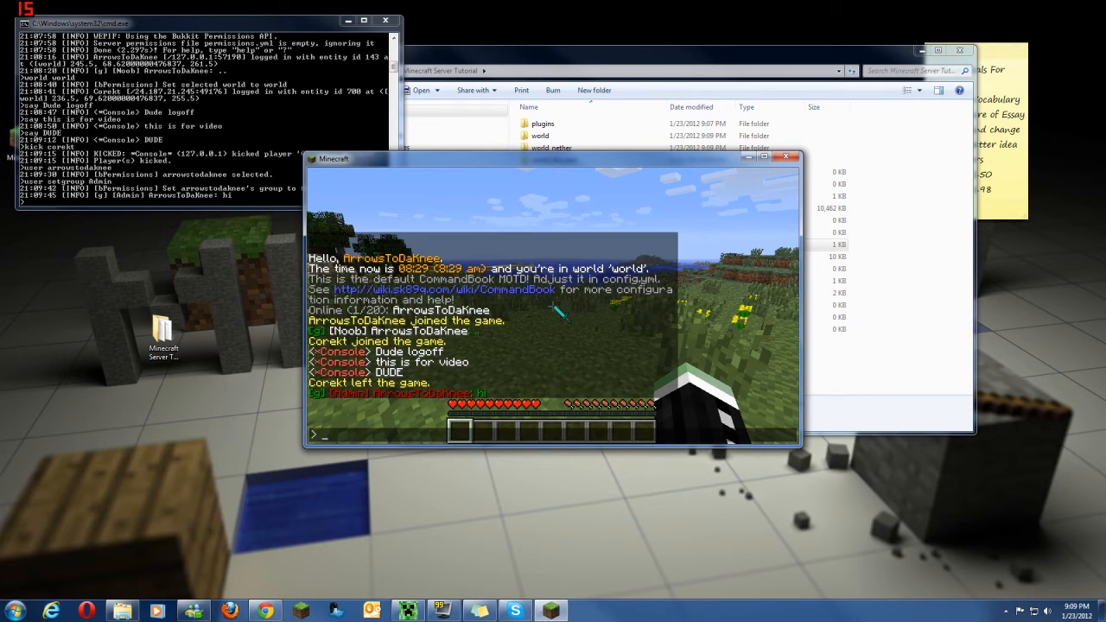
Give the player a diamond pickaxe with the /i diamond chat command
type("/")
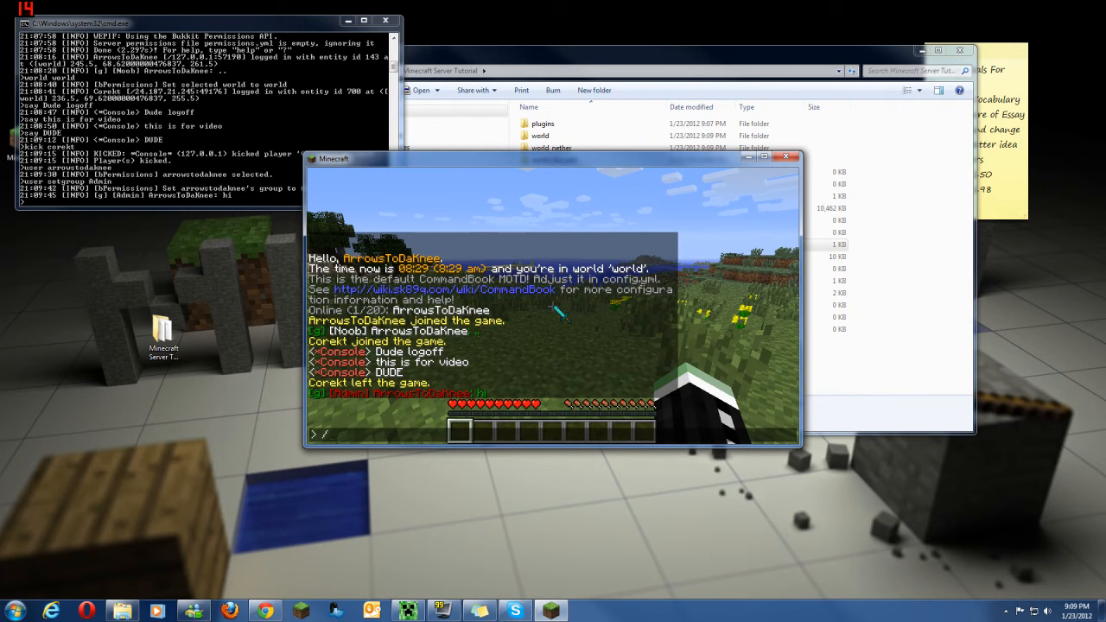
type("i diamondpickaxe")
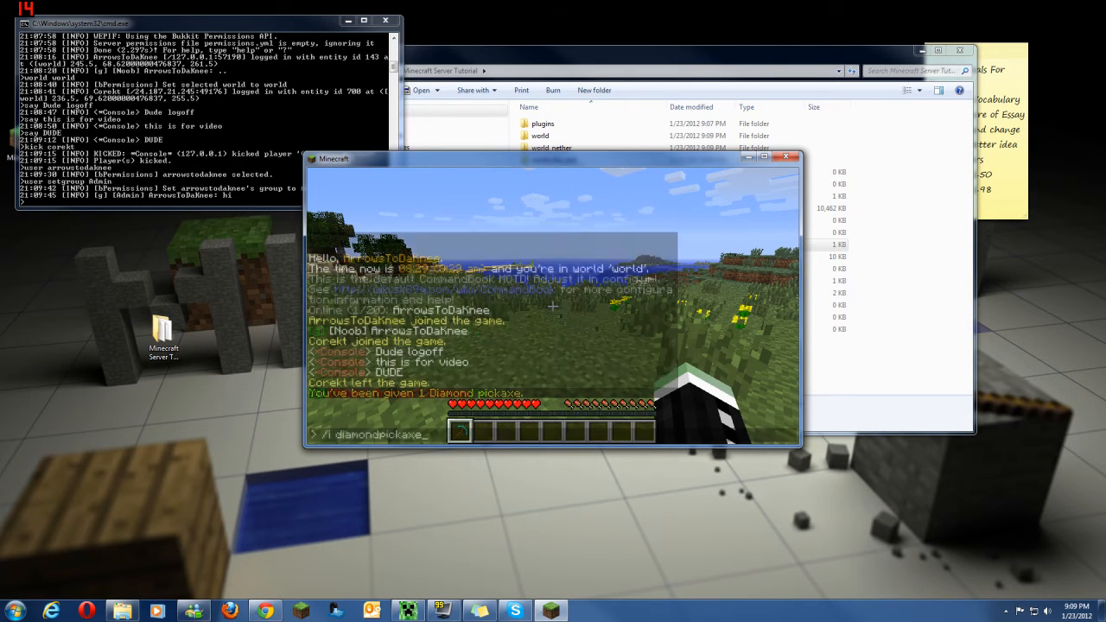
key("Return")
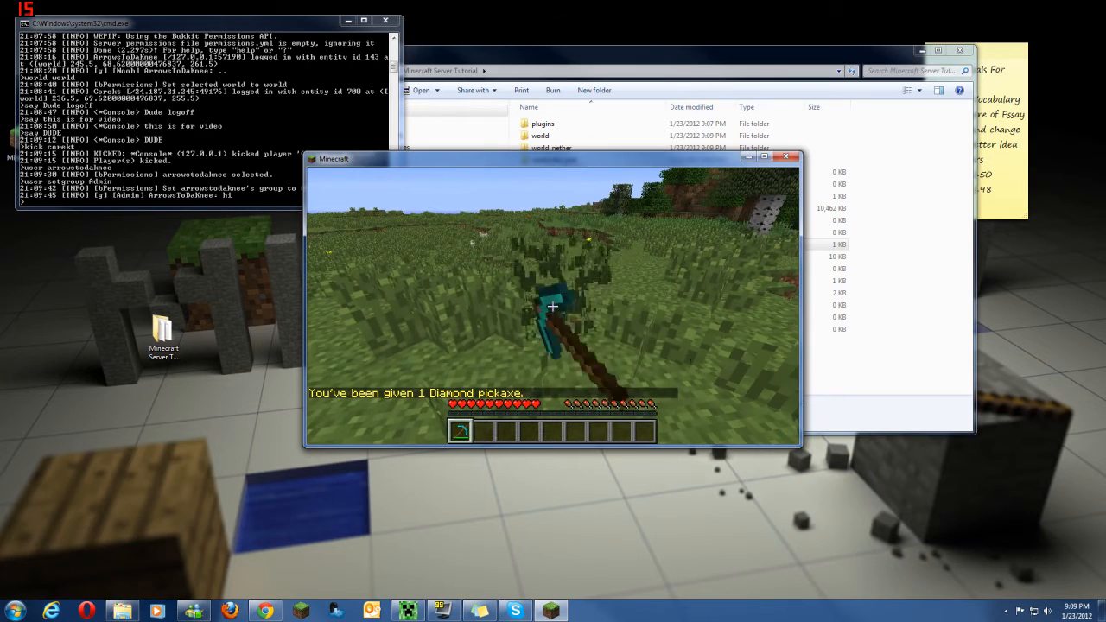
Pause, resume, type 'diamondpicka' in chat, then pause to leave the server
key("Escape")
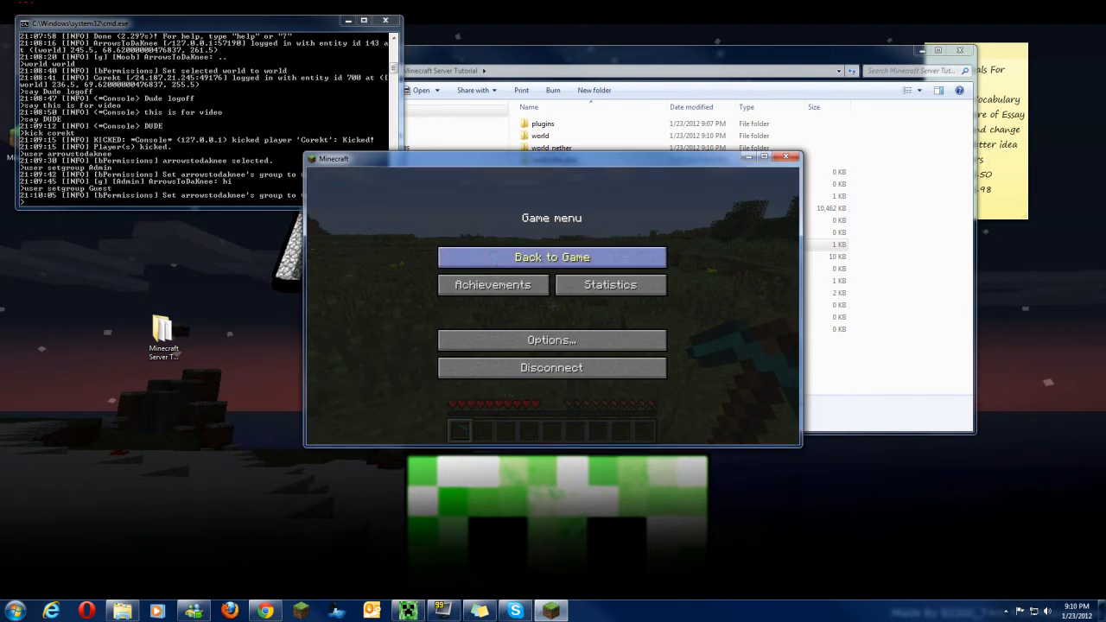
left_click(552, 257)
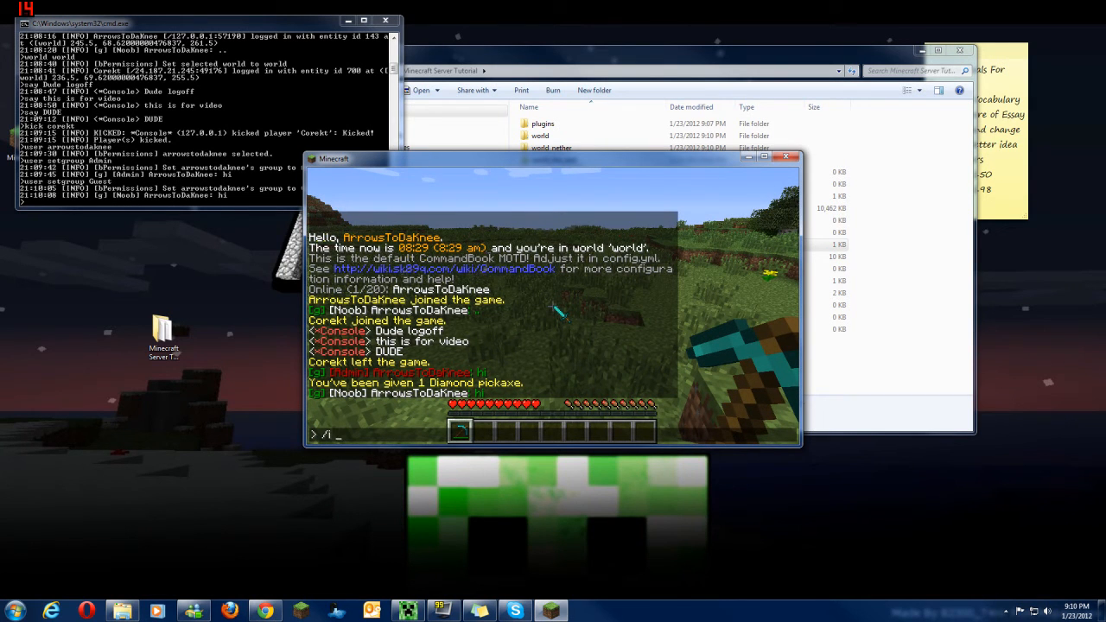
type("diamondpicka")
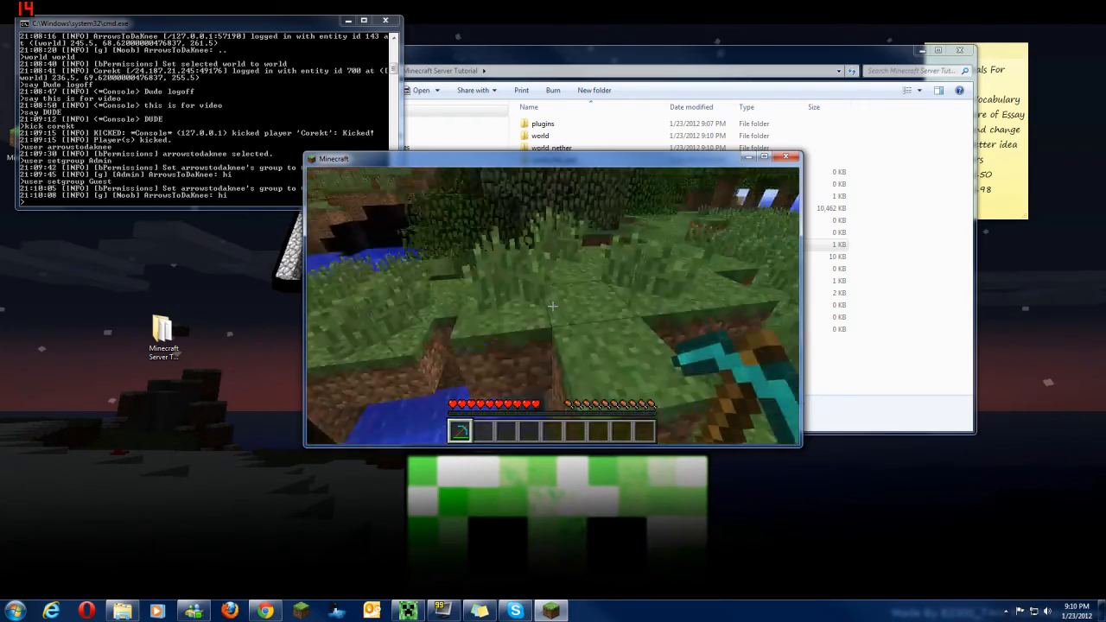
key("Escape")
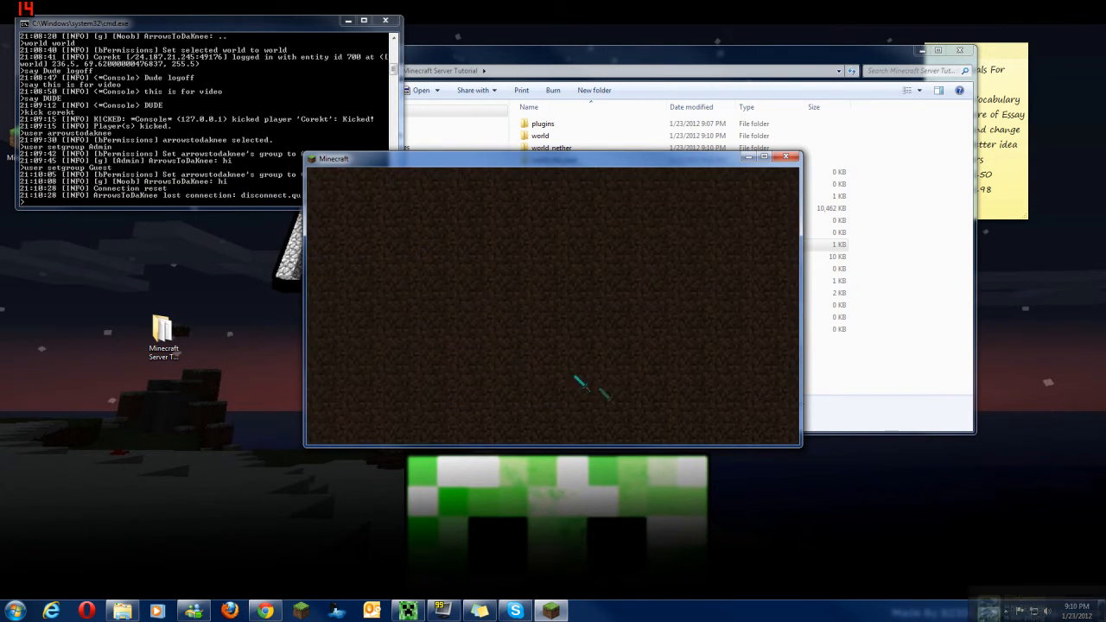
Disconnect from the game, close the server console, and open plugins > bPermissions
left_click(785, 157)
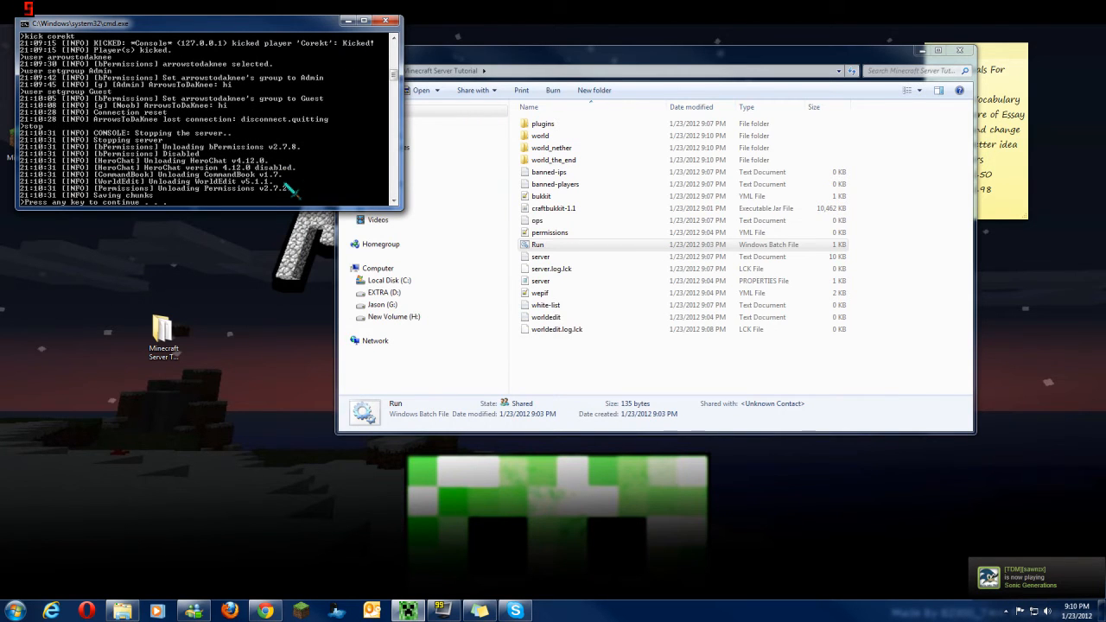
left_click(396, 20)
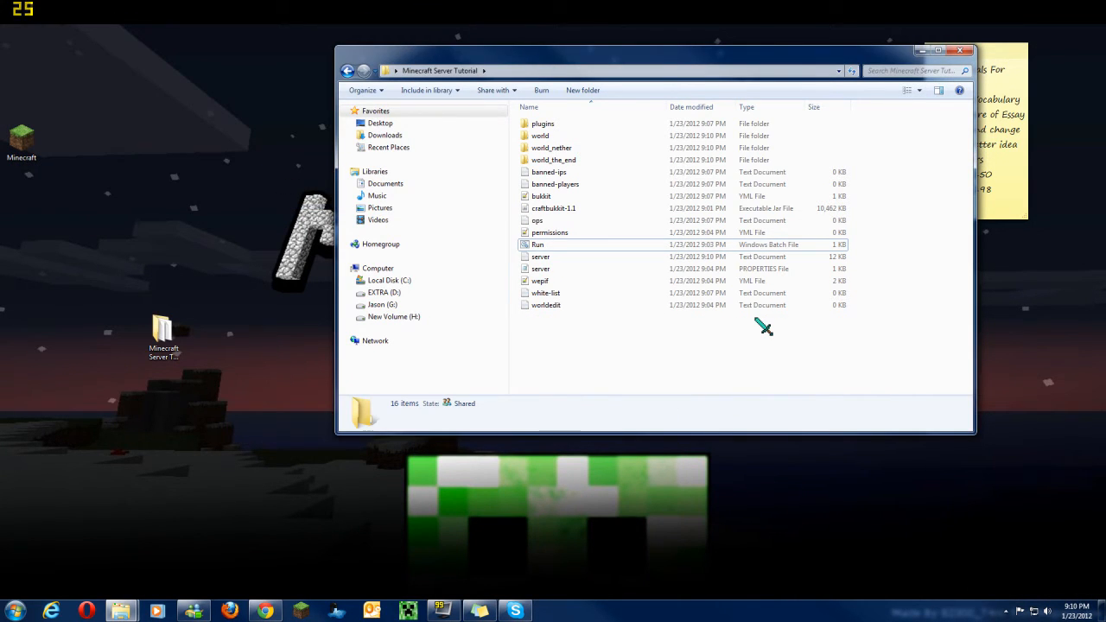
left_click(543, 124)
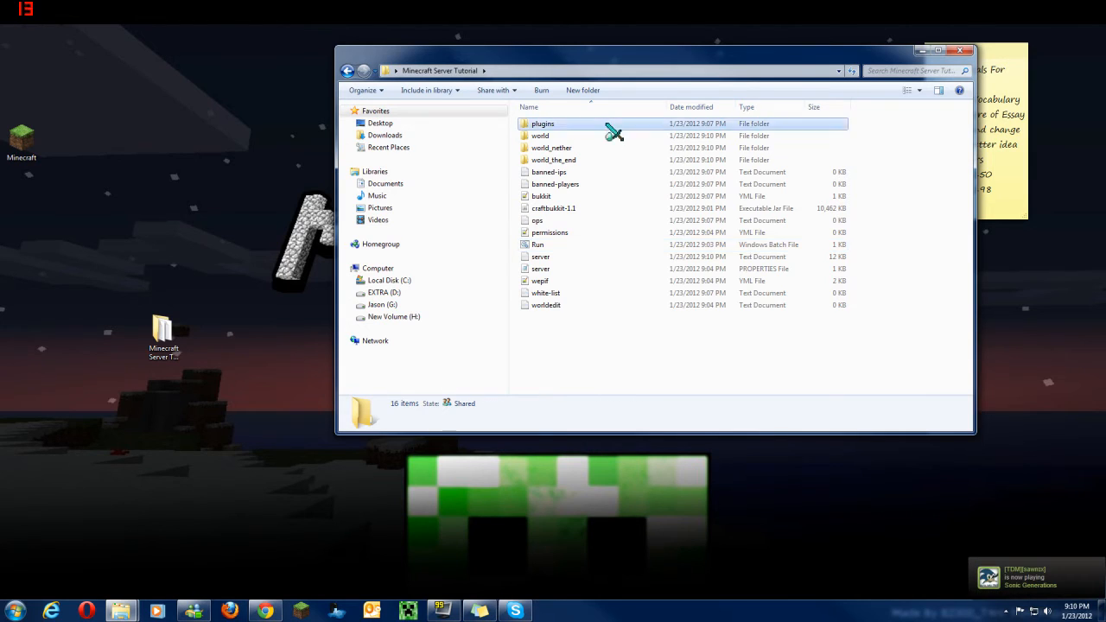
double_click(543, 122)
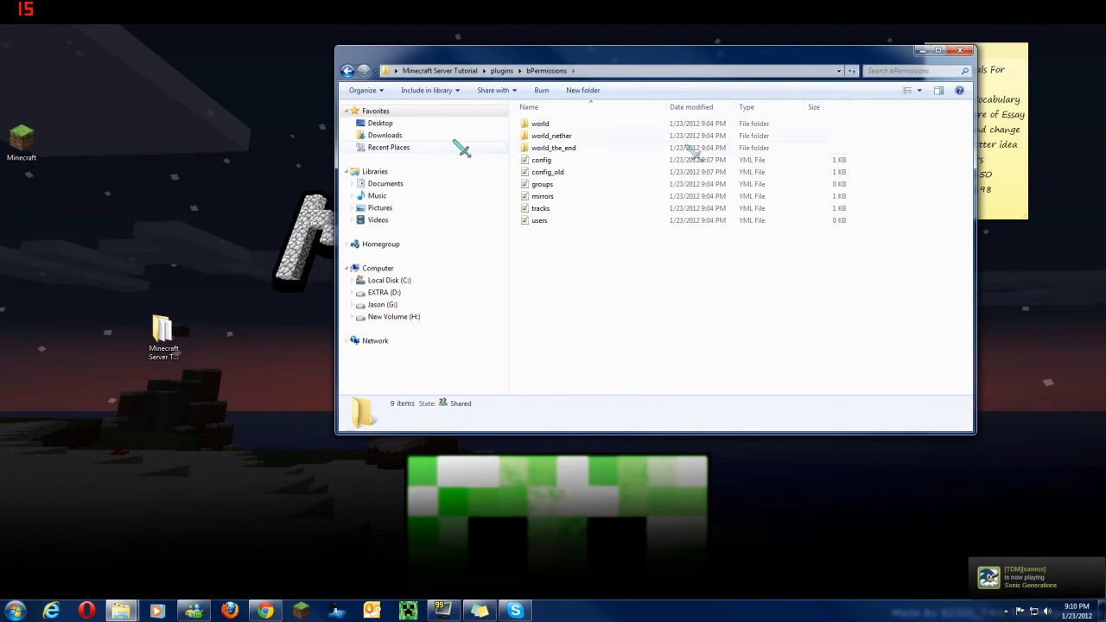
Point out the groups and users files, then open config.yml in Notepad++
left_click(540, 220)
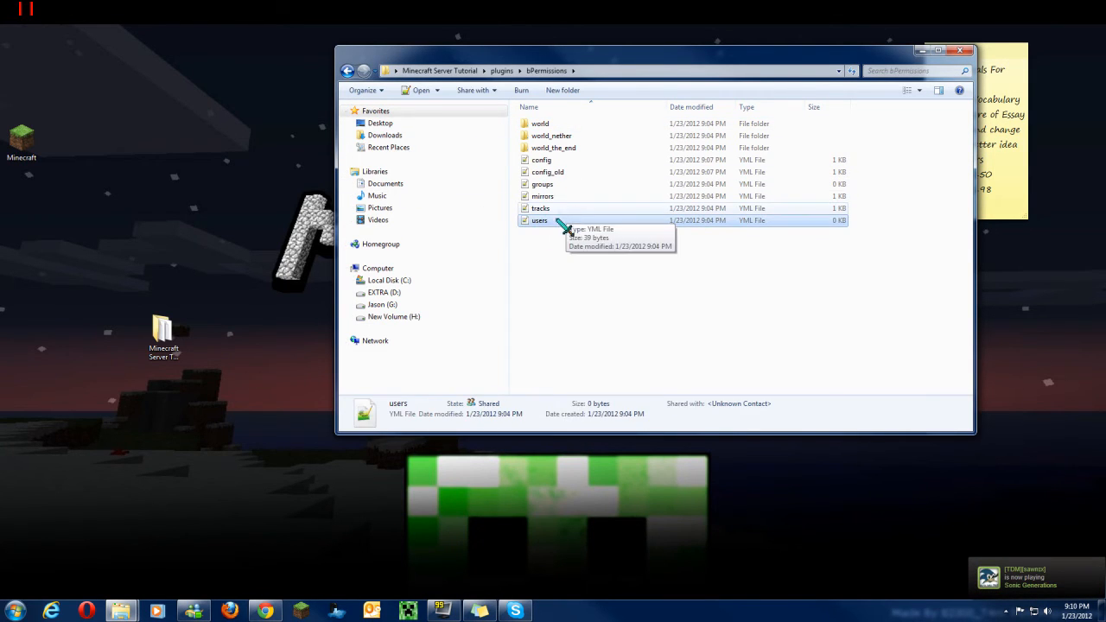
left_click(542, 184)
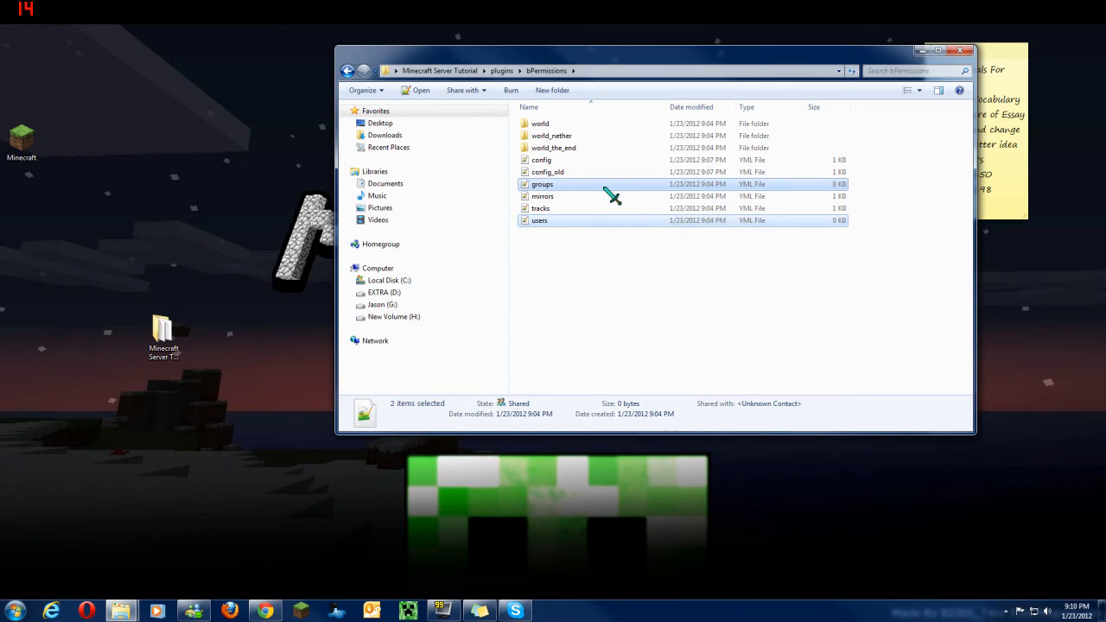
left_click(542, 184)
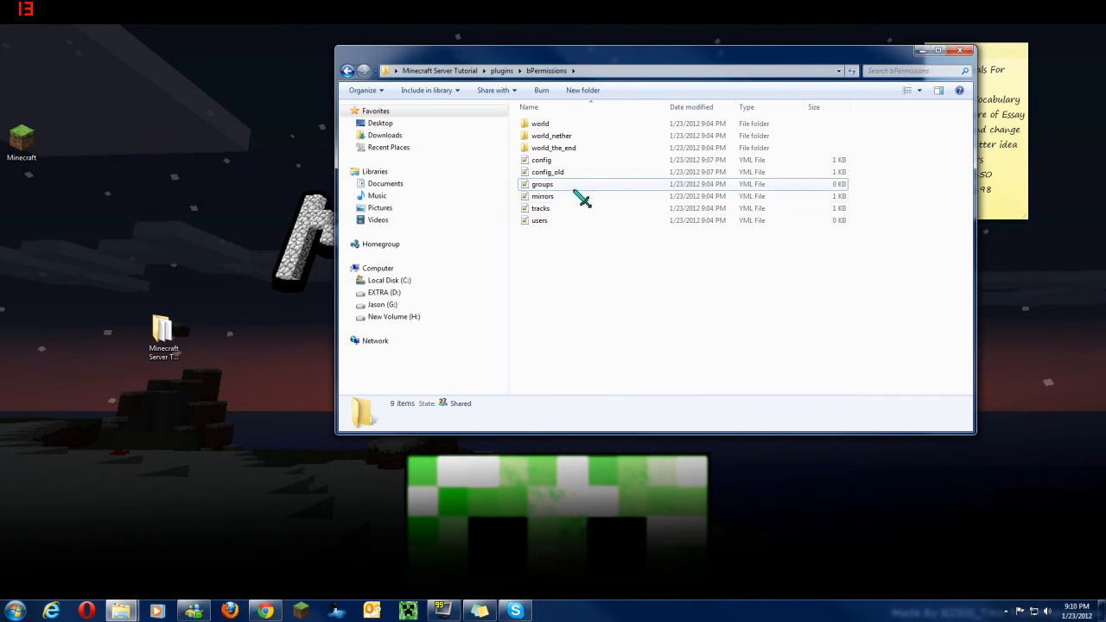
left_click(542, 184)
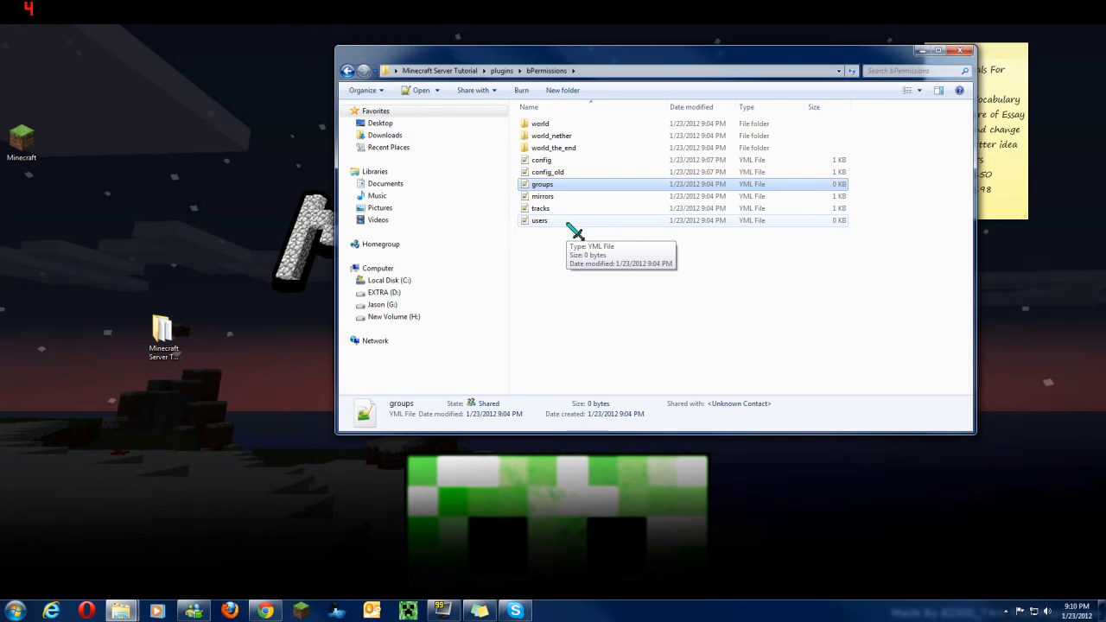
left_click(539, 220)
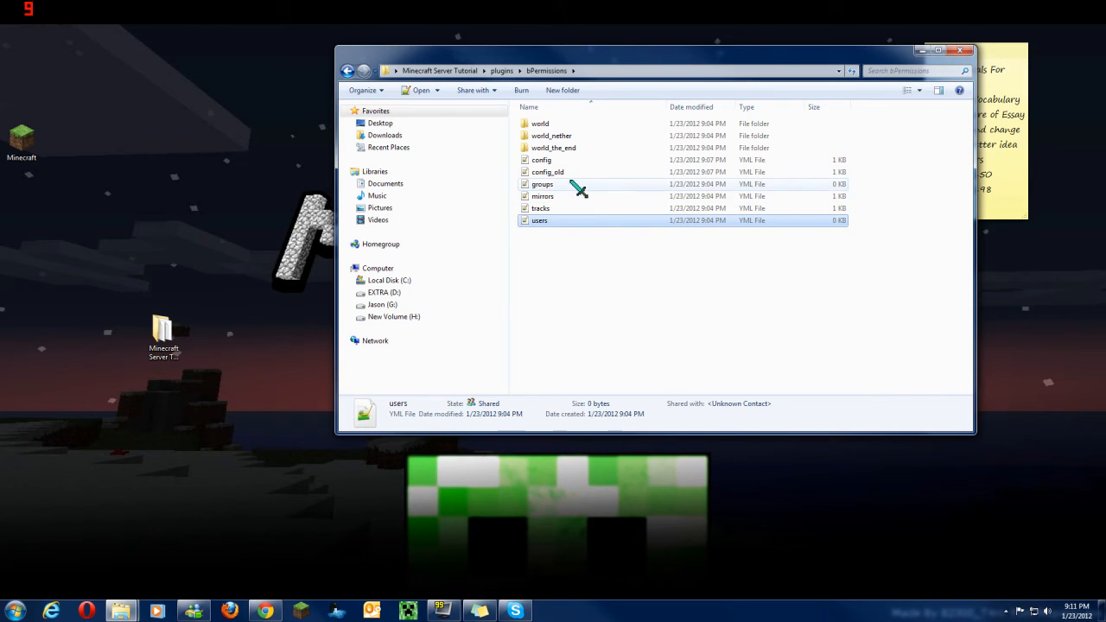
left_click(542, 184)
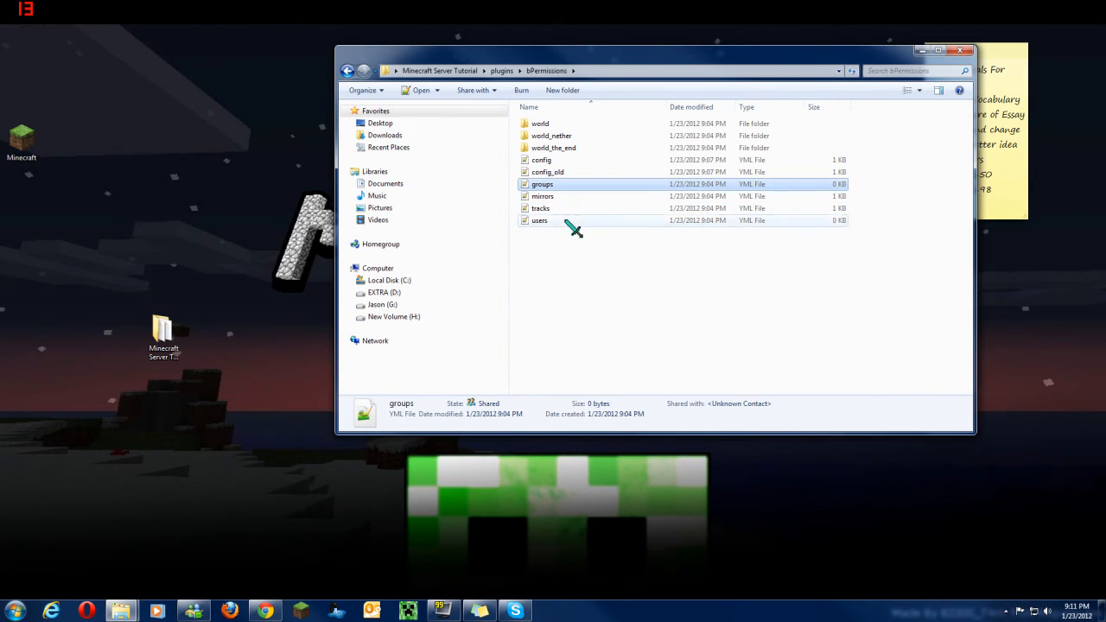
left_click(540, 221)
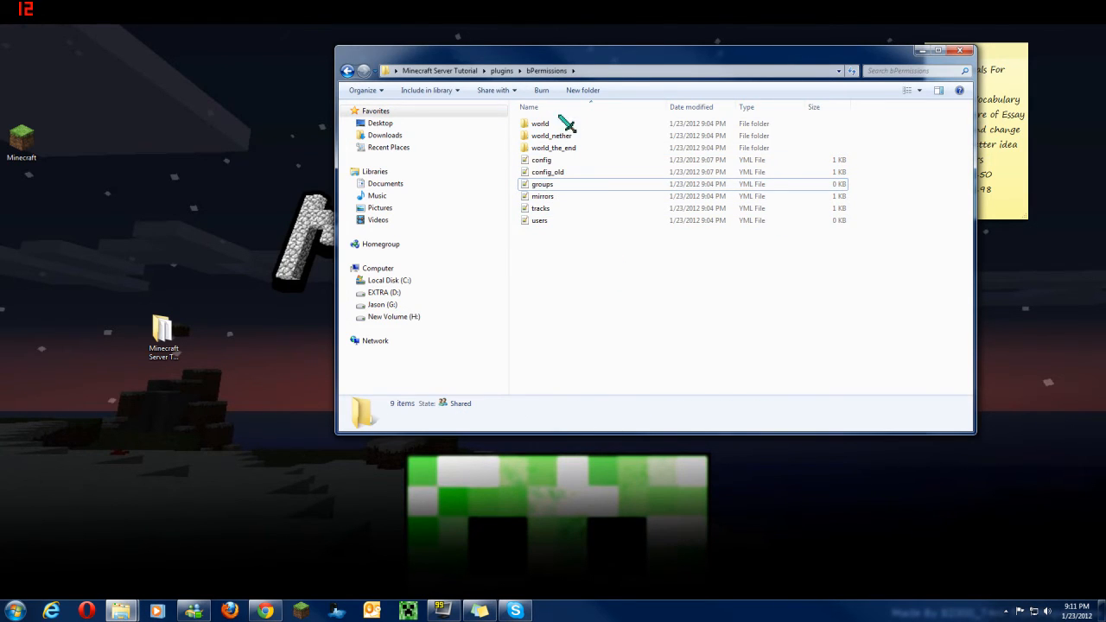
mouse_move(553, 160)
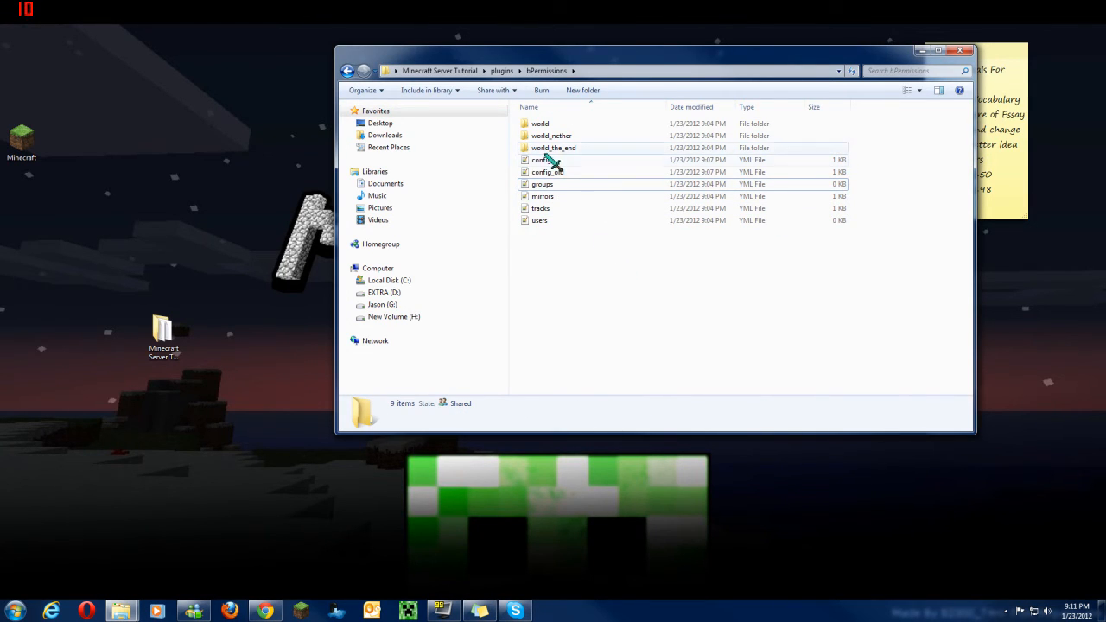
double_click(542, 160)
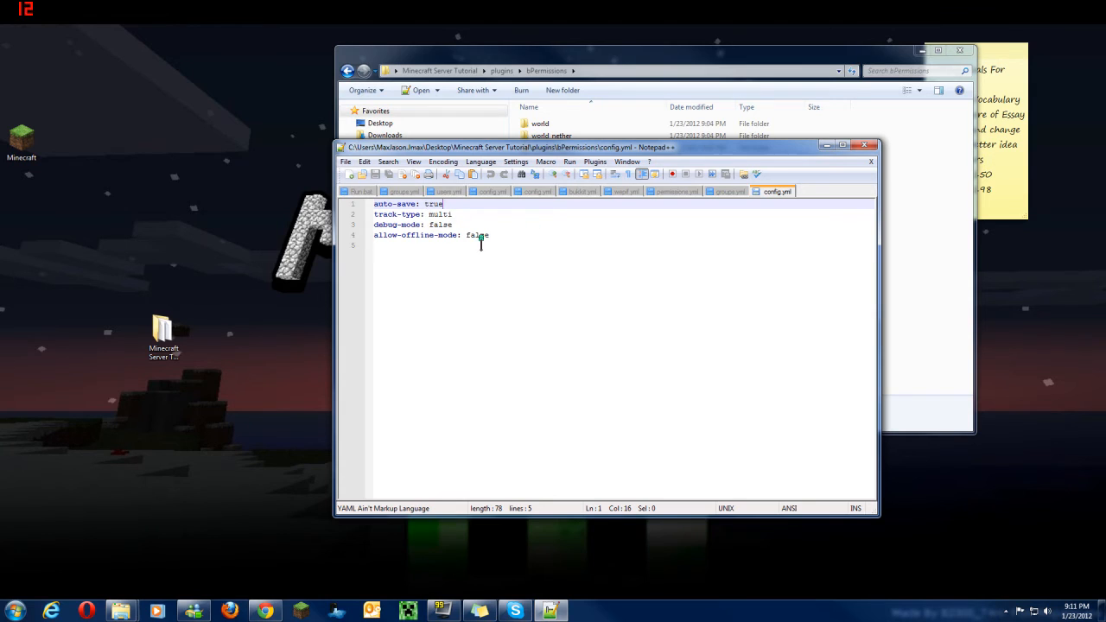
Point out allow-offline-mode and change config.yml's track-type from multi to single
left_click(487, 236)
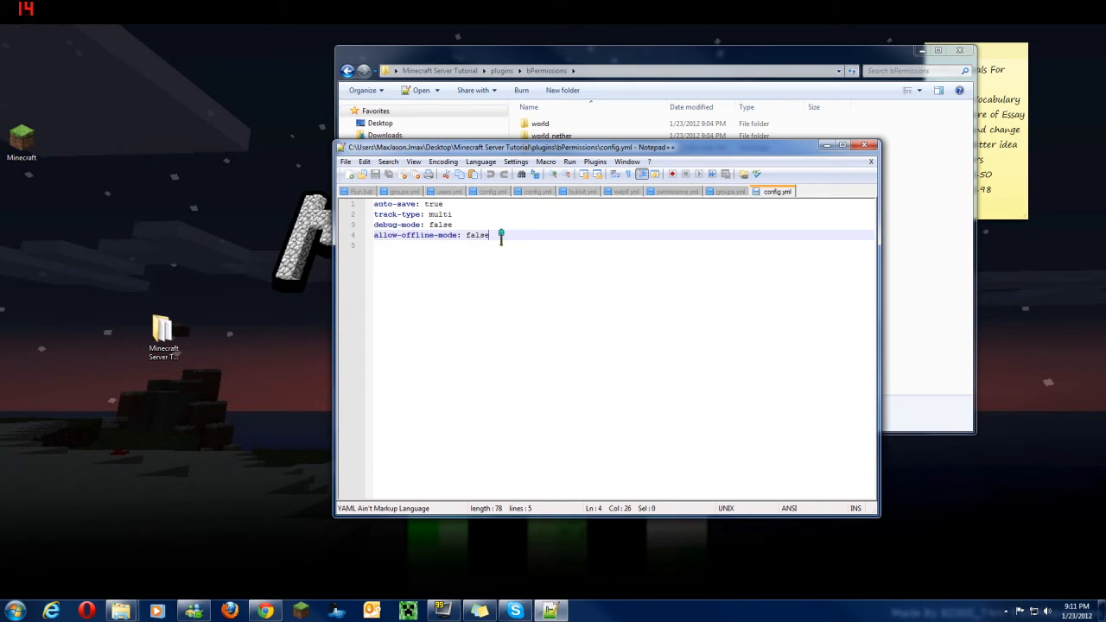
left_click(493, 235)
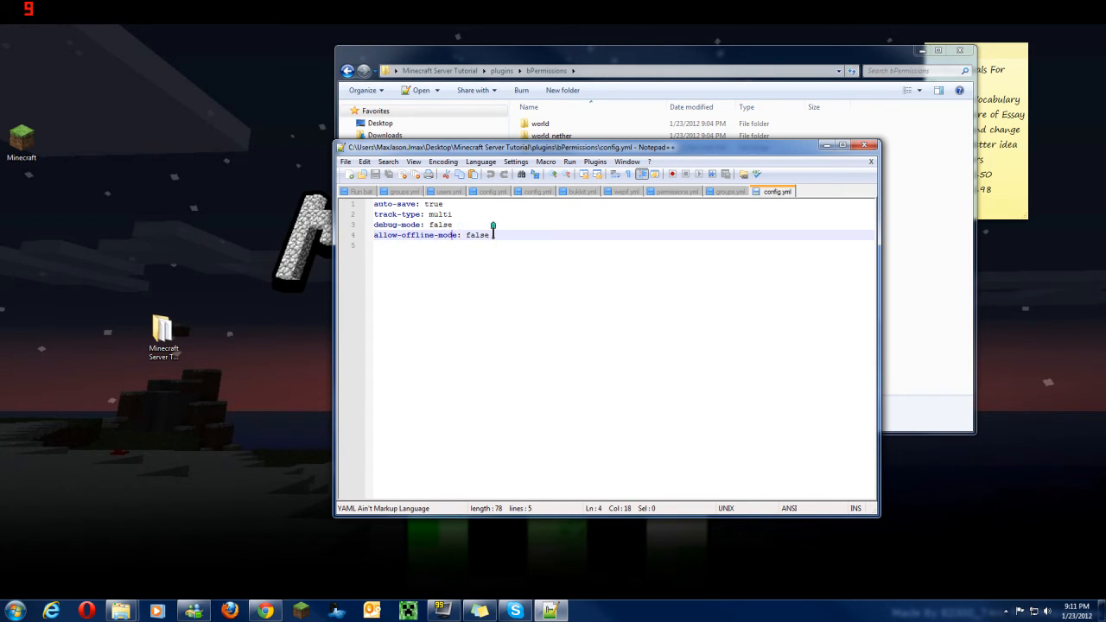
key("Return")
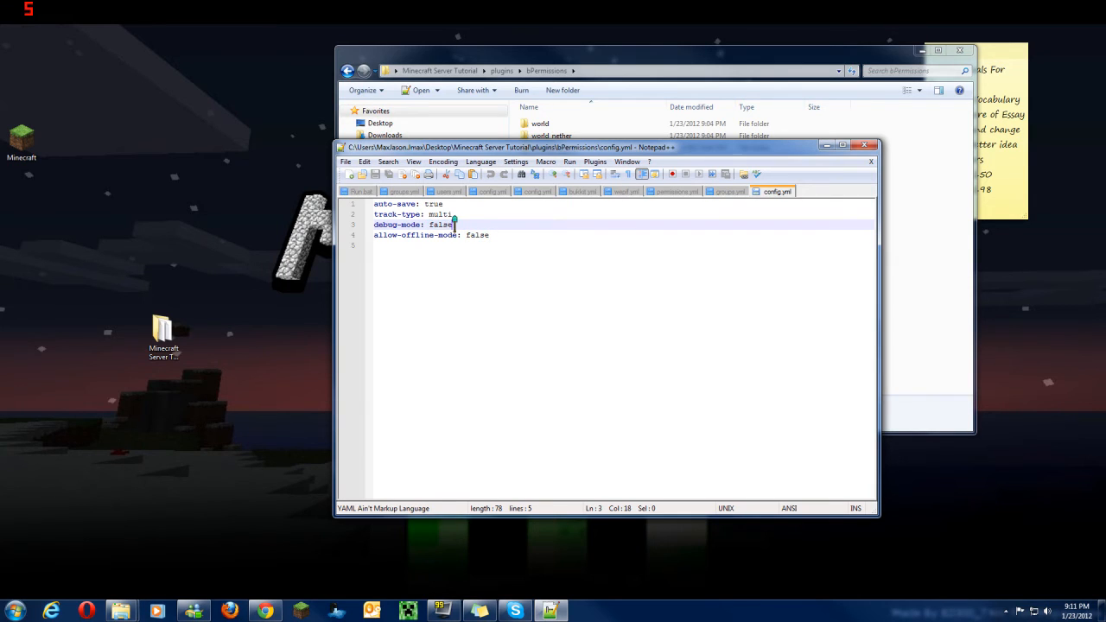
left_click(453, 215)
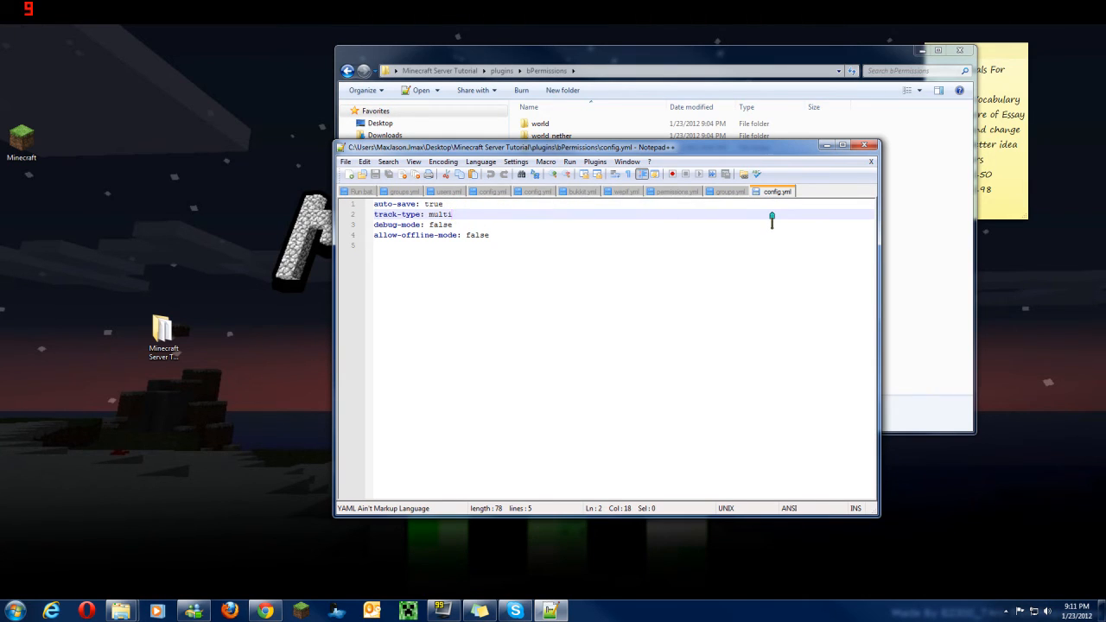
type("sing")
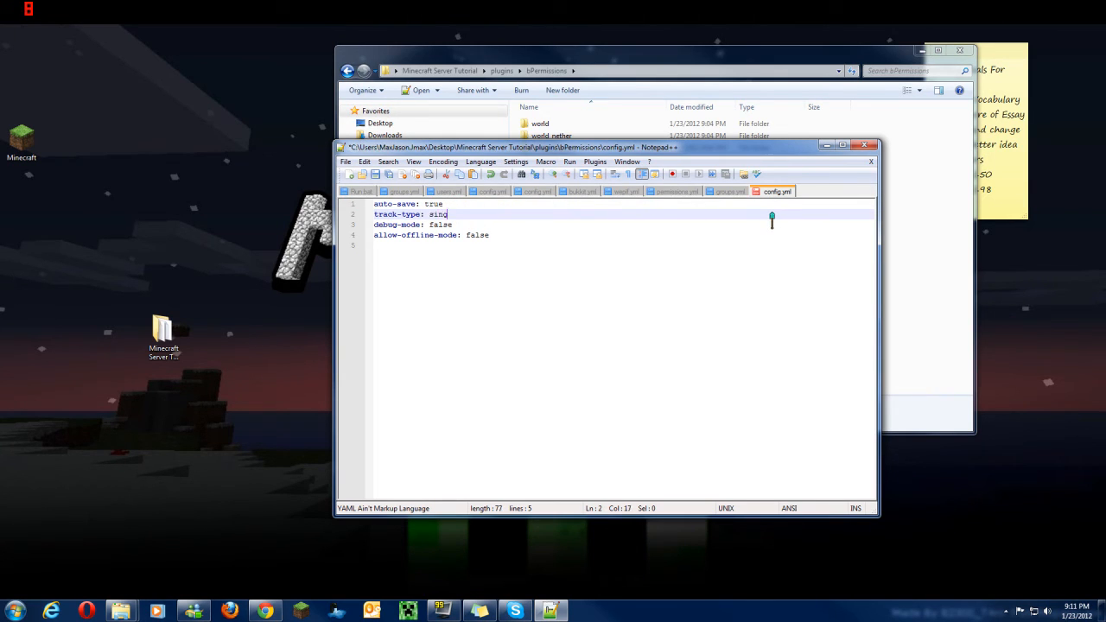
type("le")
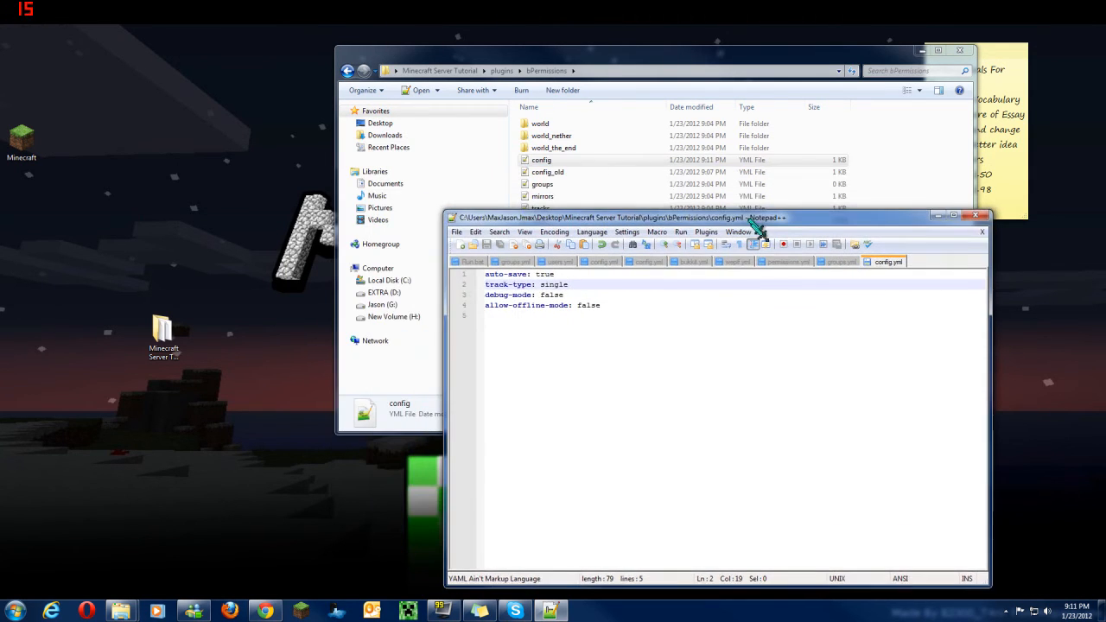
left_click(935, 268)
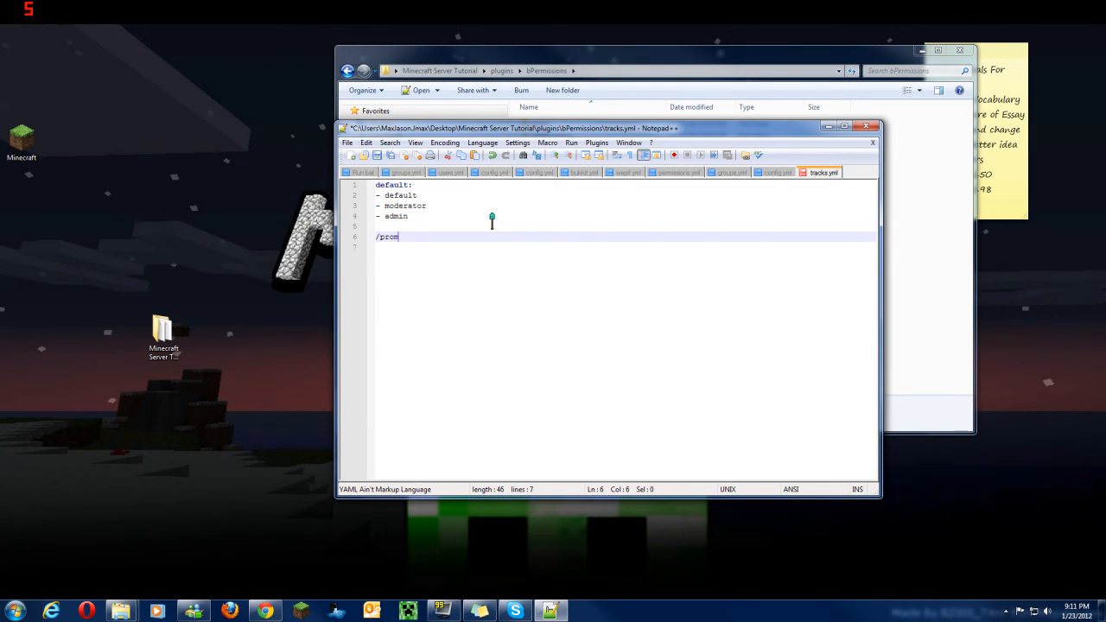
Make tracks.yml's default track list guest, moderator and admin, then close it
type("ote")
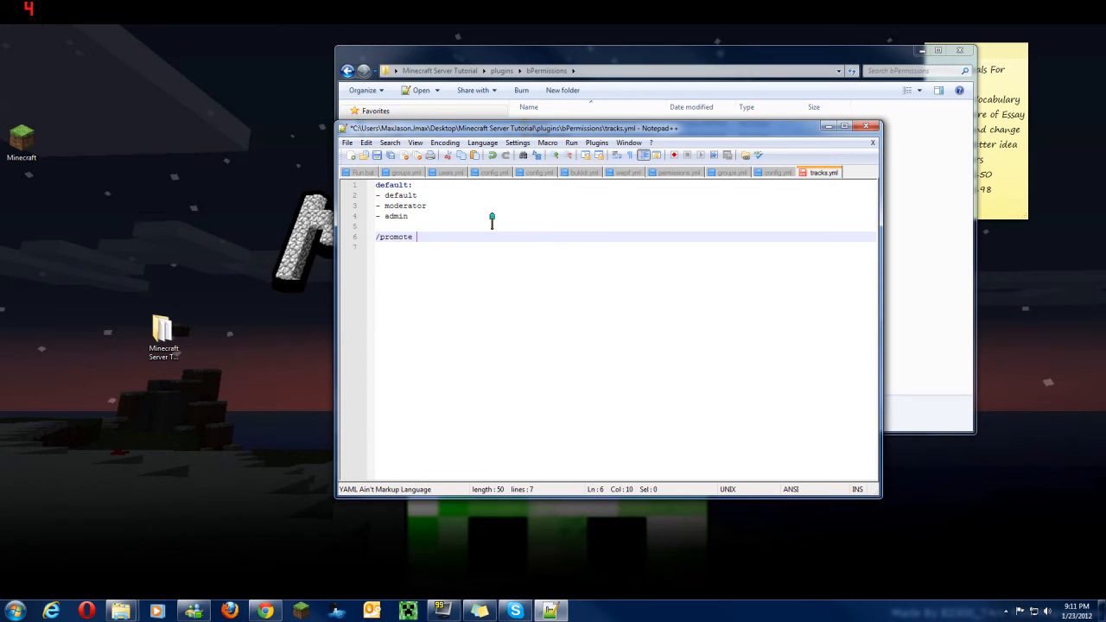
type("arrowstodaknee de")
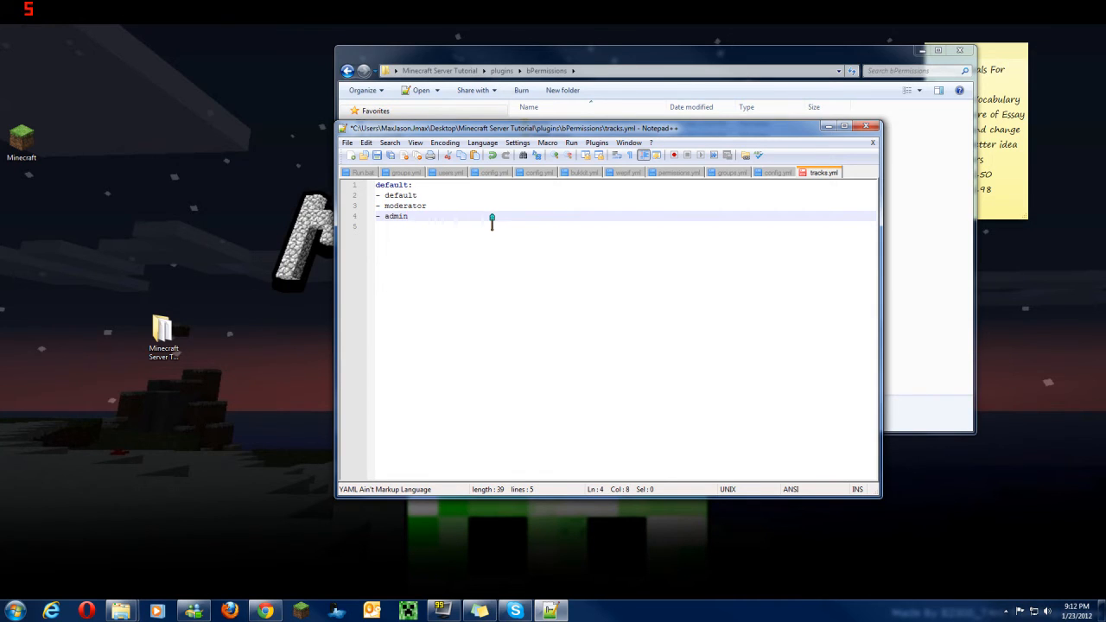
double_click(400, 195)
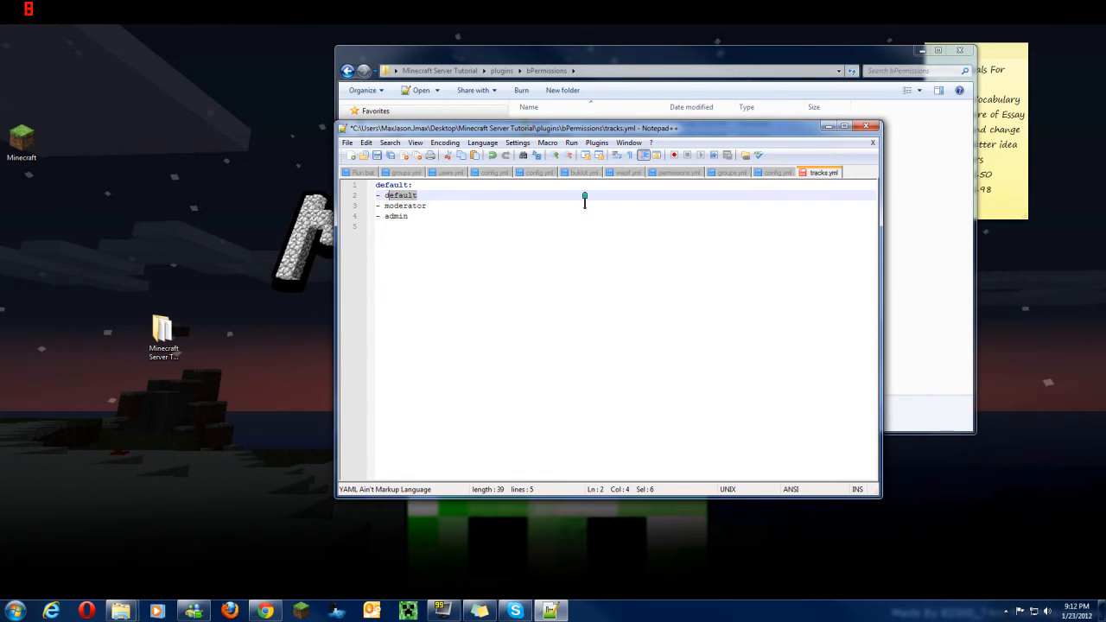
type("guest")
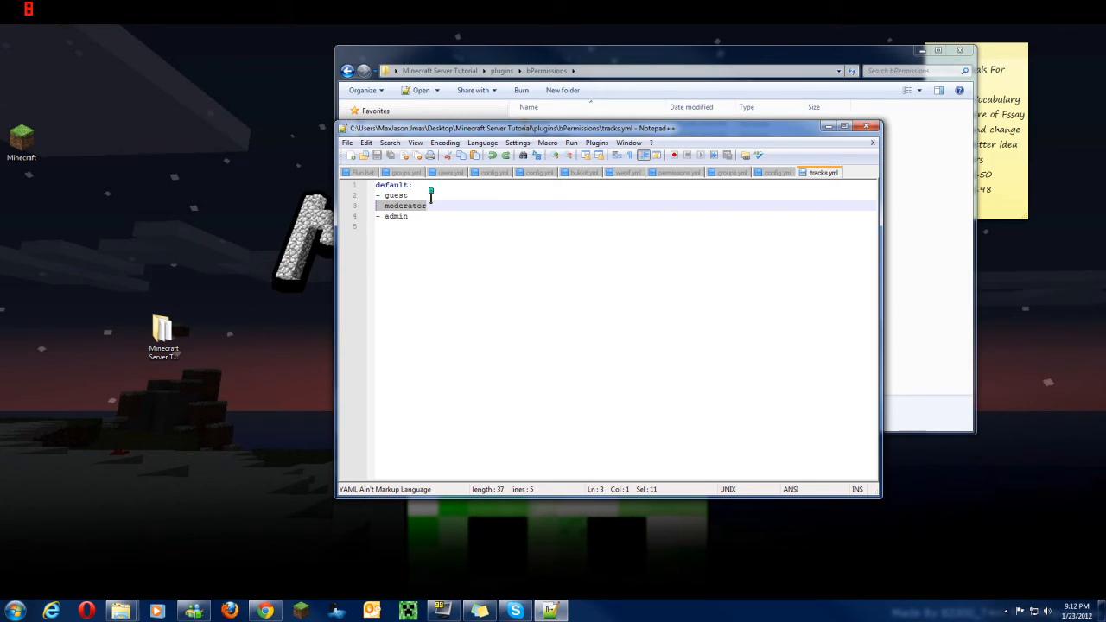
left_click(408, 196)
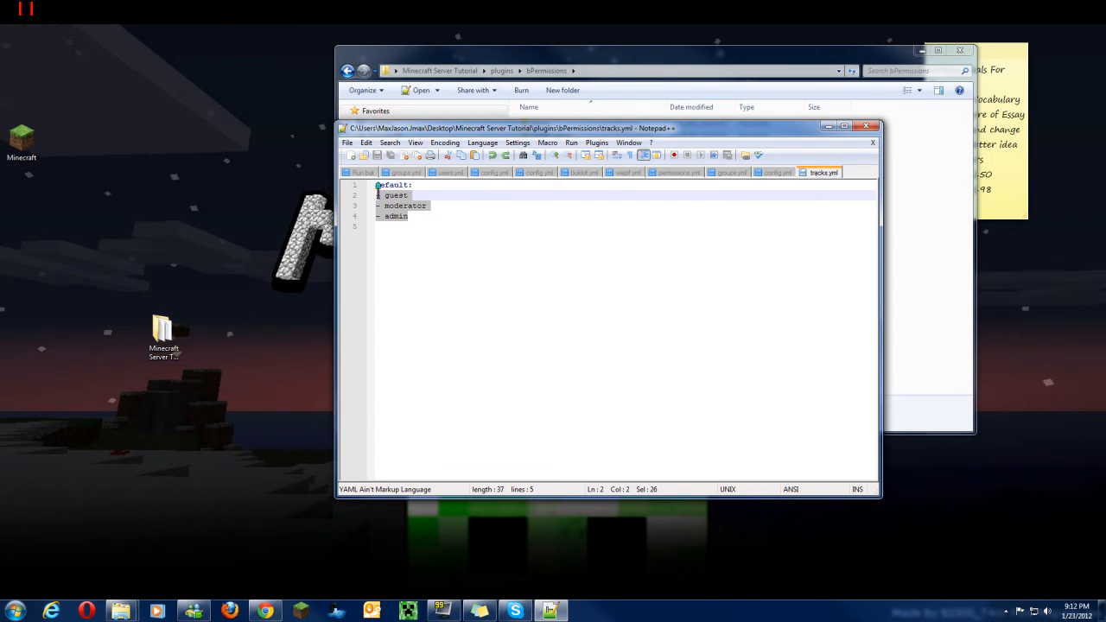
left_click(776, 172)
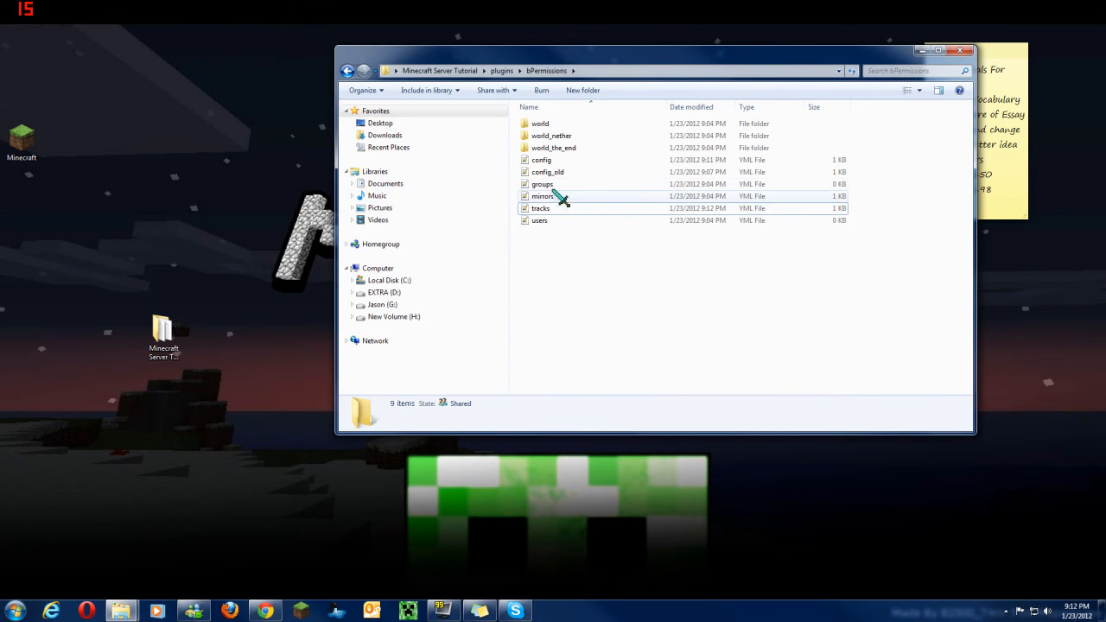
Open mirrors.yml and write 'world_nether: world' and 'world_the_end: world'
double_click(543, 196)
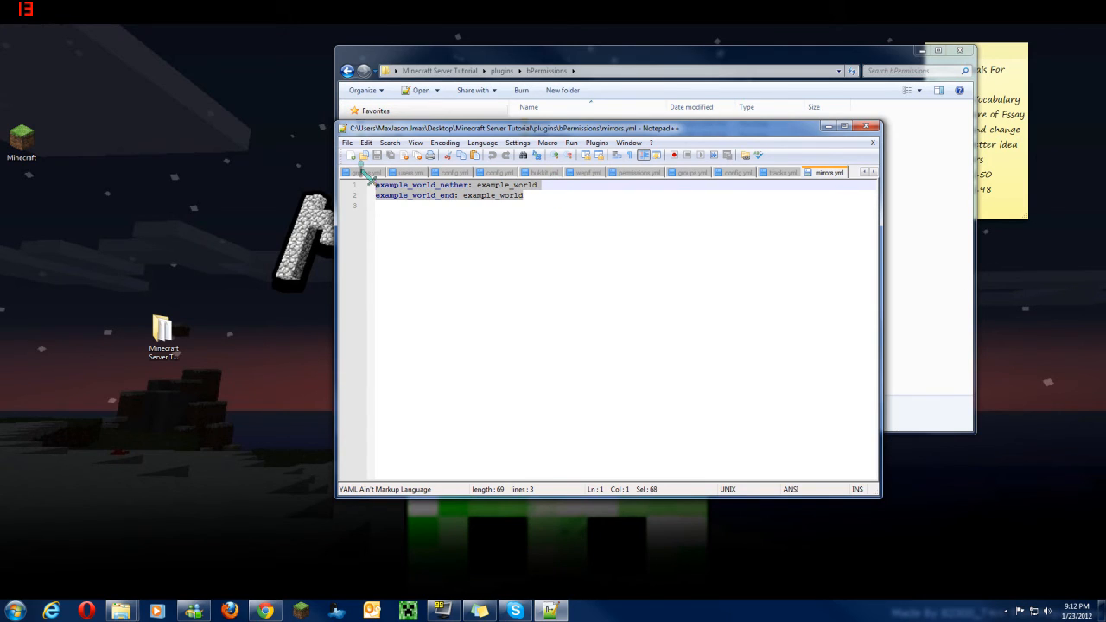
mouse_move(361, 172)
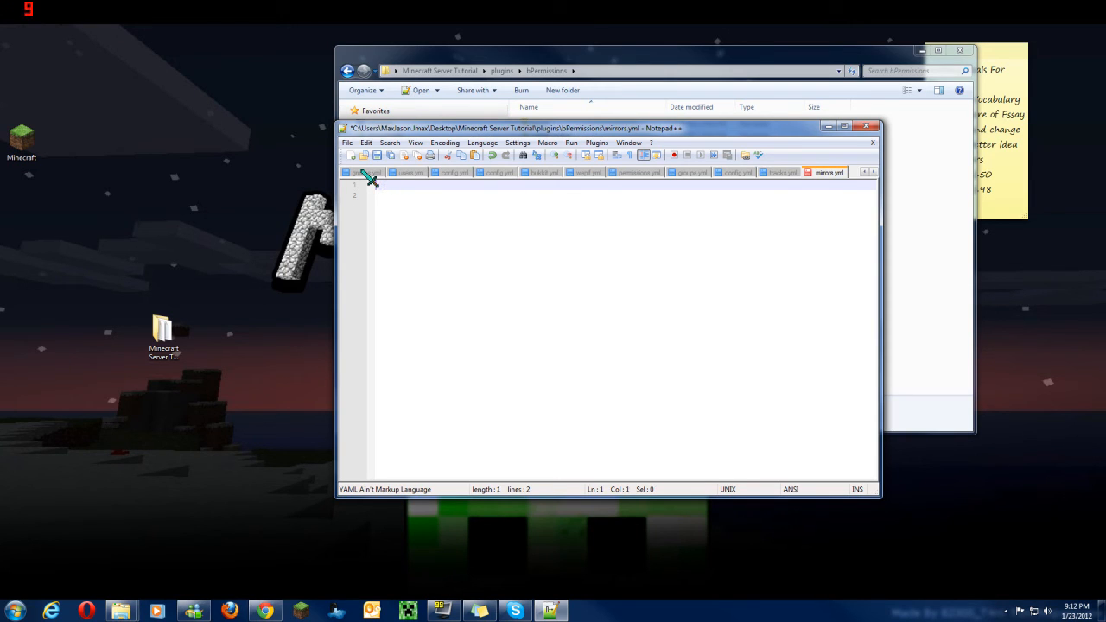
type("world_nether: world")
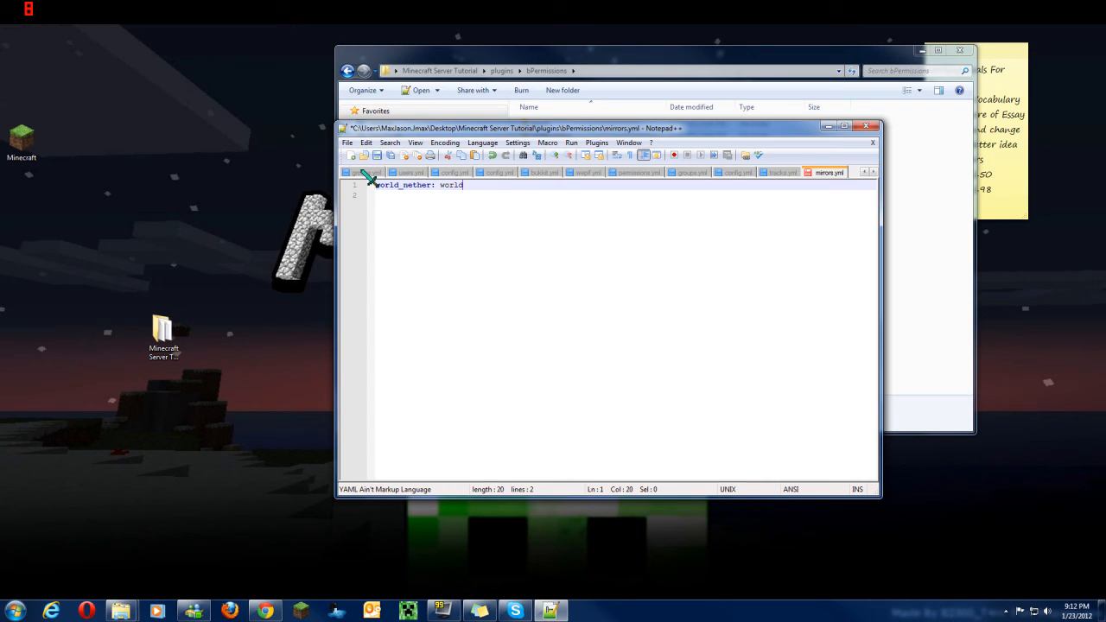
mouse_move(488, 187)
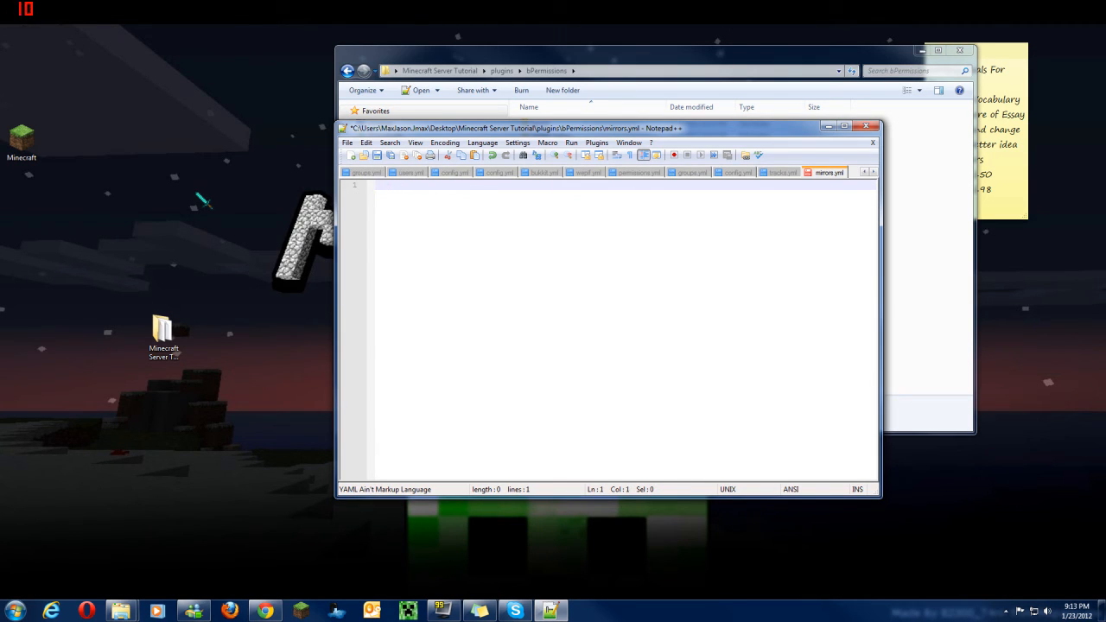
type("world_nether")
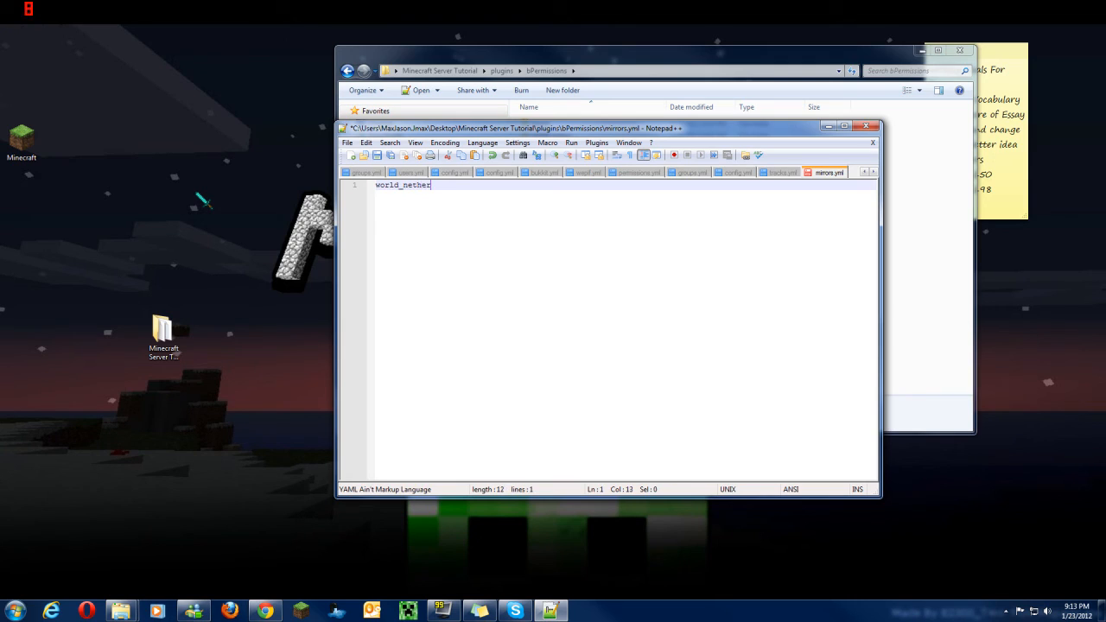
type(": world")
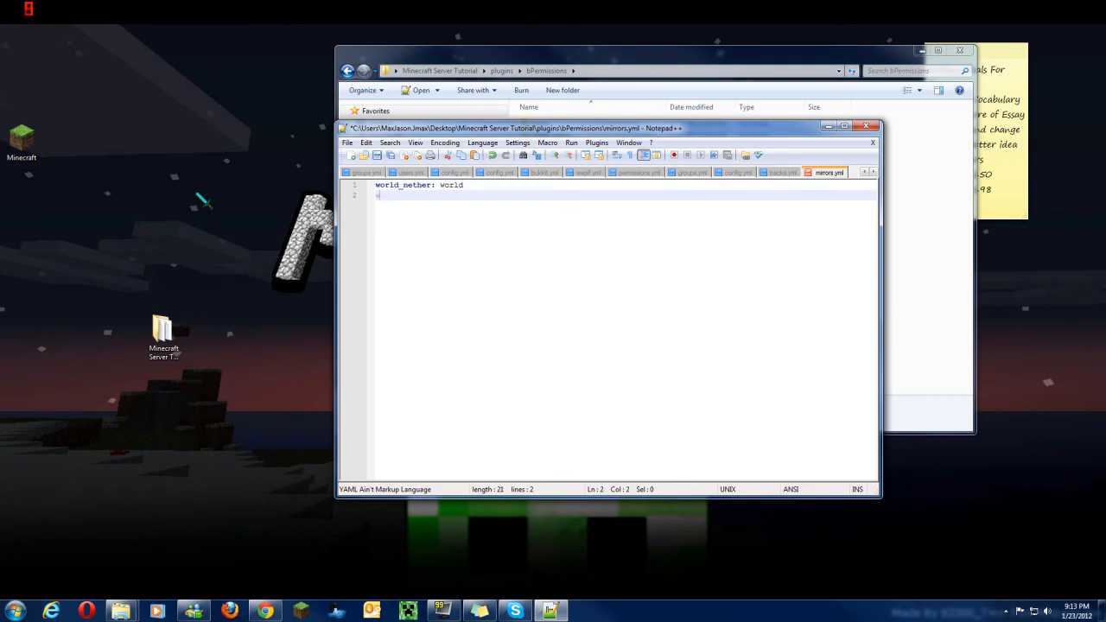
type("world_the")
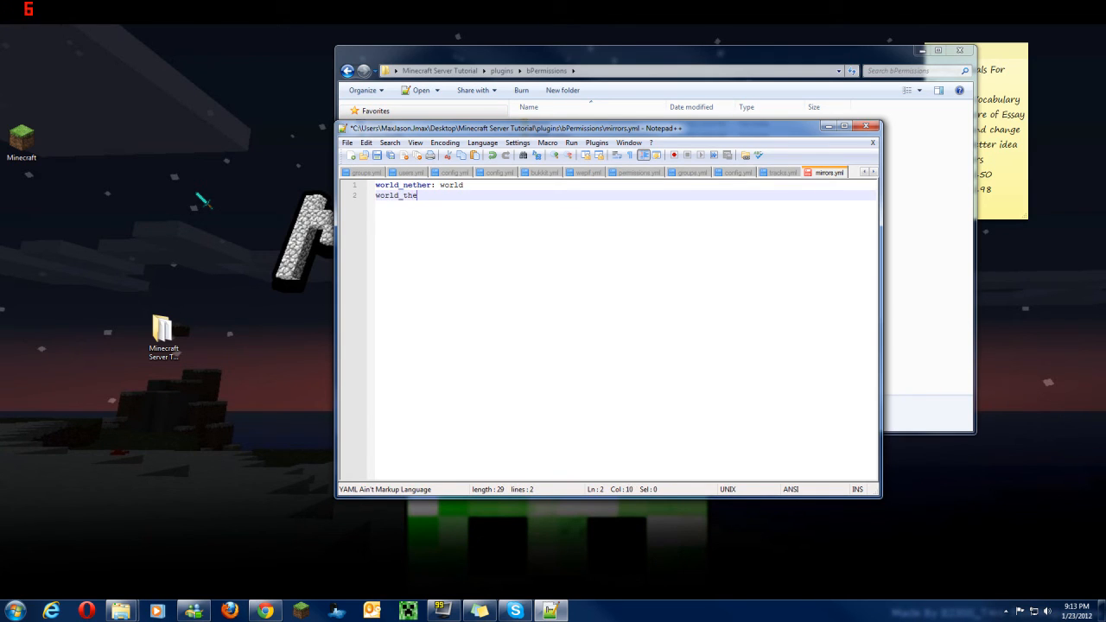
type("_end: wor")
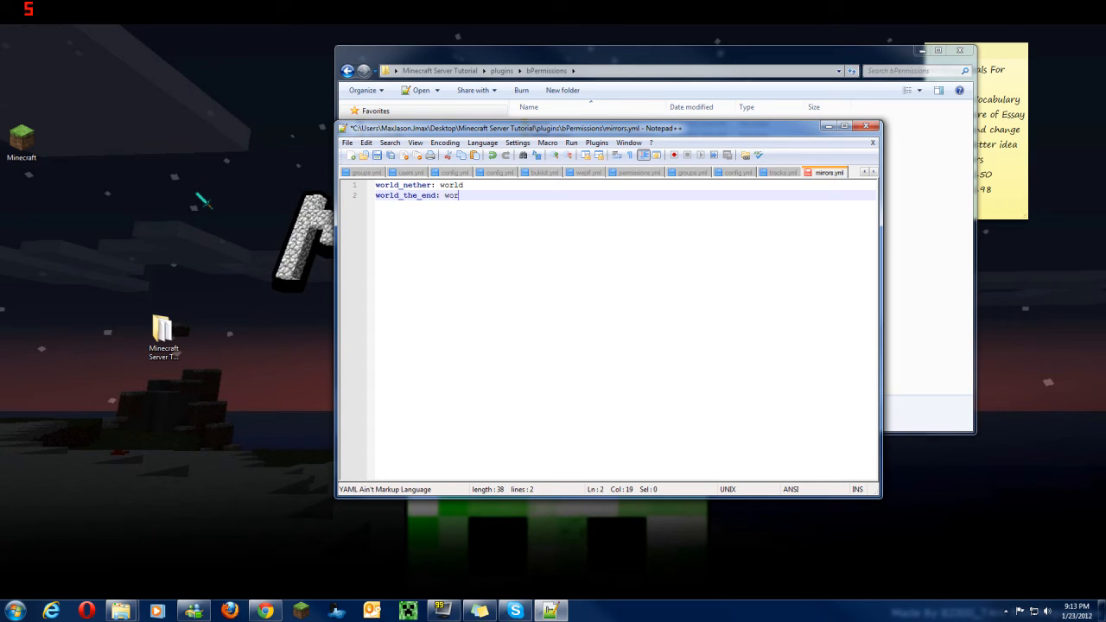
type("ld")
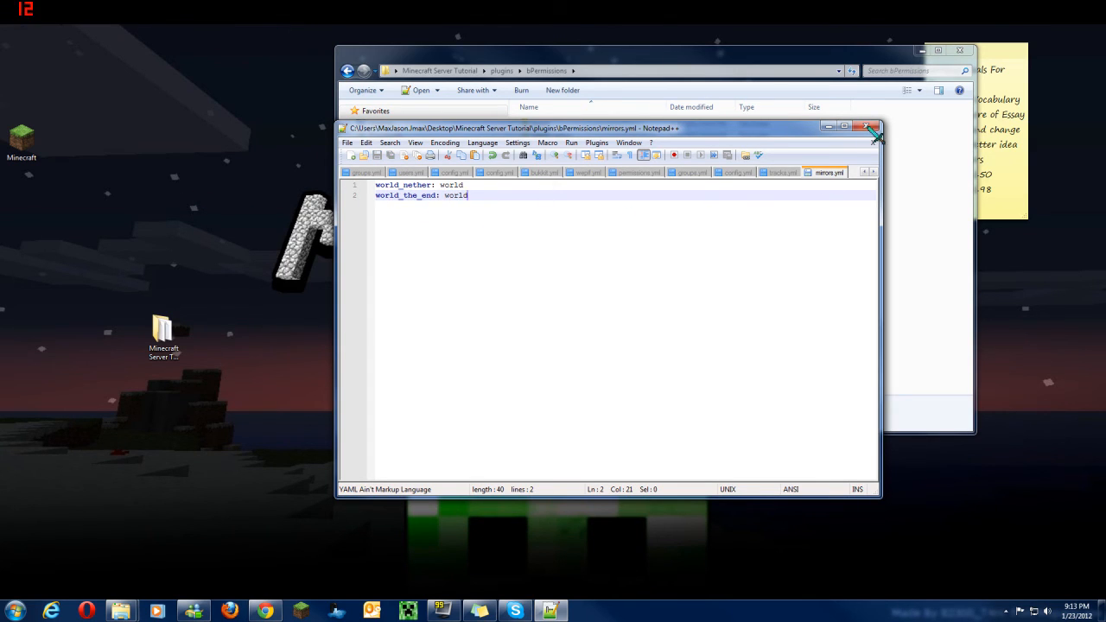
Close the mirrors file and return to the Minecraft Server Tutorial folder via the breadcrumb
left_click(874, 128)
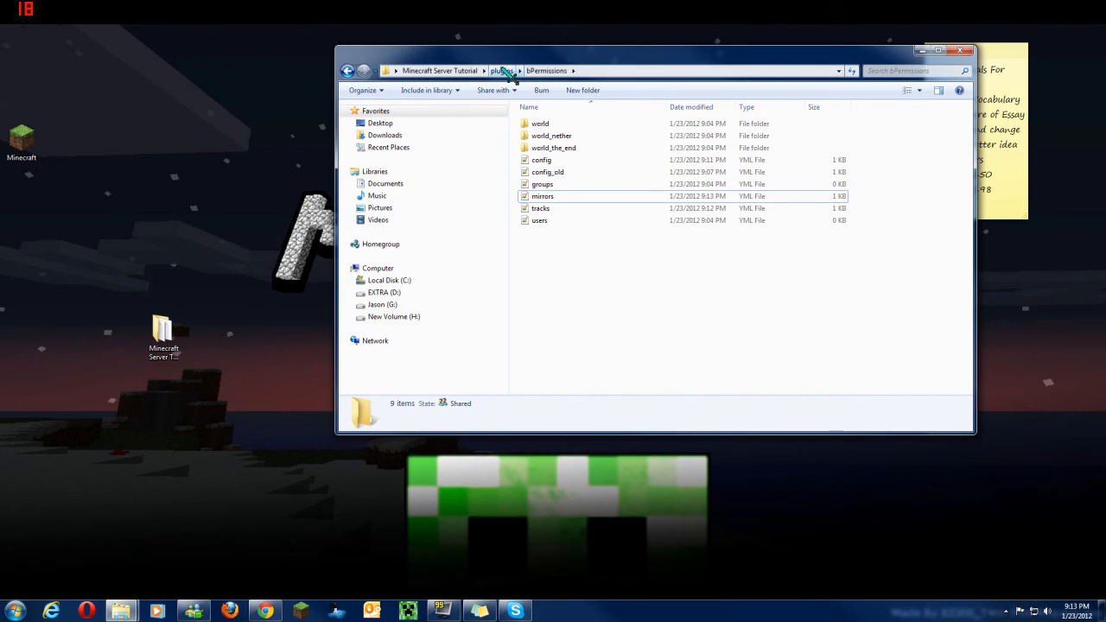
left_click(439, 70)
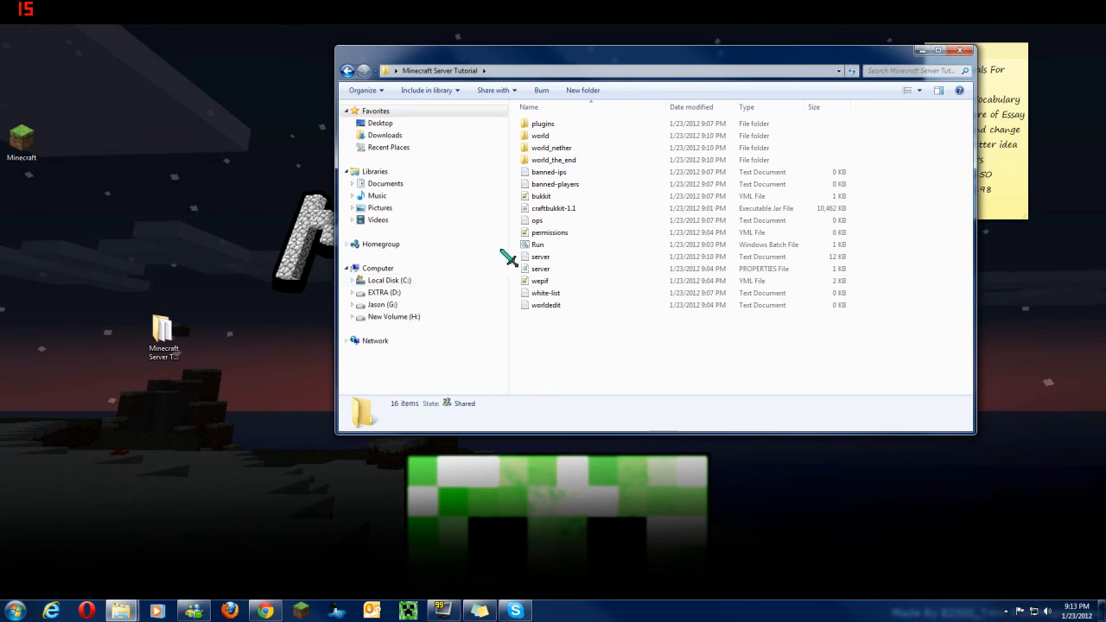
mouse_move(614, 387)
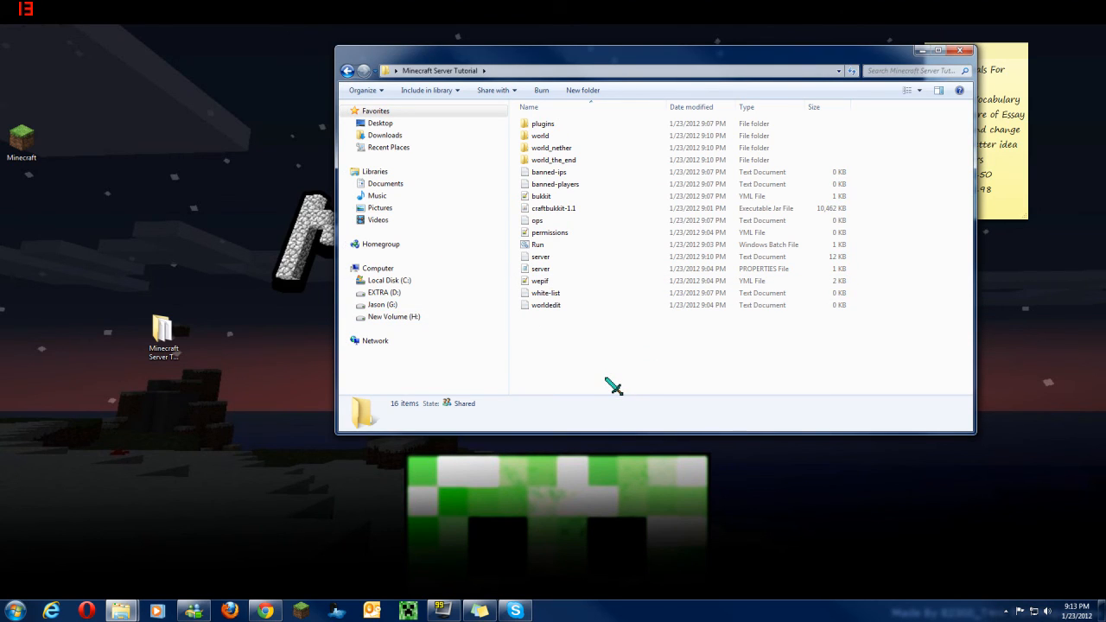
mouse_move(636, 383)
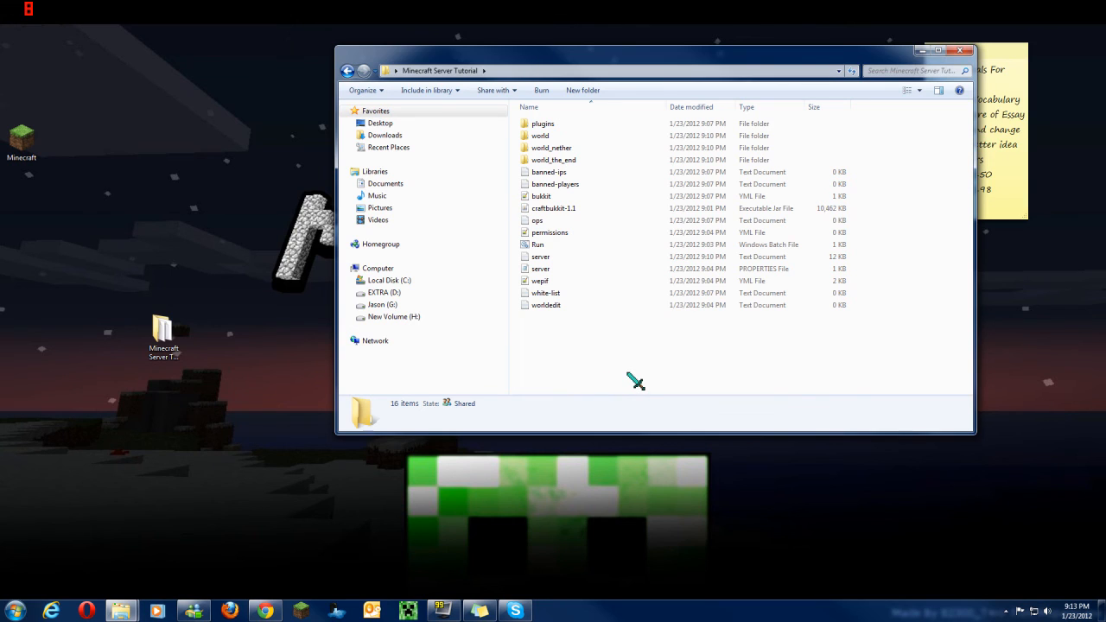
mouse_move(596, 341)
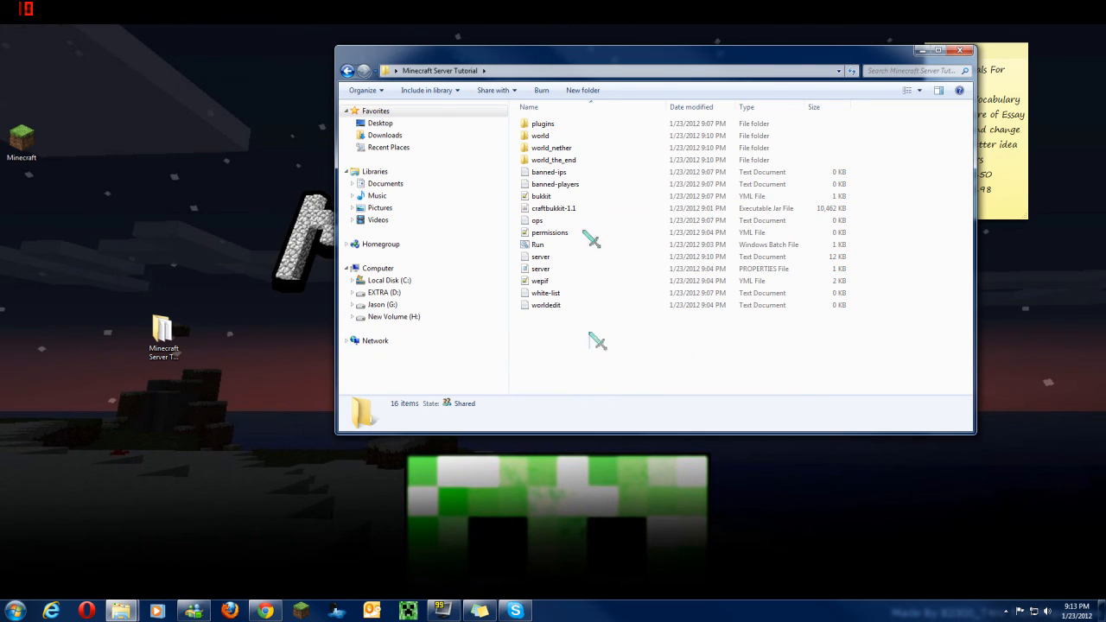
key("ctrl+a")
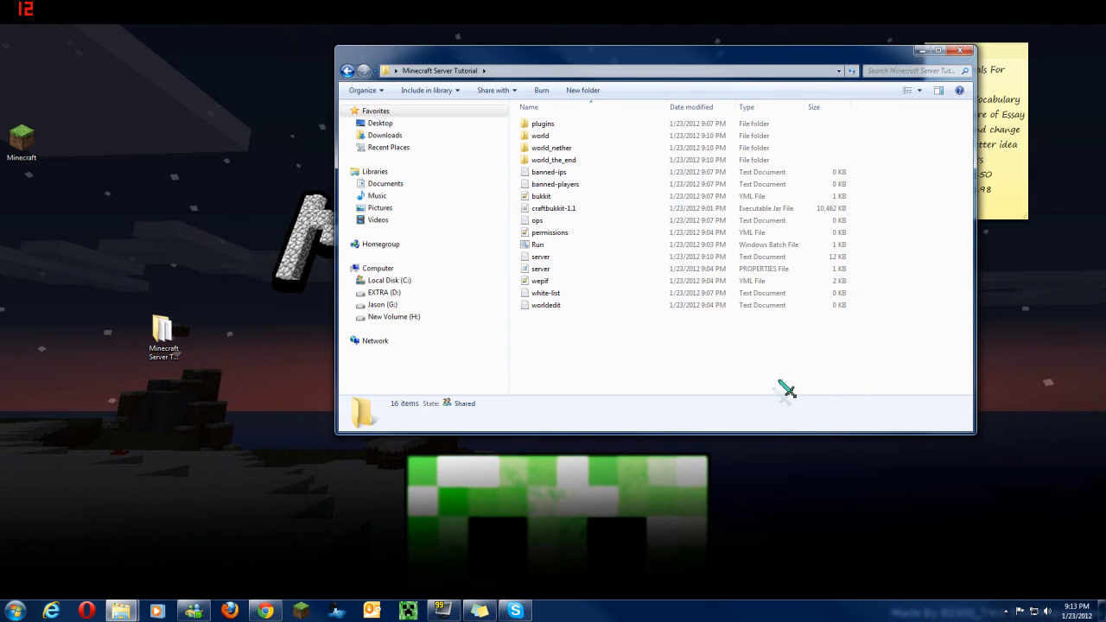
mouse_move(745, 336)
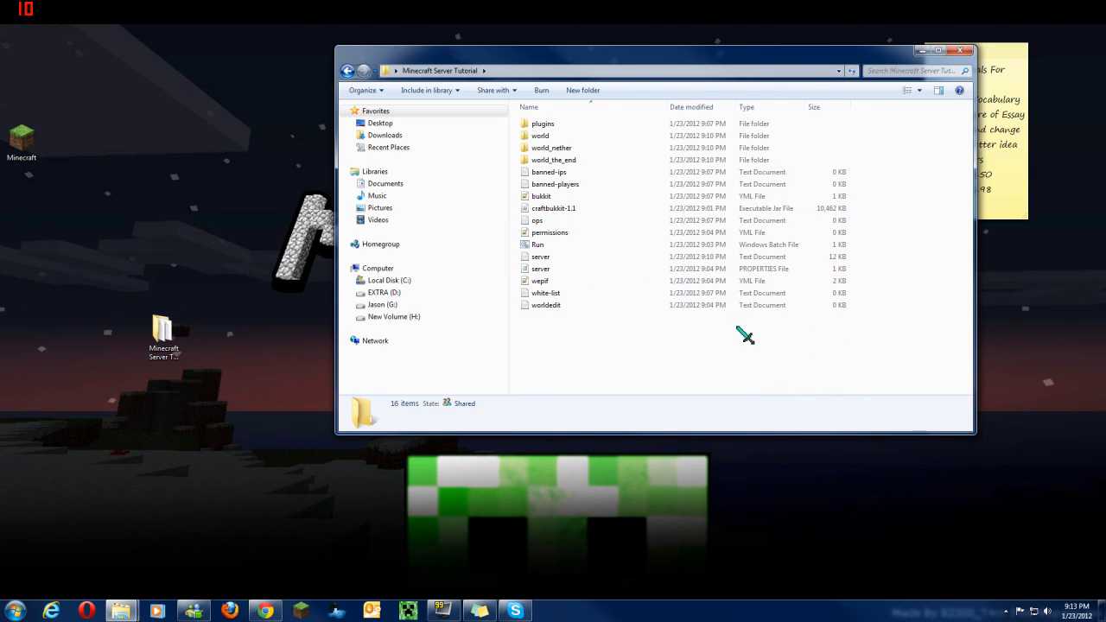
mouse_move(735, 338)
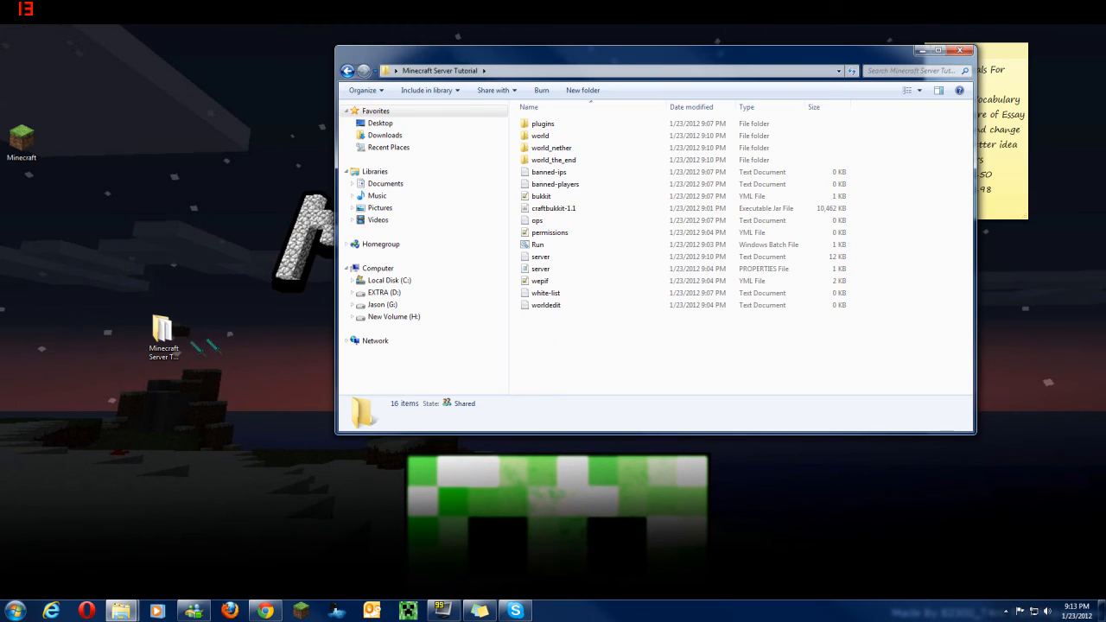
mouse_move(564, 376)
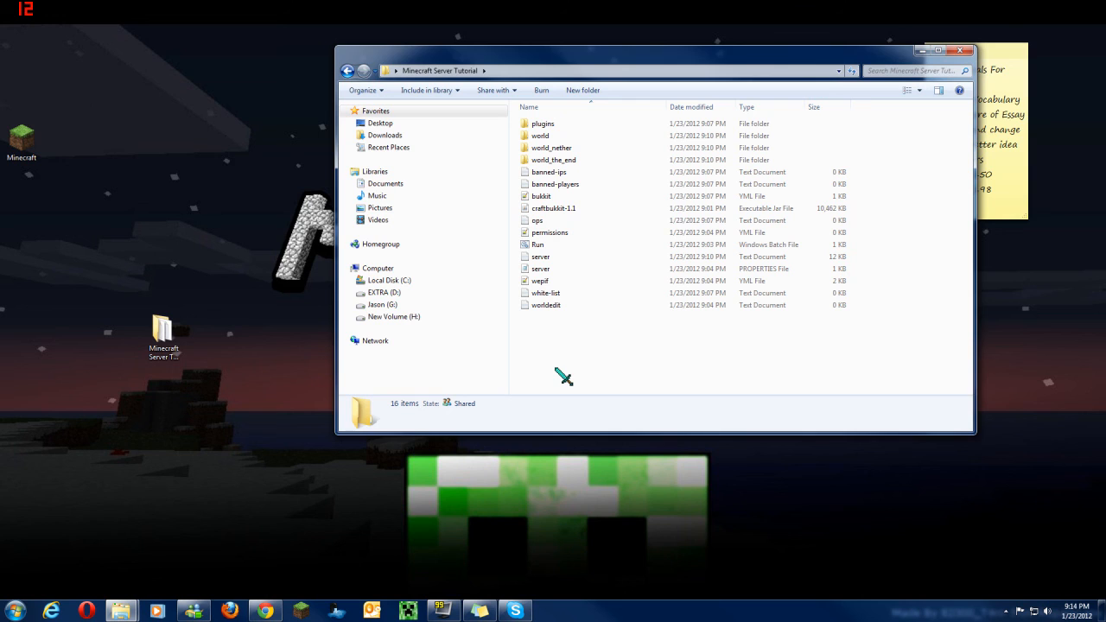
mouse_move(562, 306)
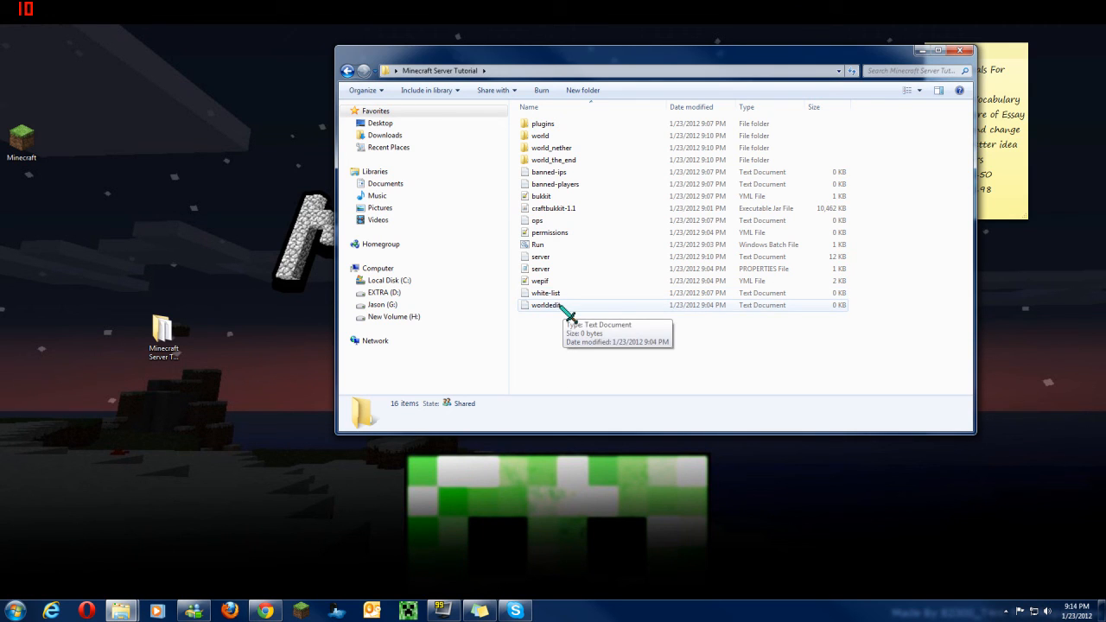
mouse_move(584, 390)
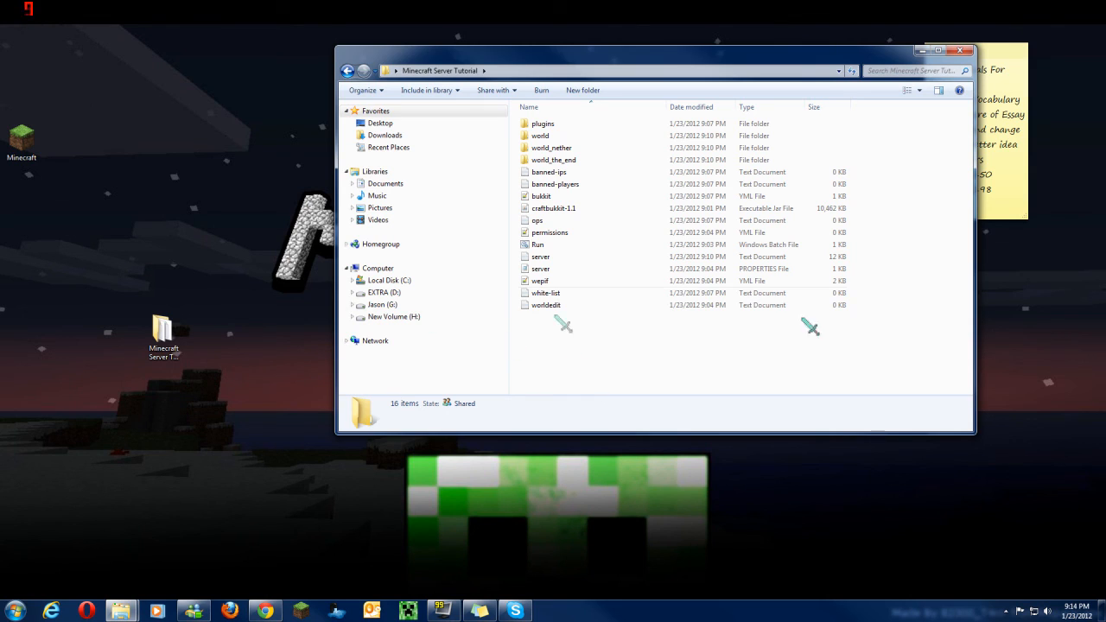
mouse_move(637, 378)
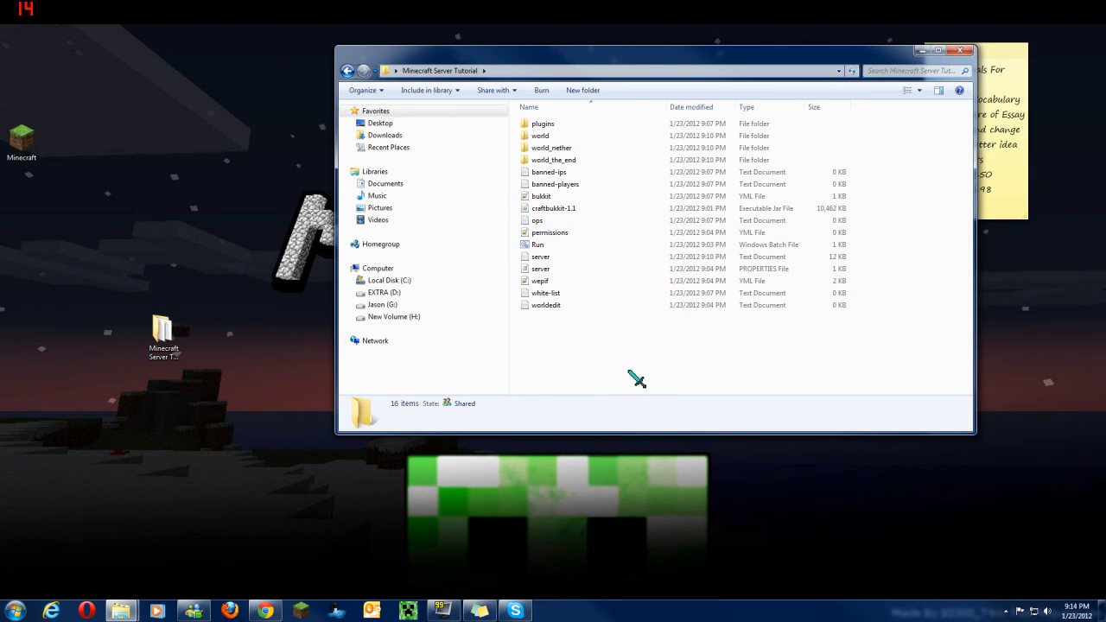